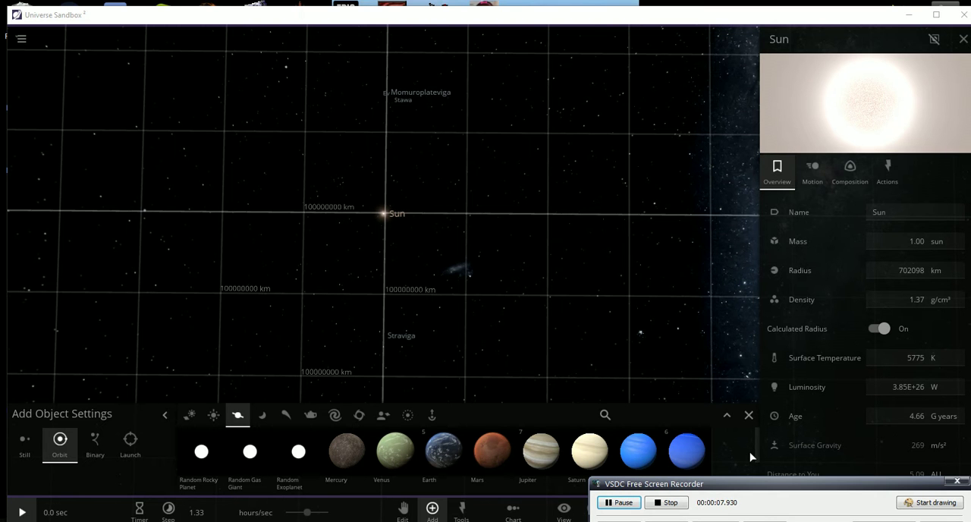
pyautogui.moveTo(704, 354)
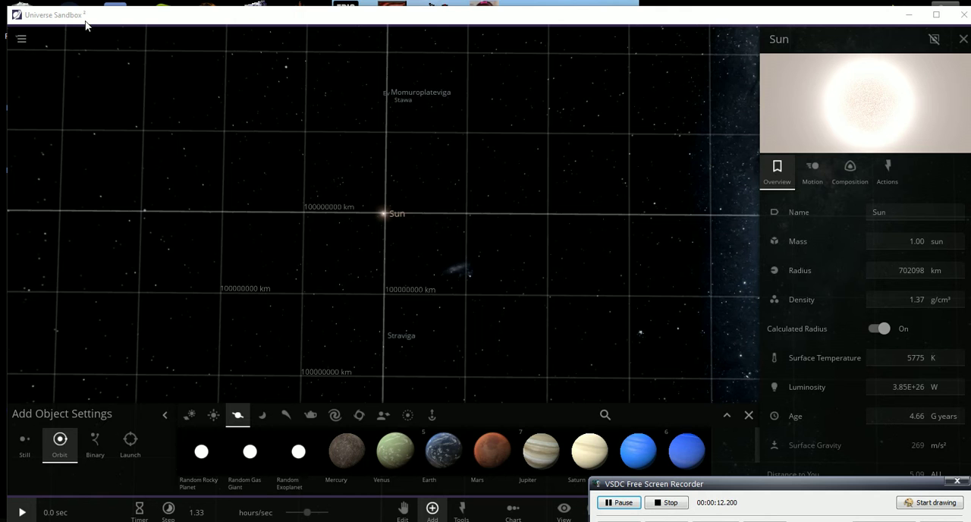
pyautogui.moveTo(340, 123)
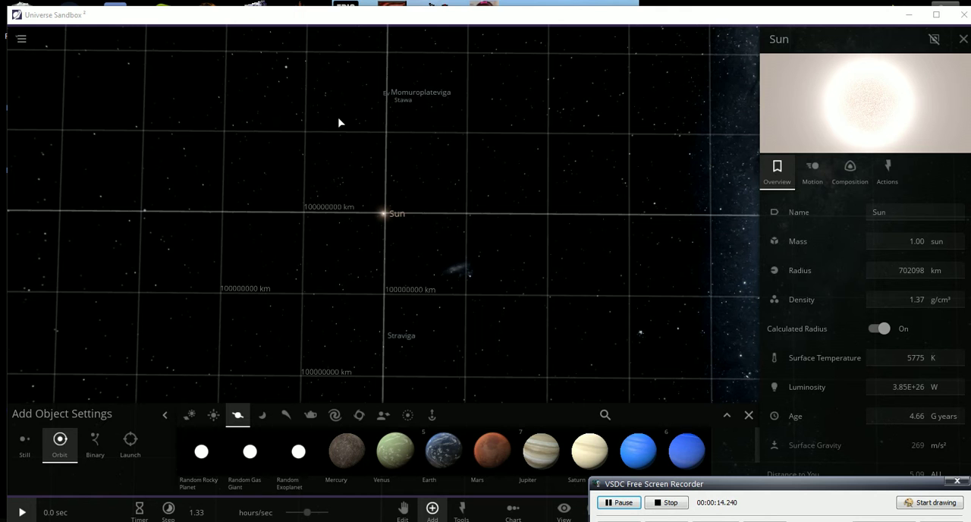
pyautogui.moveTo(422, 148)
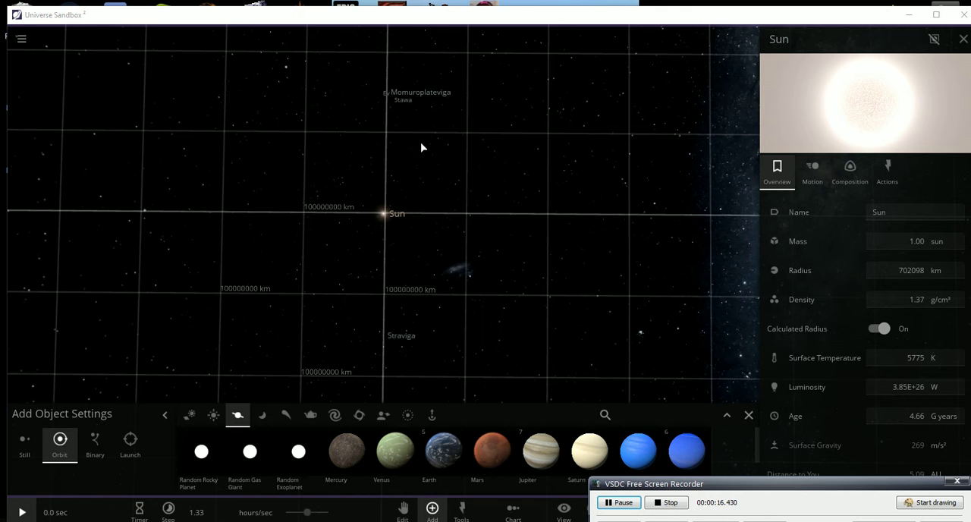
pyautogui.moveTo(380, 122)
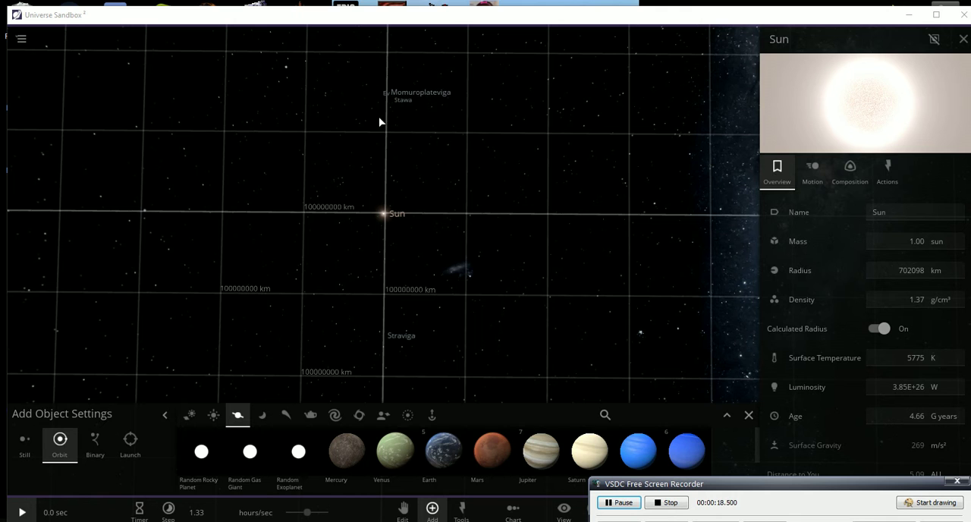
pyautogui.moveTo(385, 218)
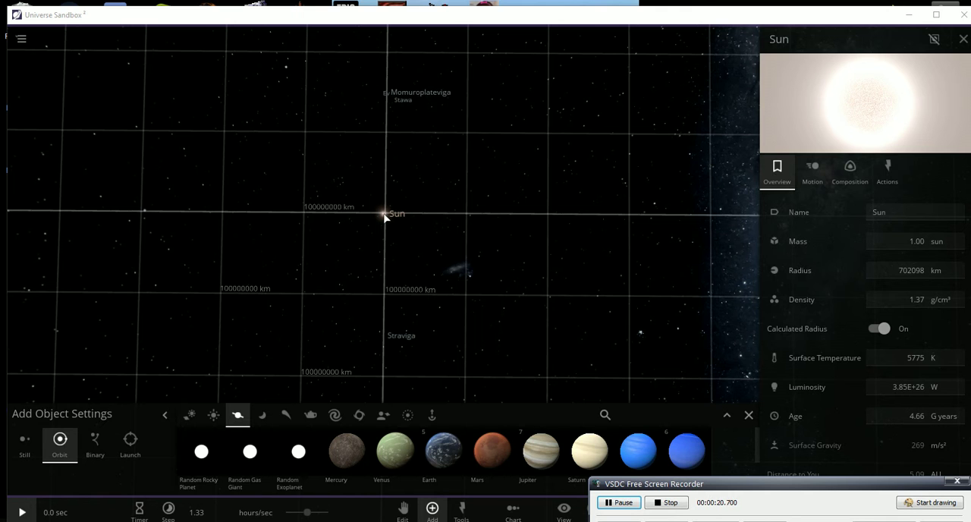
pyautogui.moveTo(450, 132)
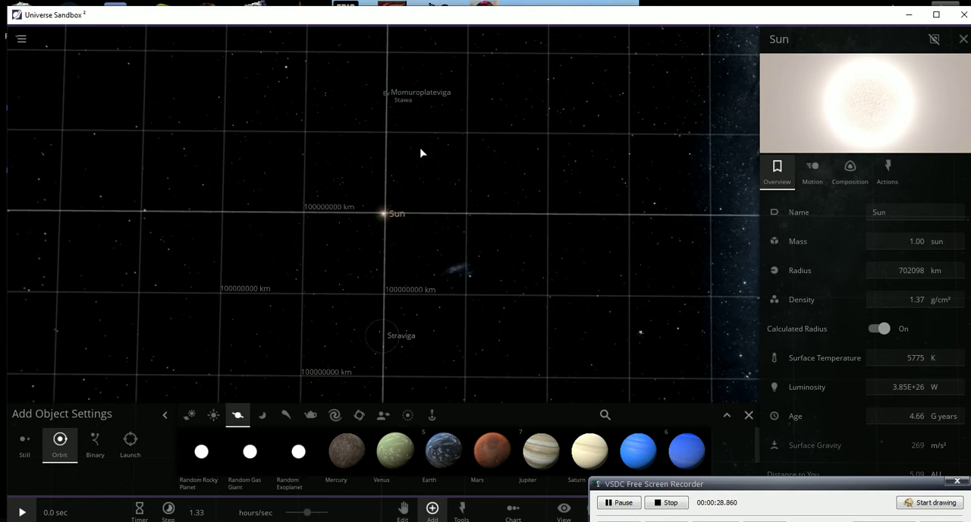
pyautogui.moveTo(394, 114)
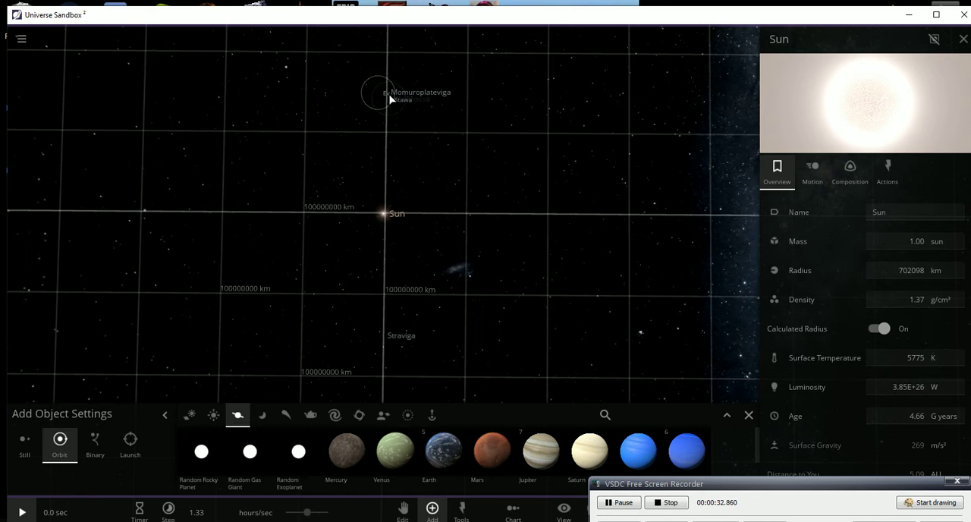
# Focus on Momuroplateviga, open its info card, and scroll the overview down to Motion
pyautogui.click(385, 95)
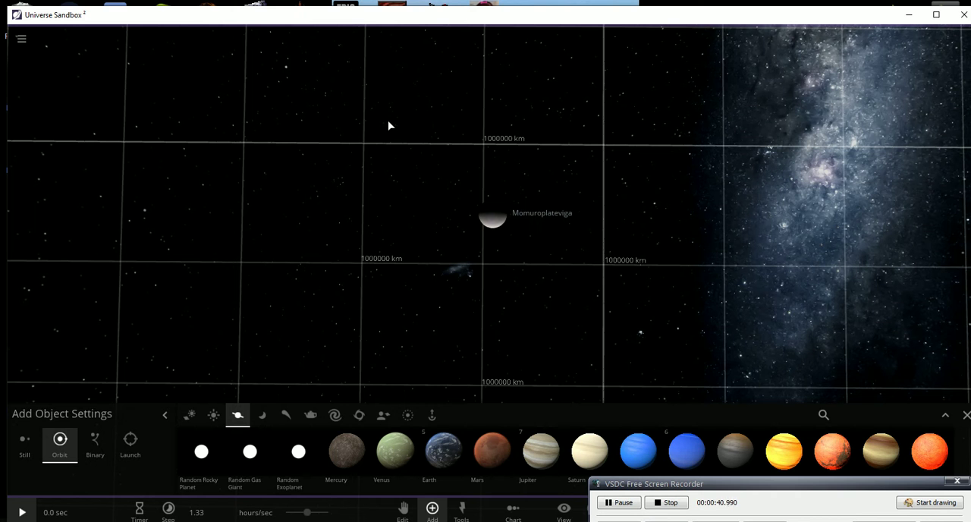
pyautogui.moveTo(552, 262)
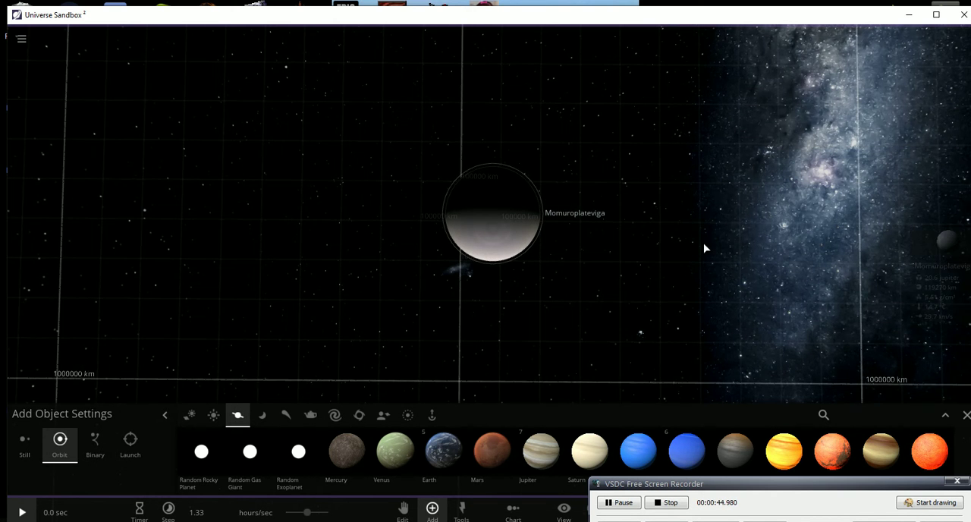
pyautogui.click(493, 212)
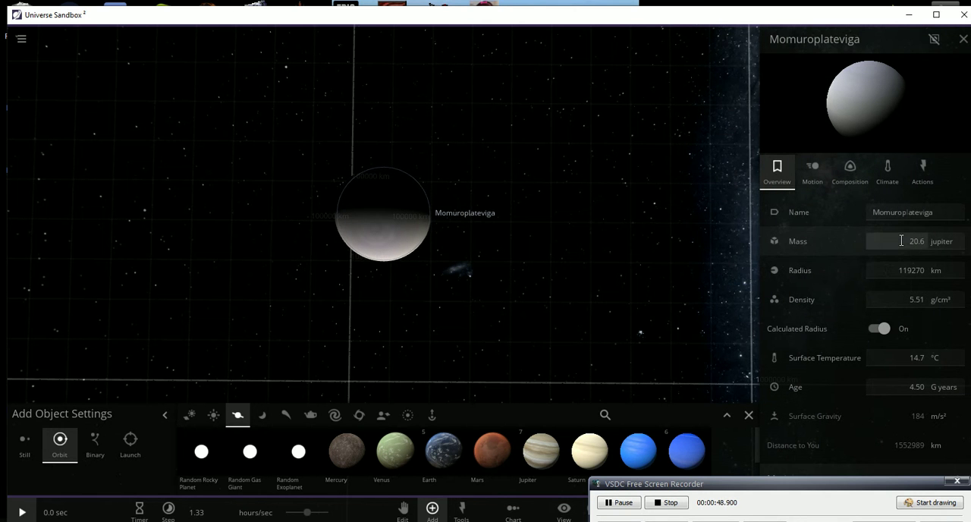
pyautogui.moveTo(797, 241)
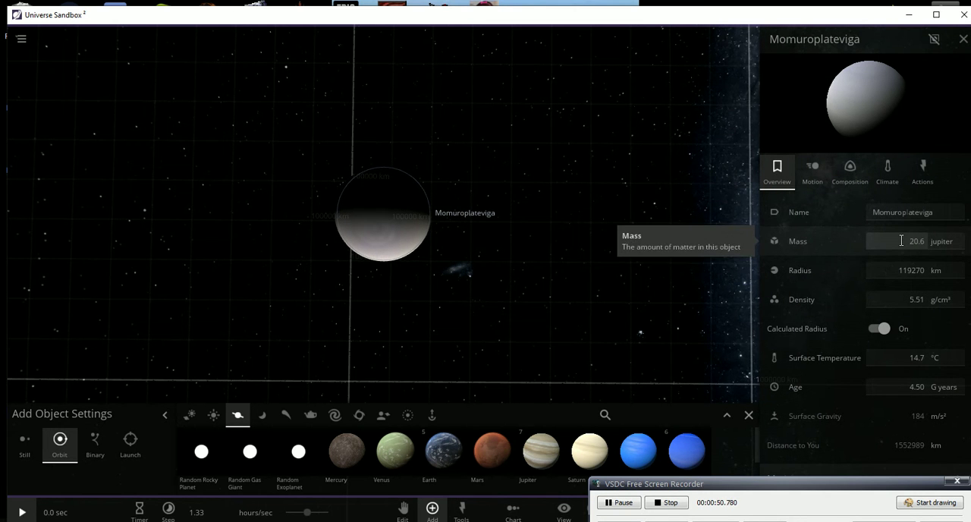
pyautogui.moveTo(889, 271)
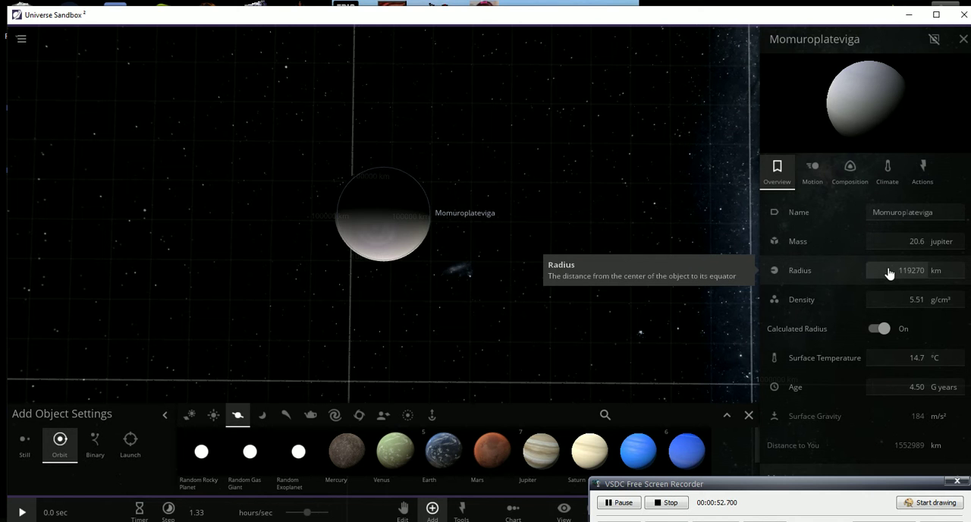
pyautogui.moveTo(807, 319)
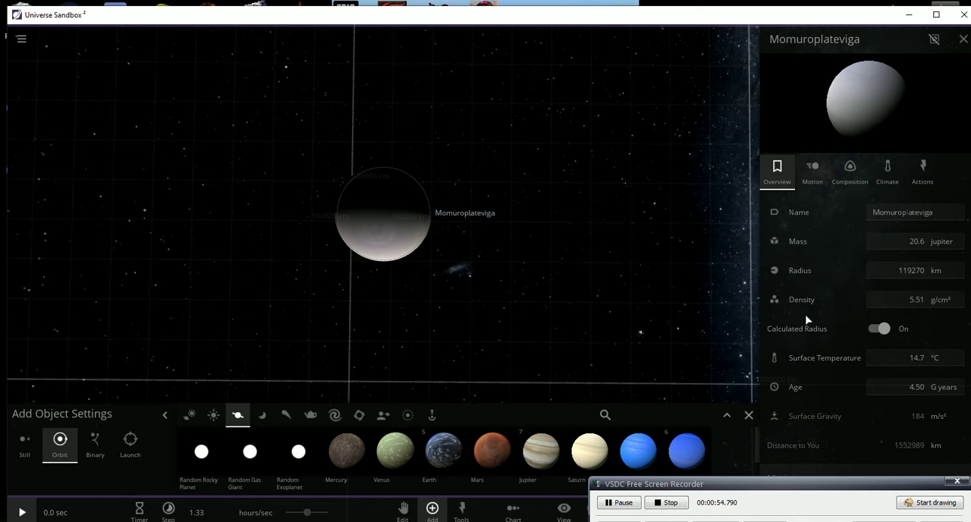
pyautogui.moveTo(892, 357)
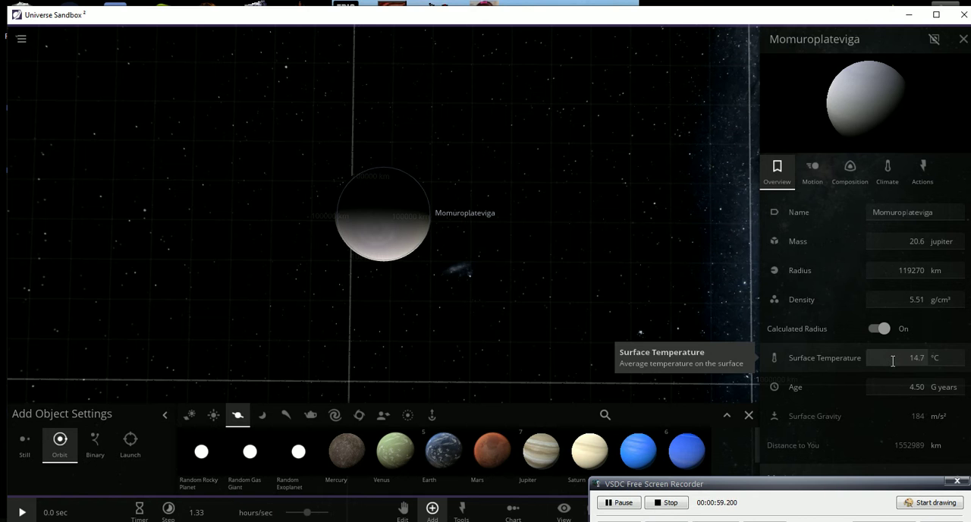
pyautogui.scroll(-3)
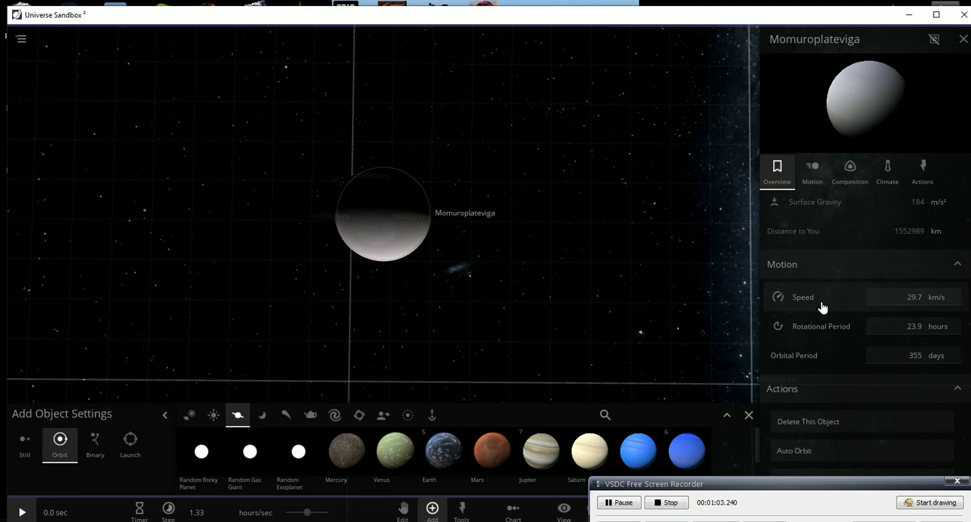
pyautogui.moveTo(822, 303)
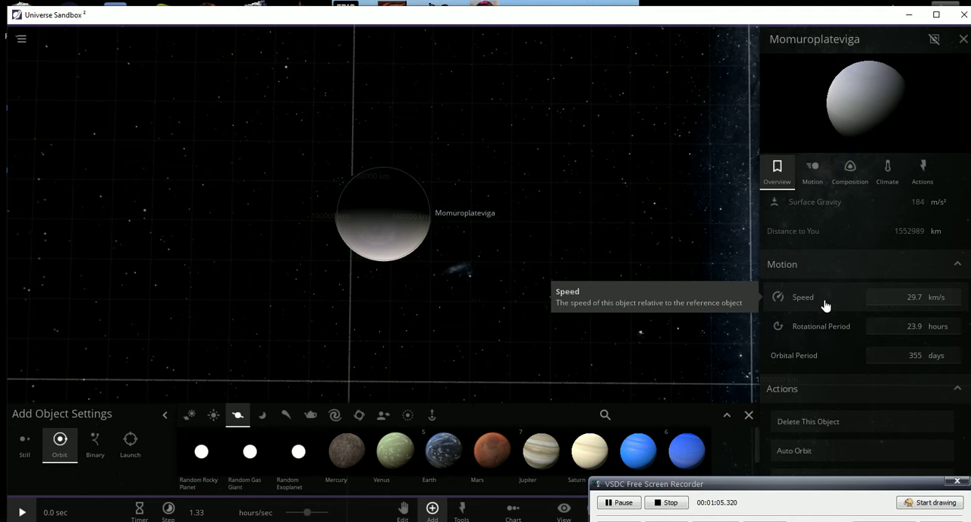
# Show Momuroplateviga's Motion tab with its orbital parent, distance, speed and orbital elements
pyautogui.click(811, 168)
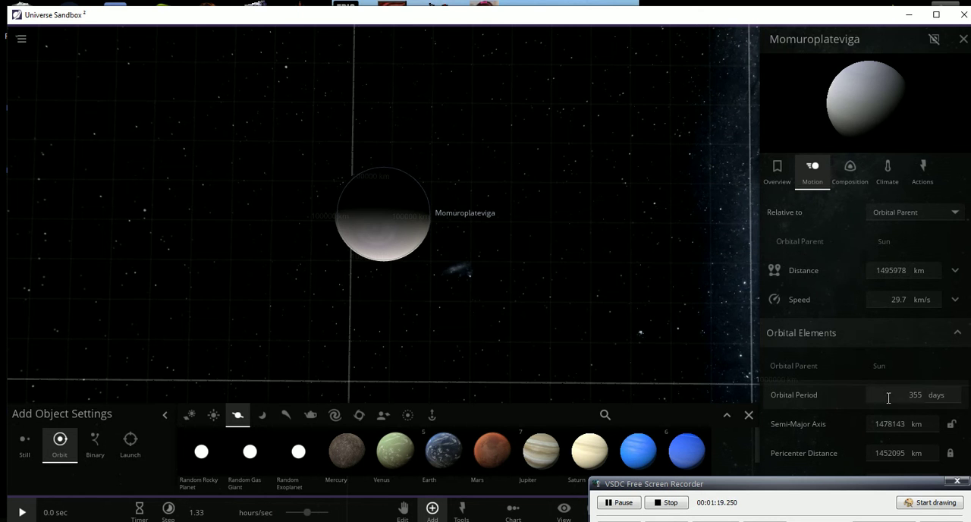
pyautogui.moveTo(902, 394)
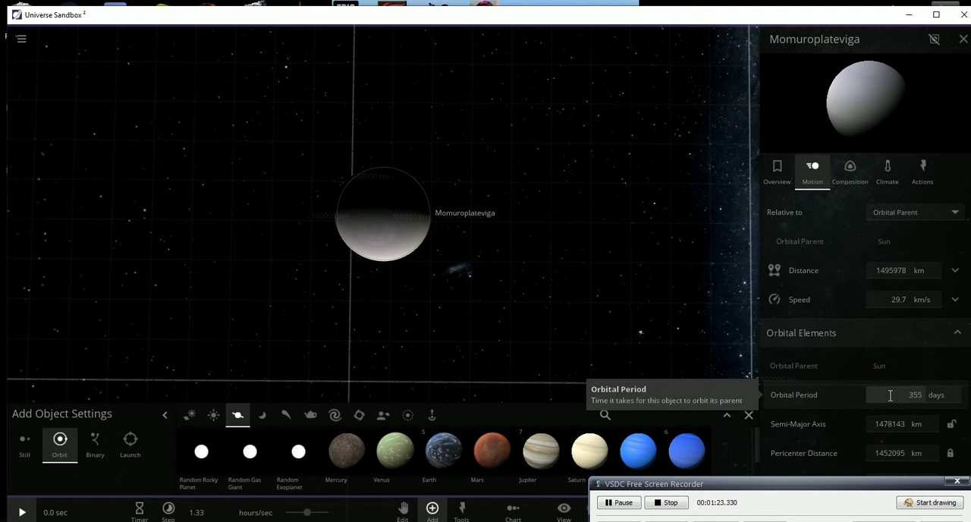
# Scroll Momuroplateviga's Composition tab (iron, silicate, water, hydrogen), then zoom the view out
pyautogui.click(849, 168)
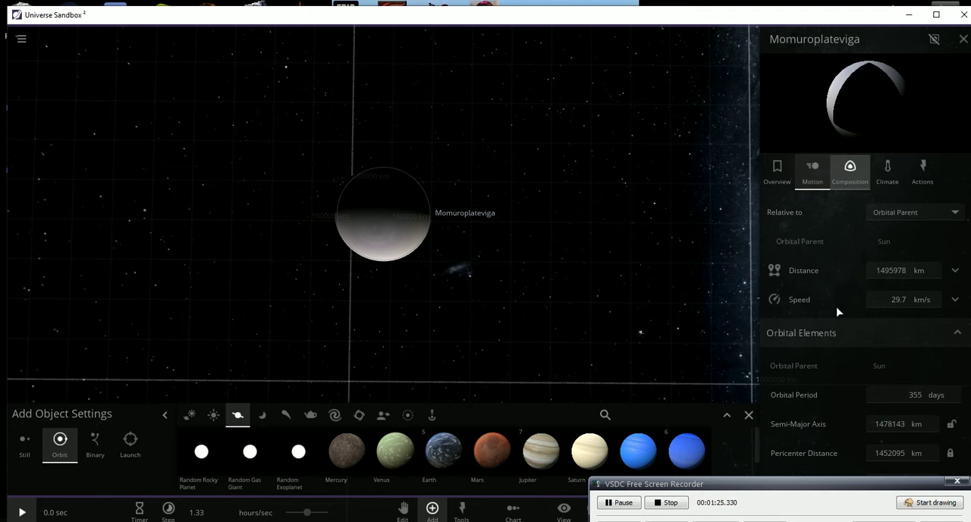
pyautogui.click(850, 171)
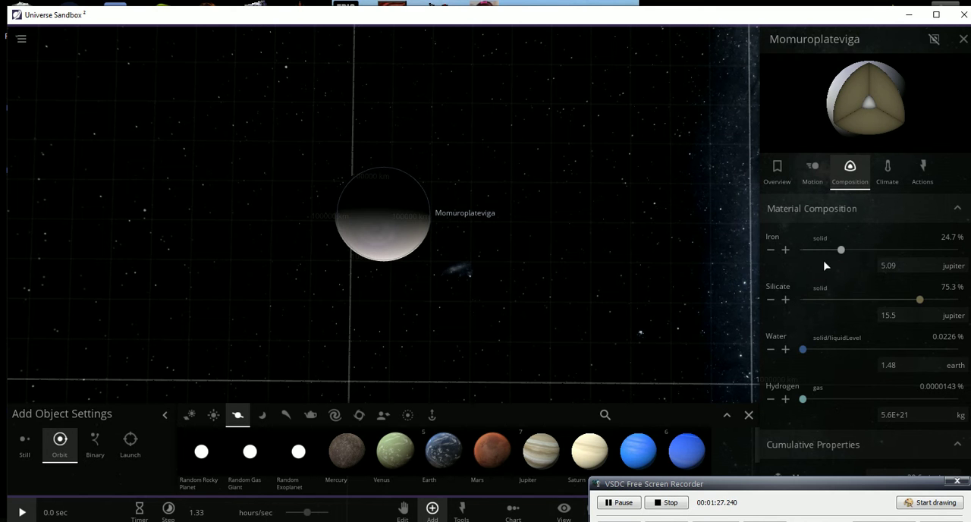
pyautogui.moveTo(813, 299)
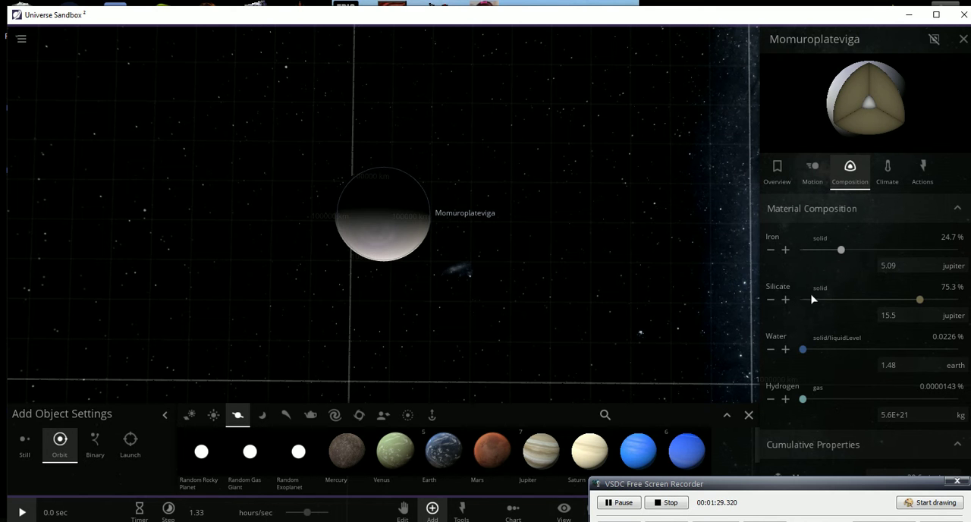
pyautogui.moveTo(832, 396)
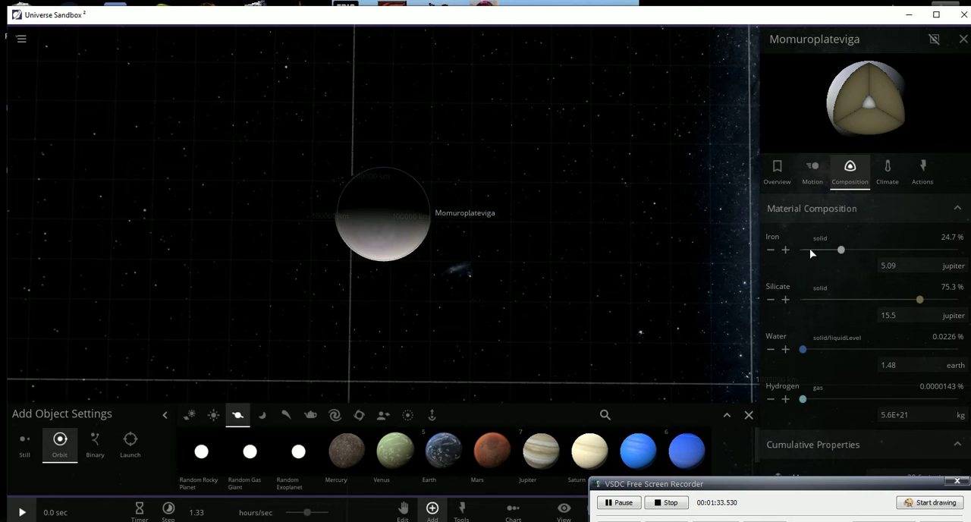
pyautogui.moveTo(821, 301)
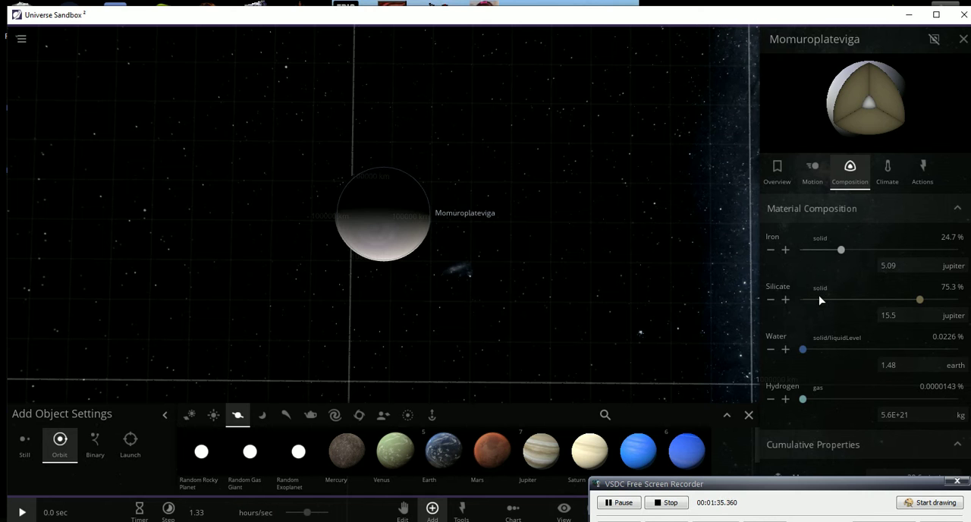
pyautogui.moveTo(827, 348)
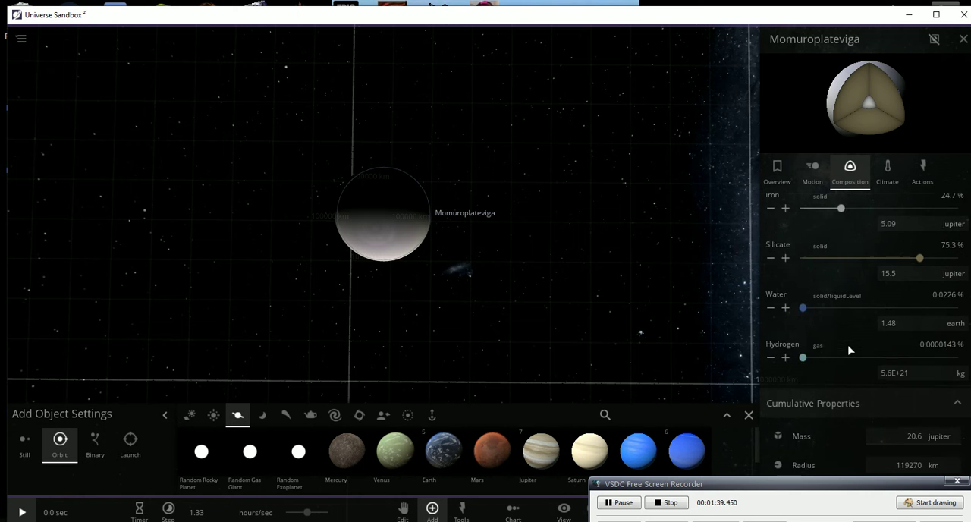
pyautogui.scroll(-3)
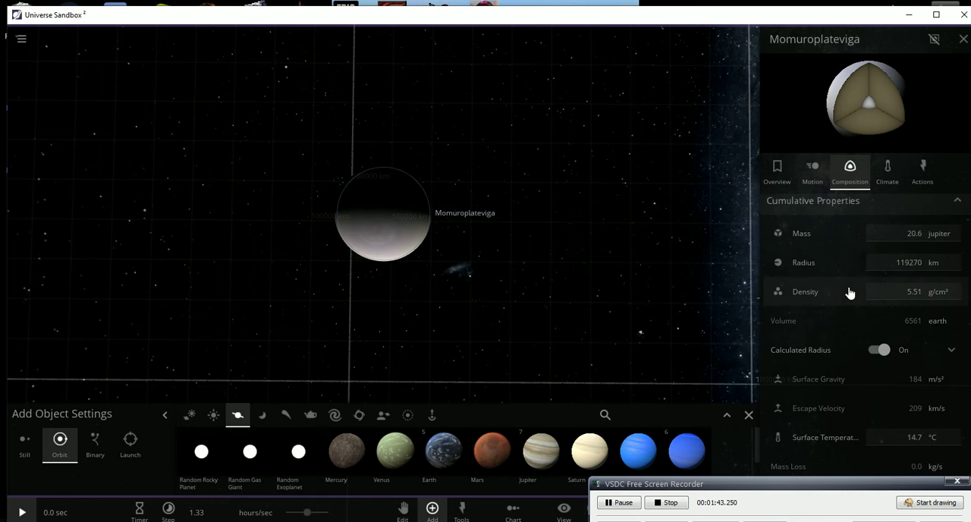
pyautogui.scroll(-3)
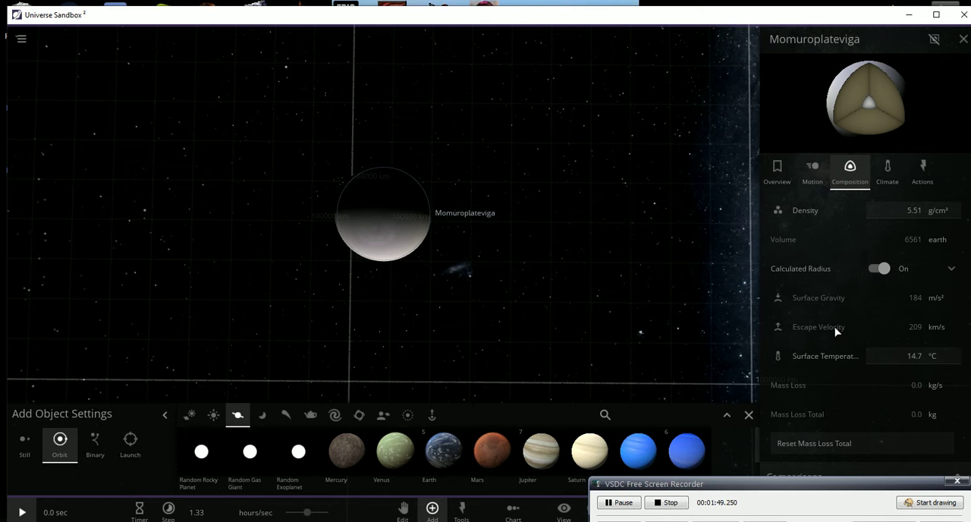
pyautogui.scroll(-3)
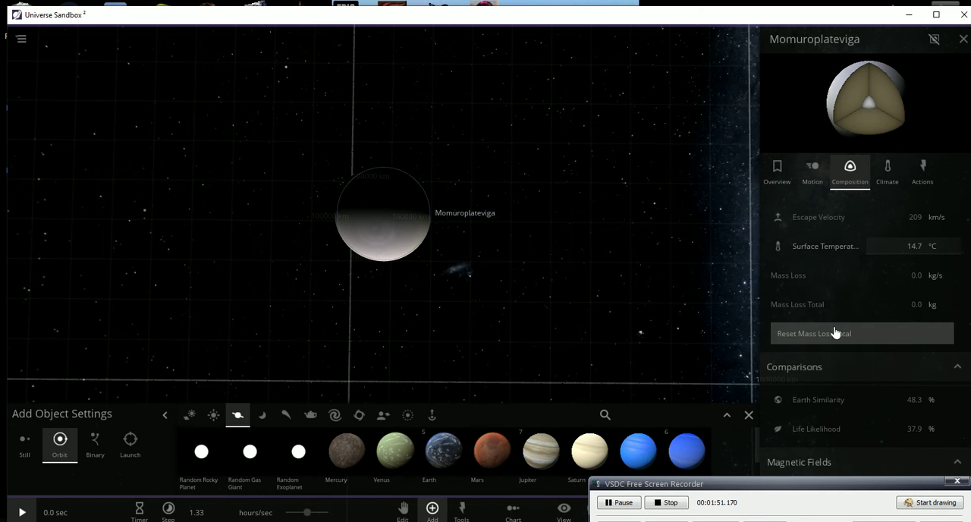
pyautogui.scroll(-3)
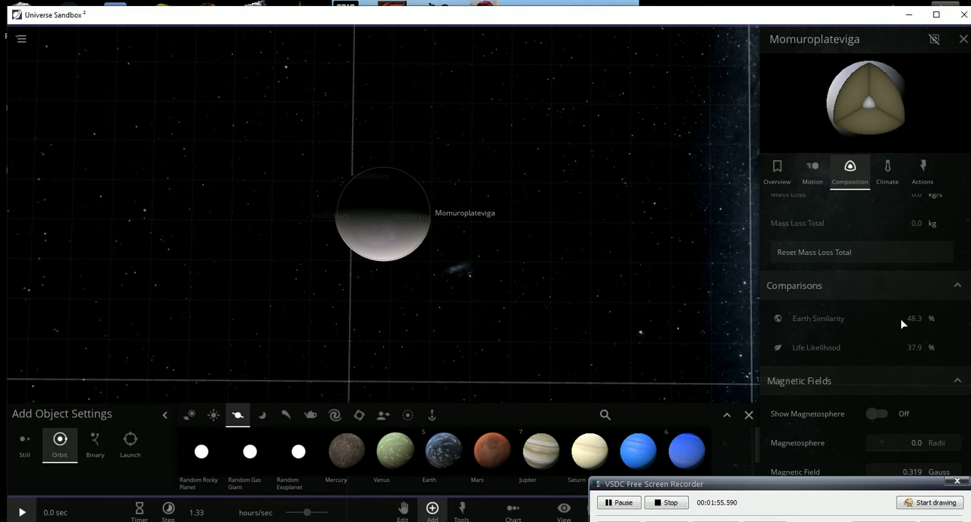
pyautogui.moveTo(900, 357)
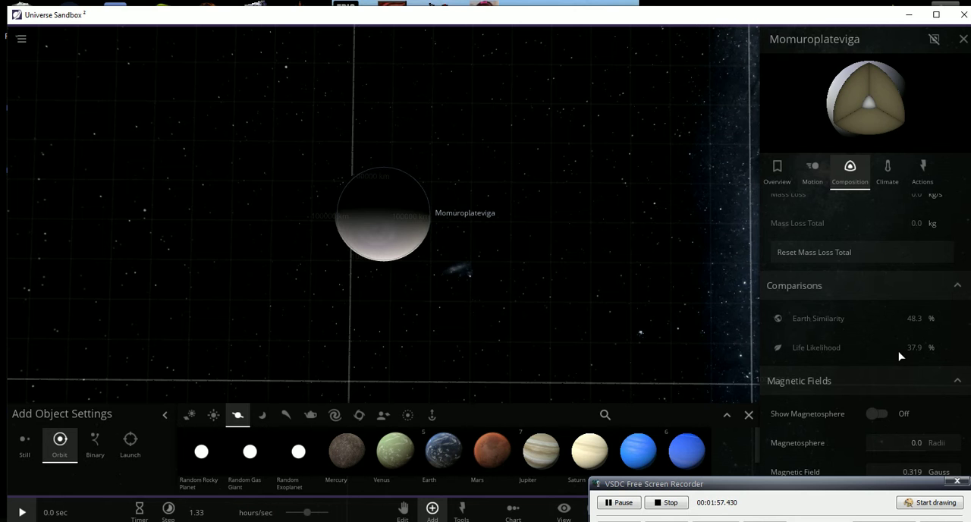
pyautogui.moveTo(842, 356)
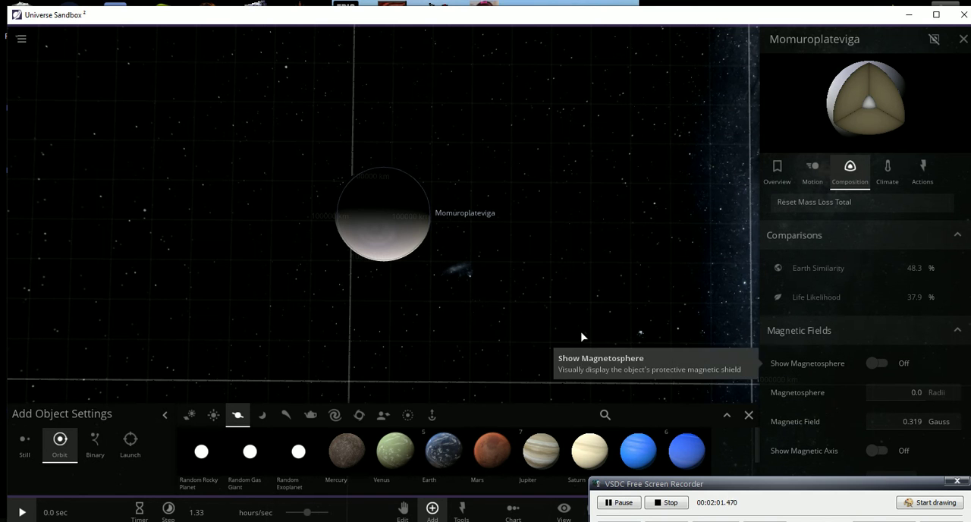
pyautogui.moveTo(595, 274)
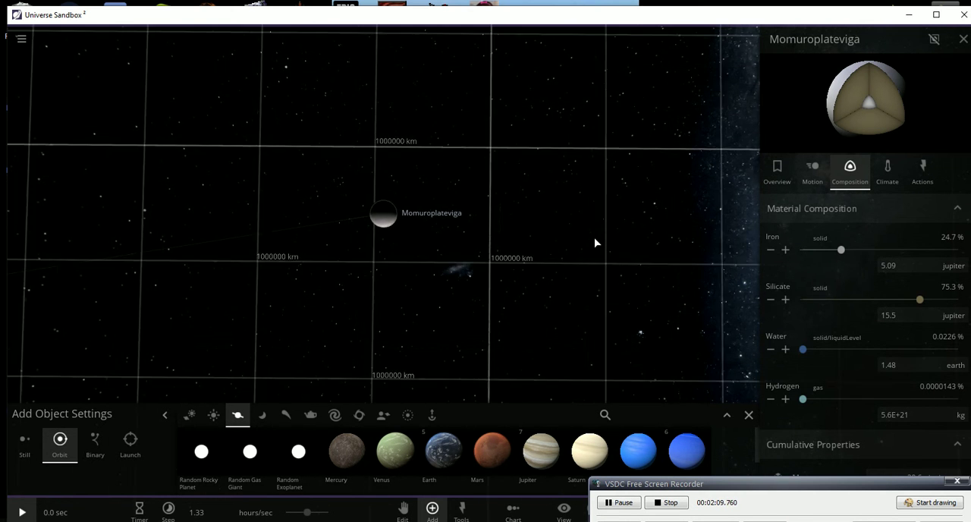
pyautogui.scroll(-3)
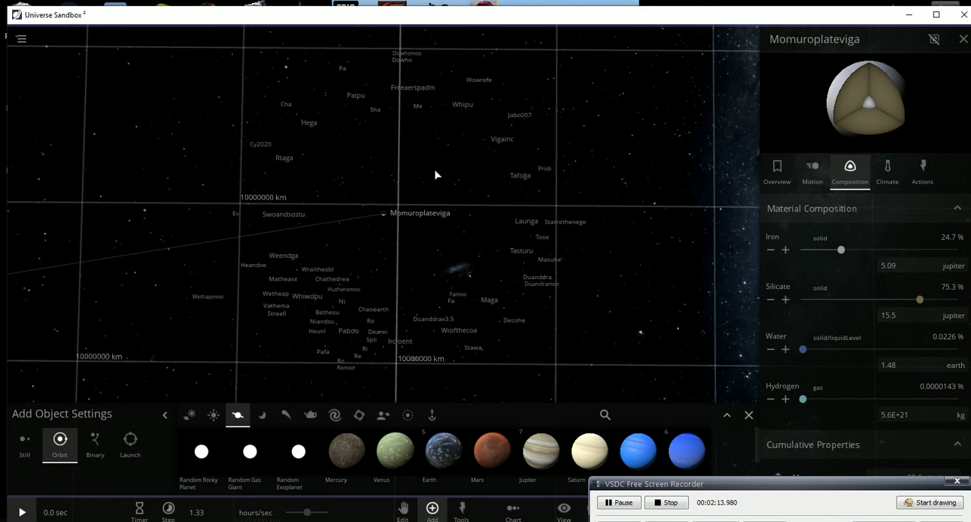
pyautogui.moveTo(387, 93)
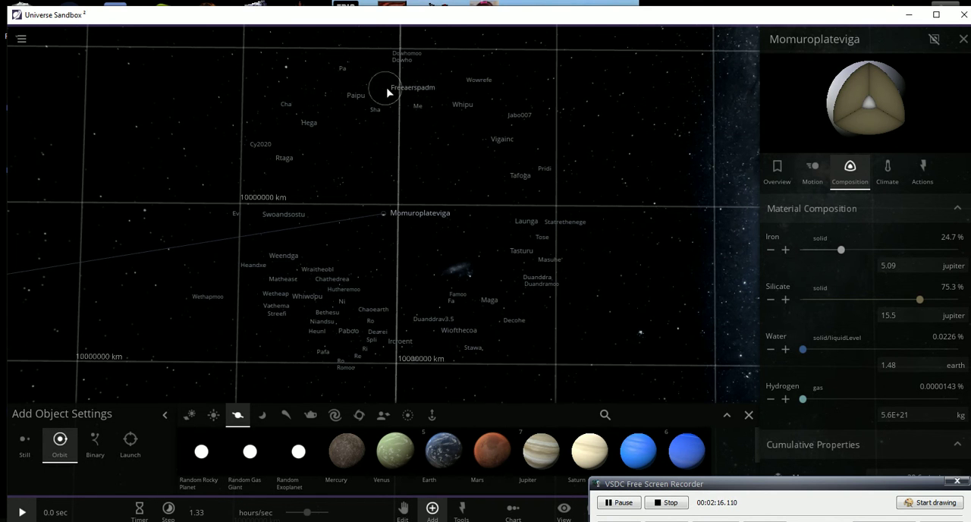
# Select Freeaerspadm and show its overview: 81 Earth masses, 27,566 km radius, 15 °C
pyautogui.click(384, 87)
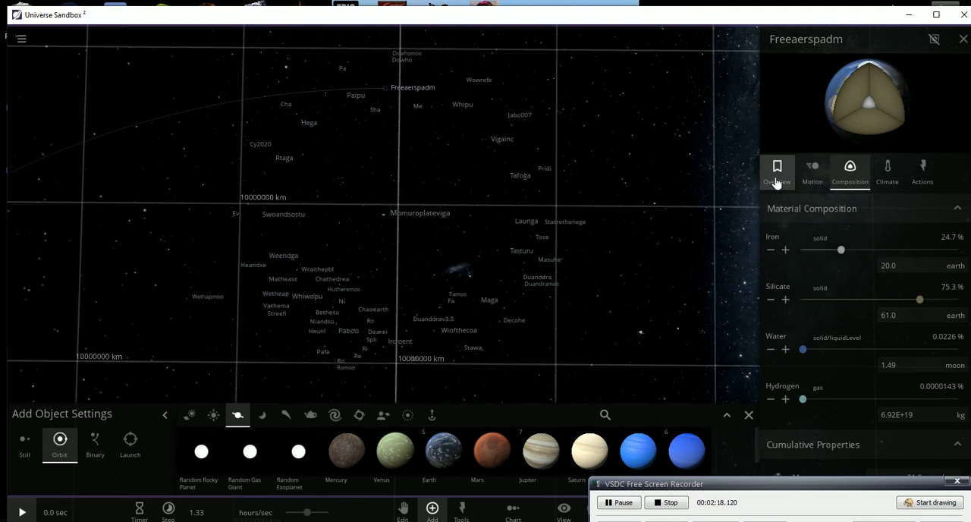
pyautogui.click(775, 171)
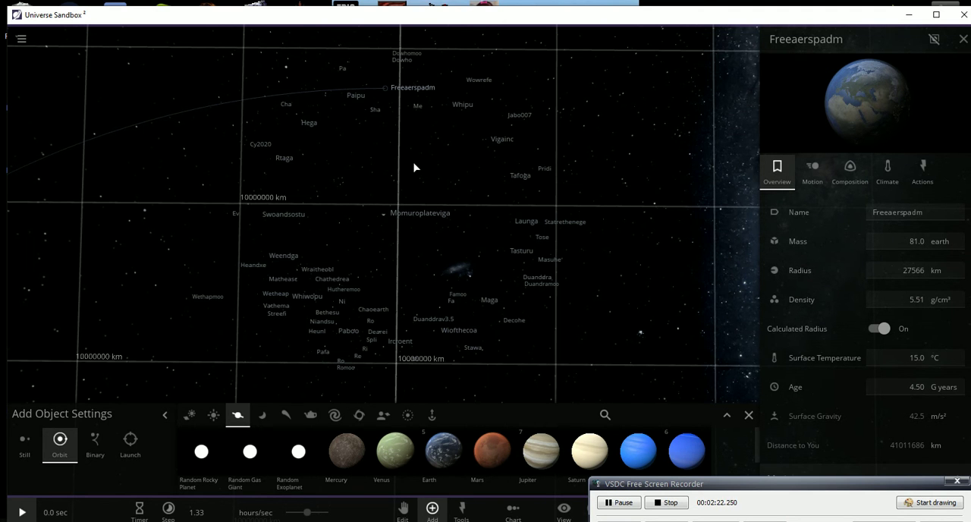
pyautogui.moveTo(372, 184)
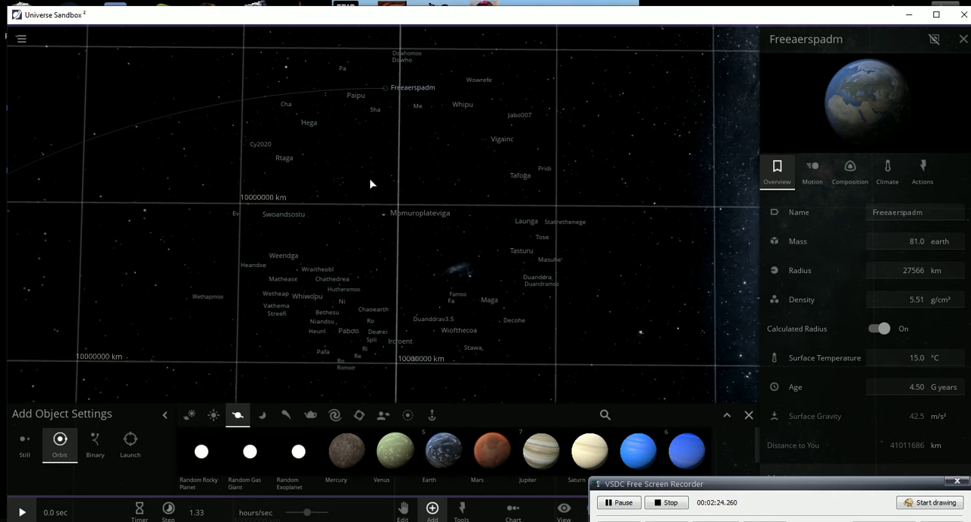
pyautogui.moveTo(877, 199)
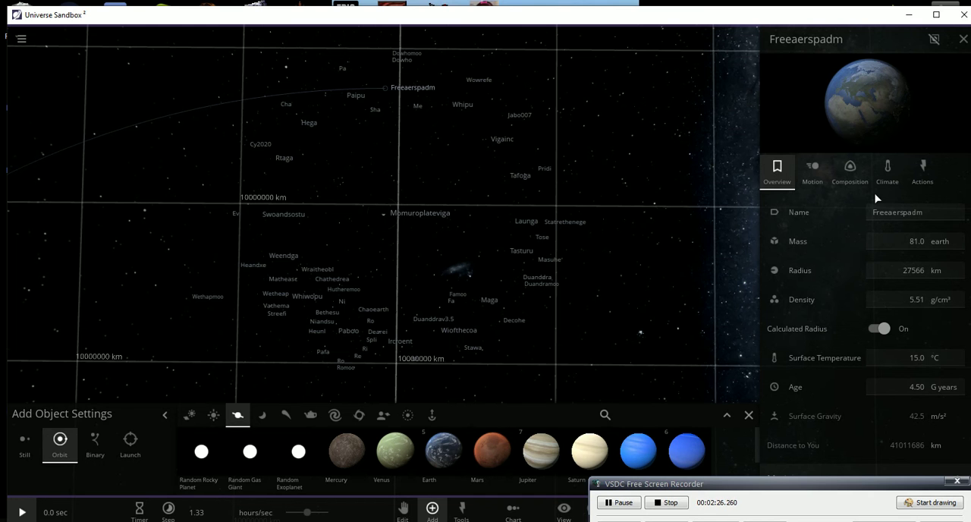
pyautogui.moveTo(891, 241)
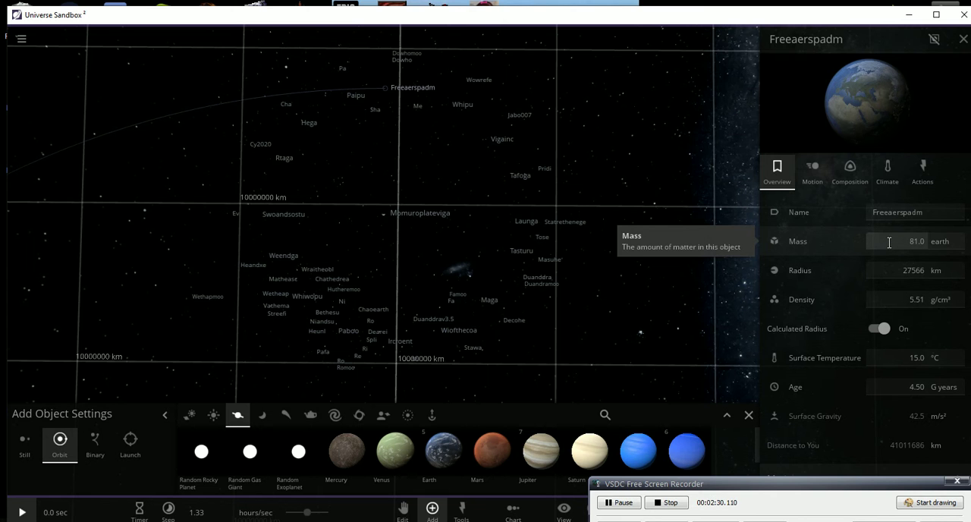
pyautogui.moveTo(898, 363)
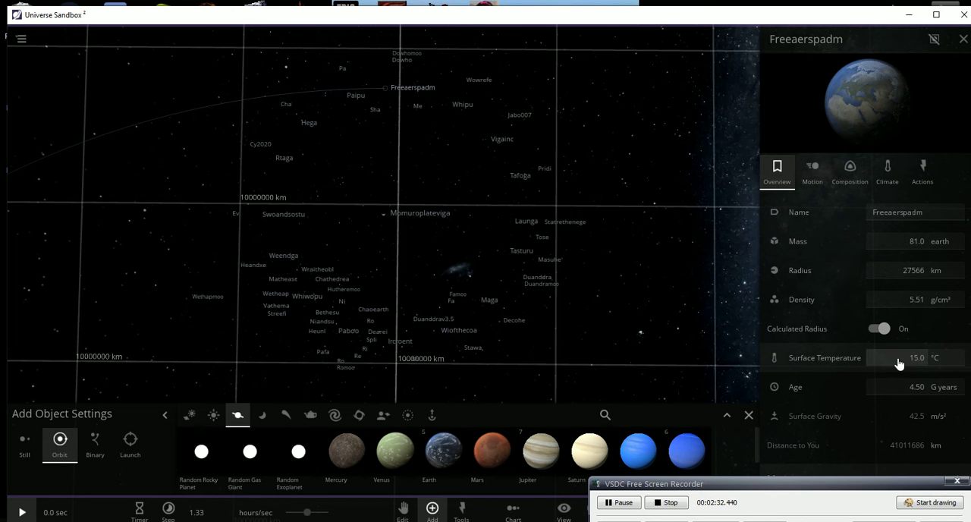
pyautogui.moveTo(817, 333)
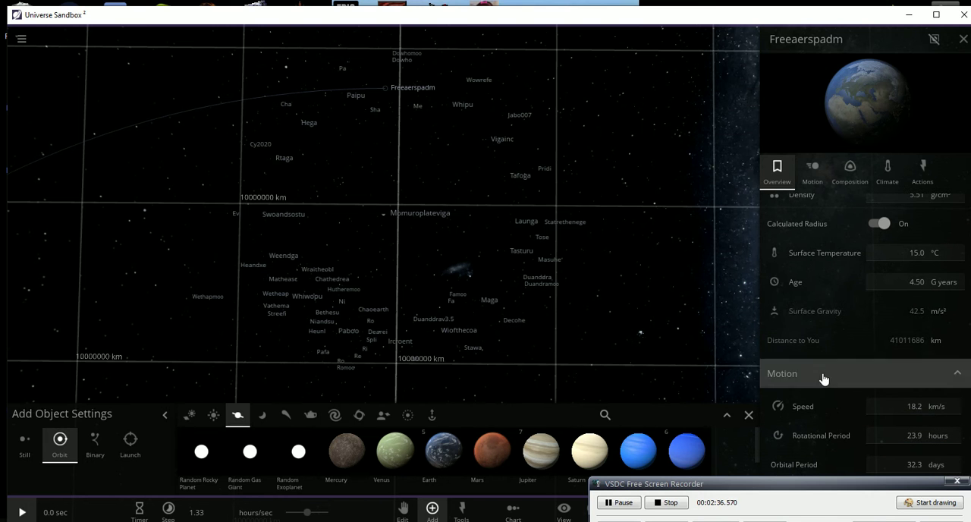
pyautogui.moveTo(880, 406)
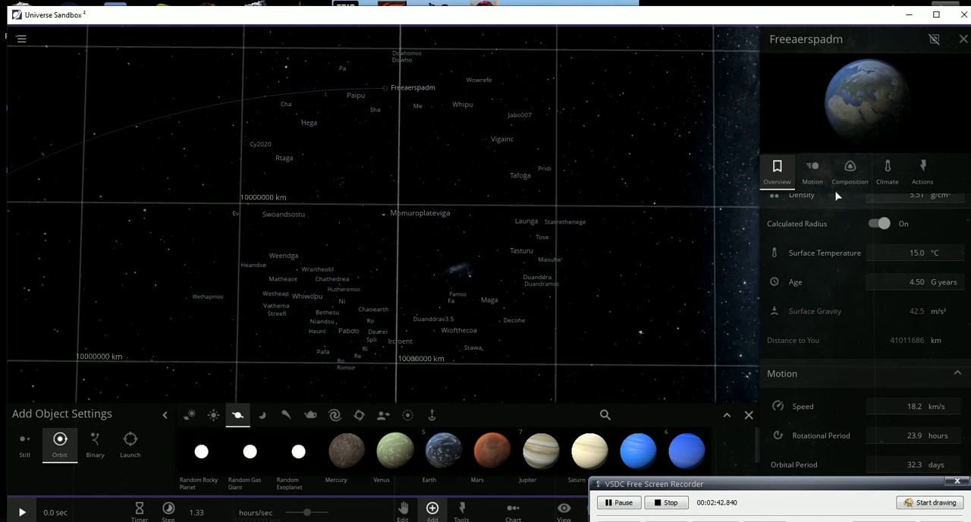
# Show Freeaerspadm's Motion details: orbits Momuroplateviga at 7,871,820 km, 18.2 km/s, every 32.3 days
pyautogui.click(811, 171)
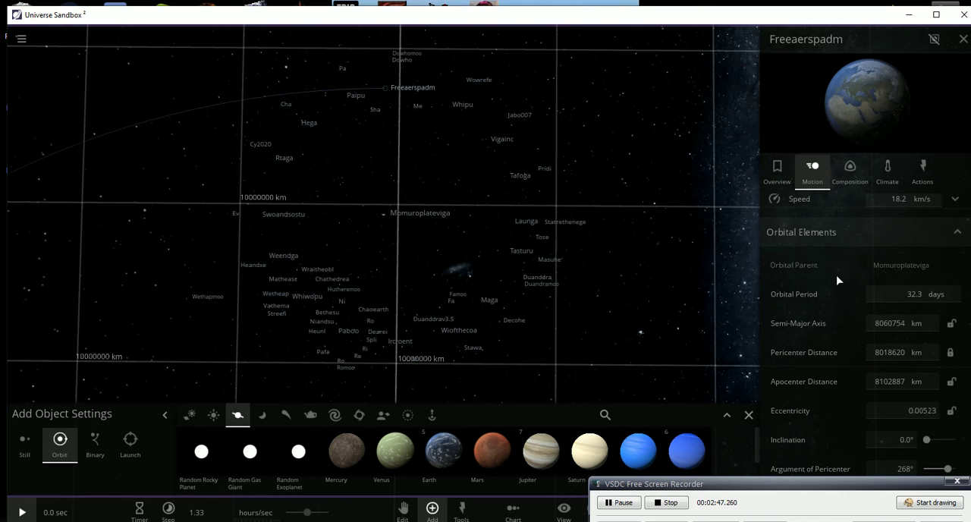
pyautogui.scroll(-3)
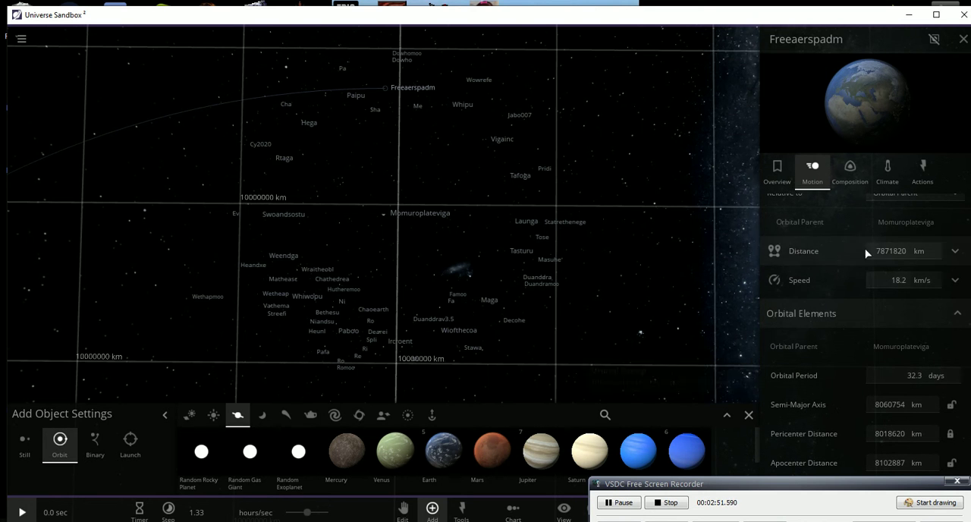
# Scroll Freeaerspadm's composition: 24.7% iron, 75.3% silicate, 73.2% Earth similarity, 65.8% life likelihood
pyautogui.click(850, 171)
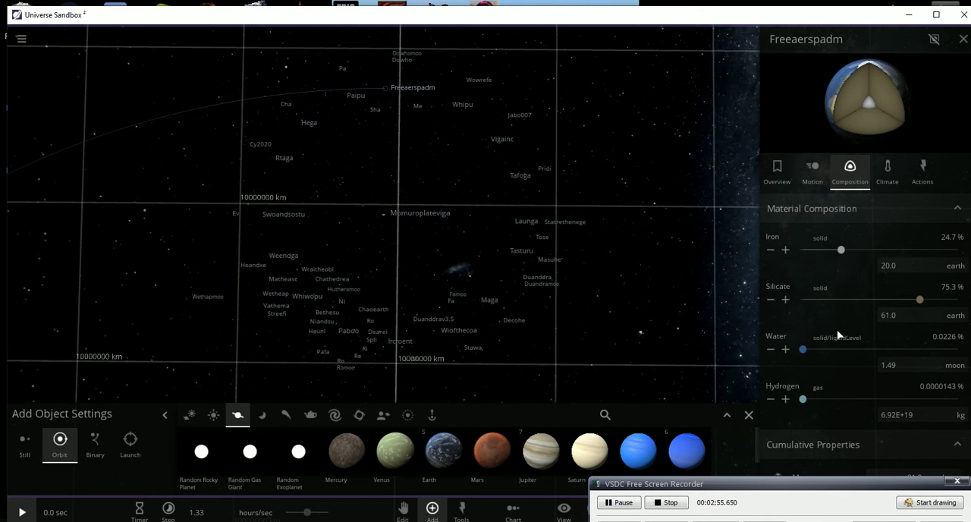
pyautogui.scroll(-3)
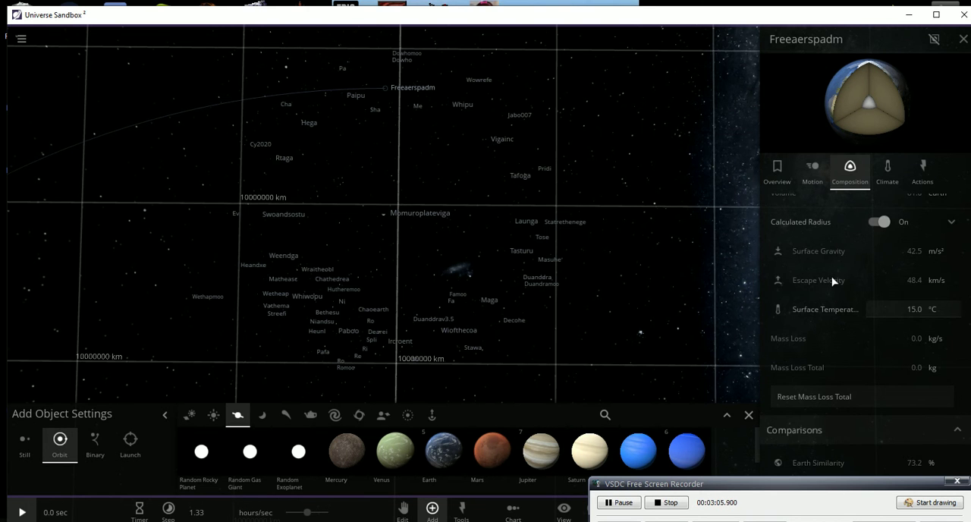
pyautogui.scroll(-3)
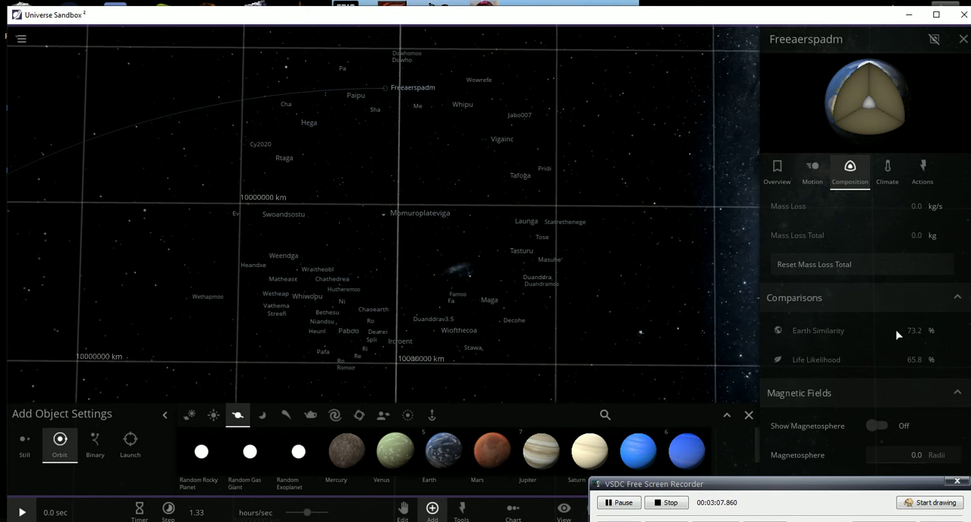
pyautogui.moveTo(821, 367)
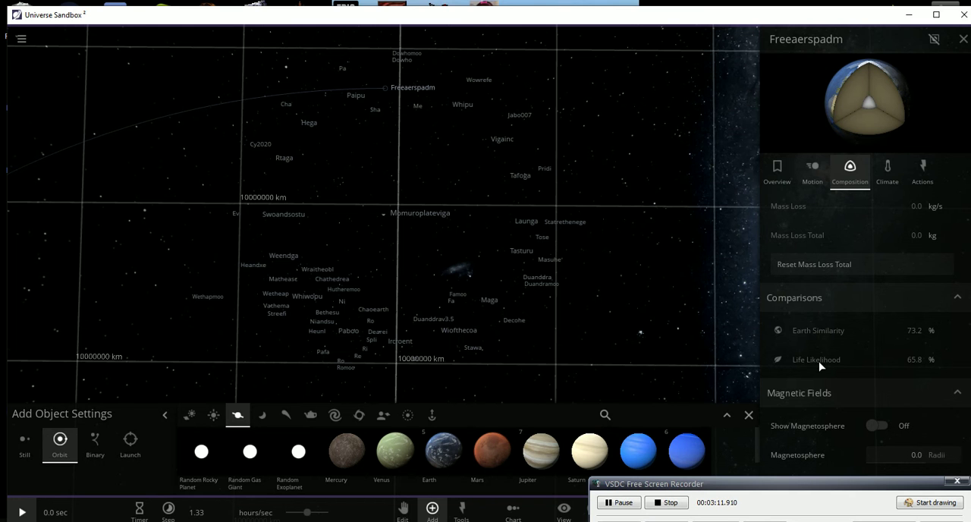
pyautogui.moveTo(633, 249)
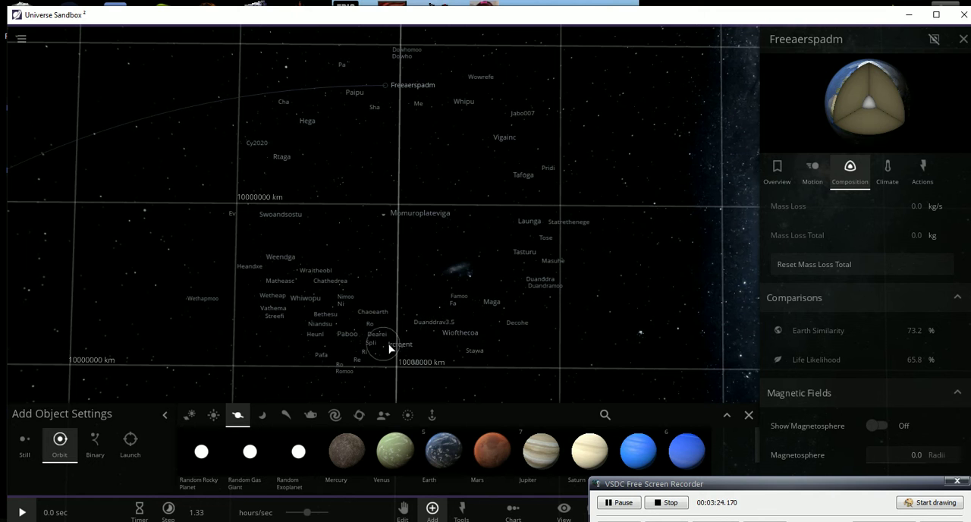
pyautogui.moveTo(309, 296)
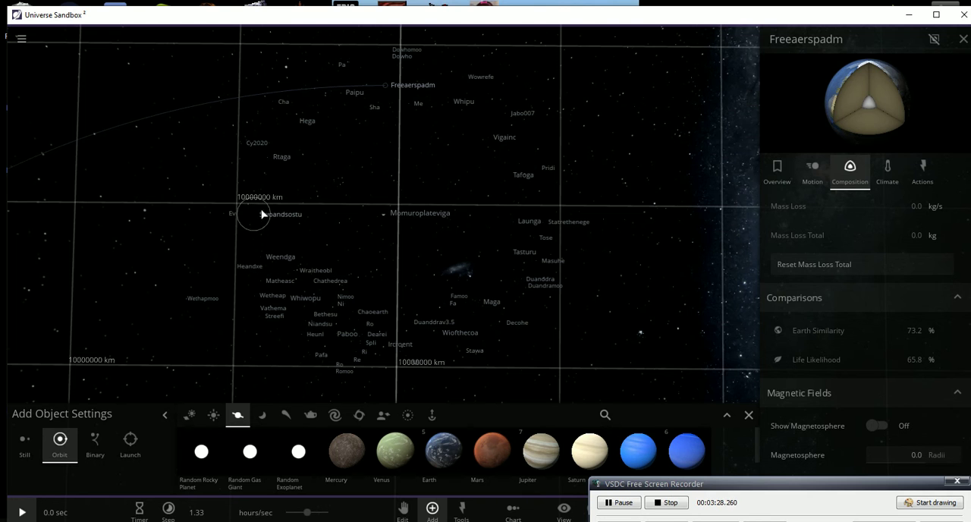
pyautogui.moveTo(304, 120)
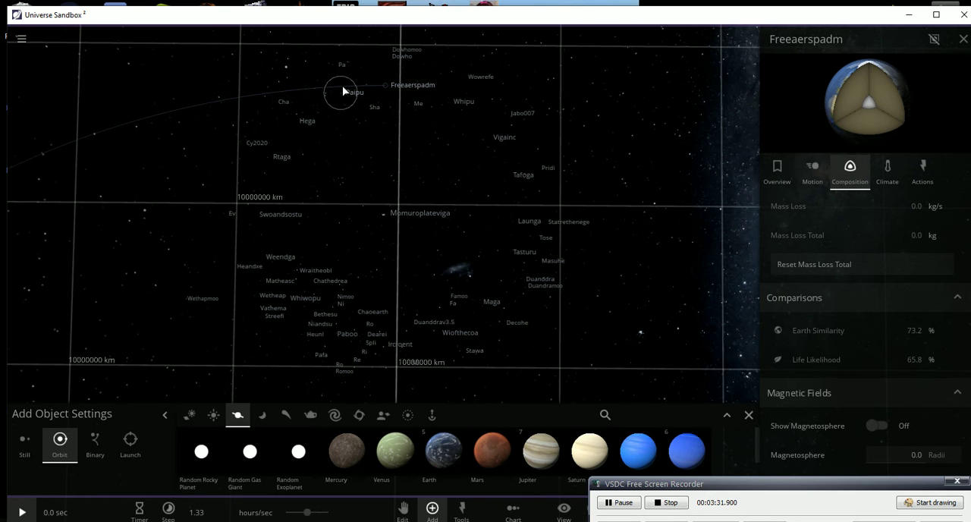
# Zoom in around Freeaerspadm and bring up Dowhomoo's overview card
pyautogui.click(777, 171)
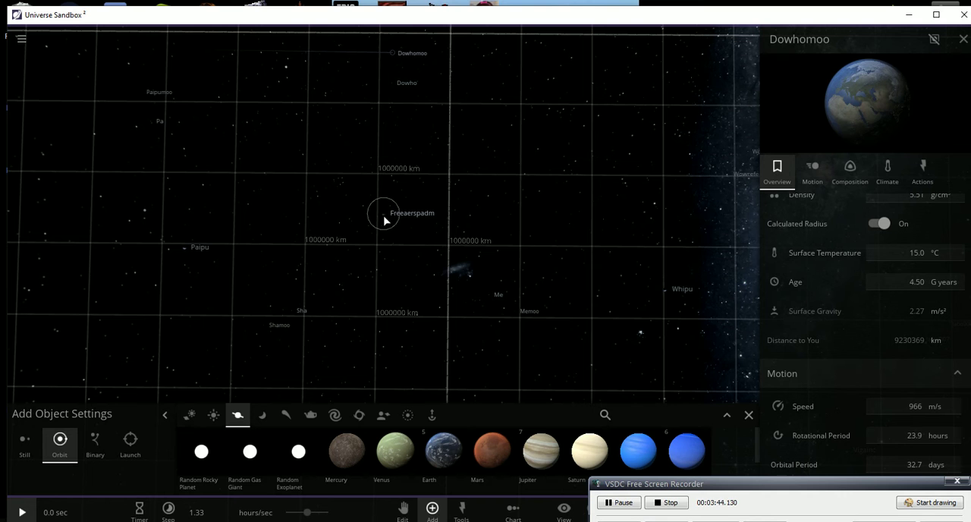
pyautogui.moveTo(438, 157)
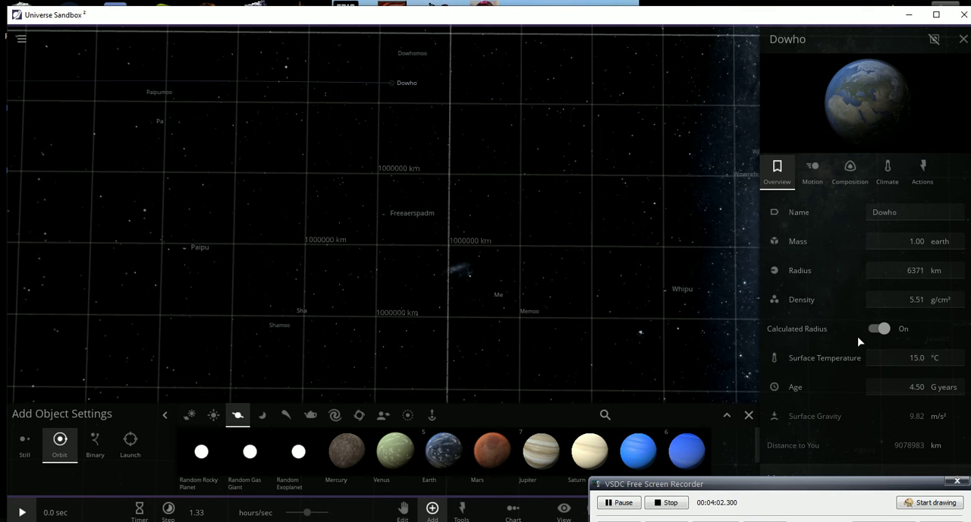
# Show Dowho's Motion tab: orbits Freeaerspadm at 1,819,356 km, 4.14 km/s, every 30.7 days
pyautogui.click(812, 171)
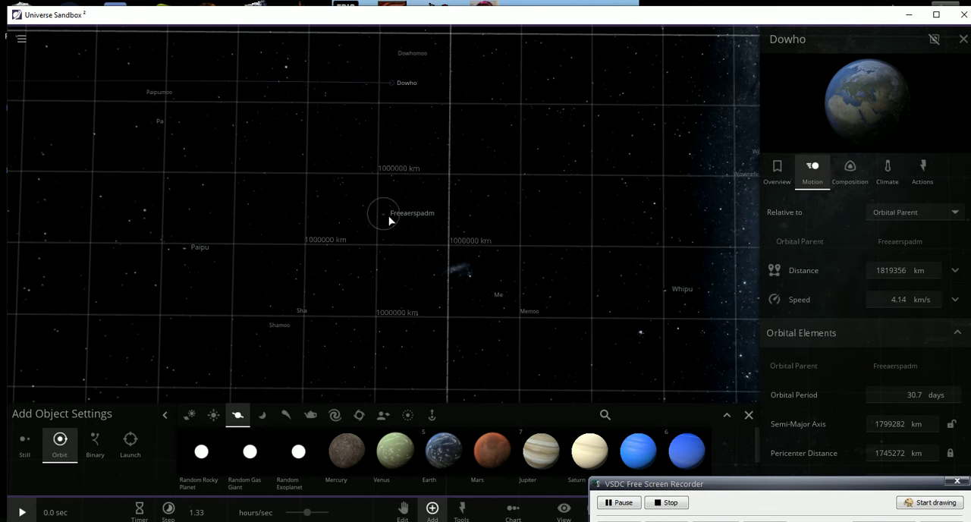
pyautogui.moveTo(849, 303)
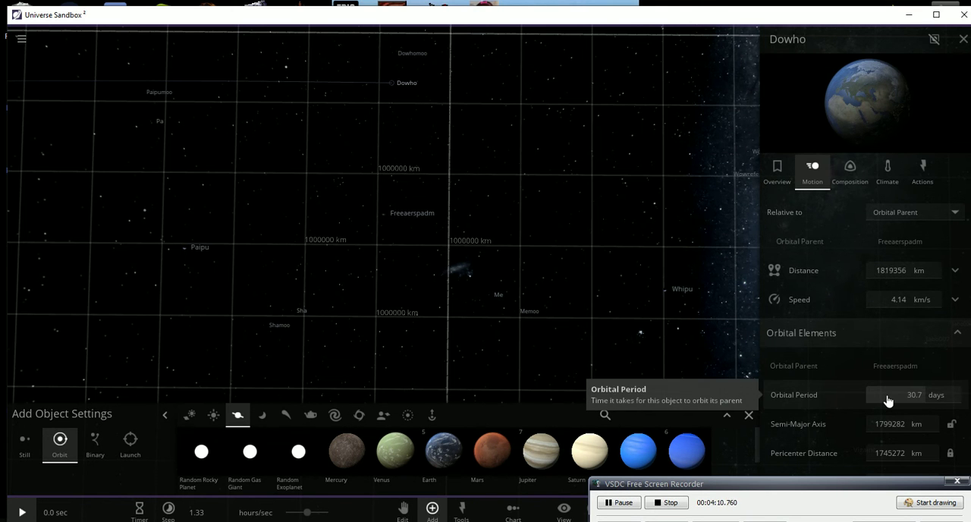
pyautogui.click(849, 171)
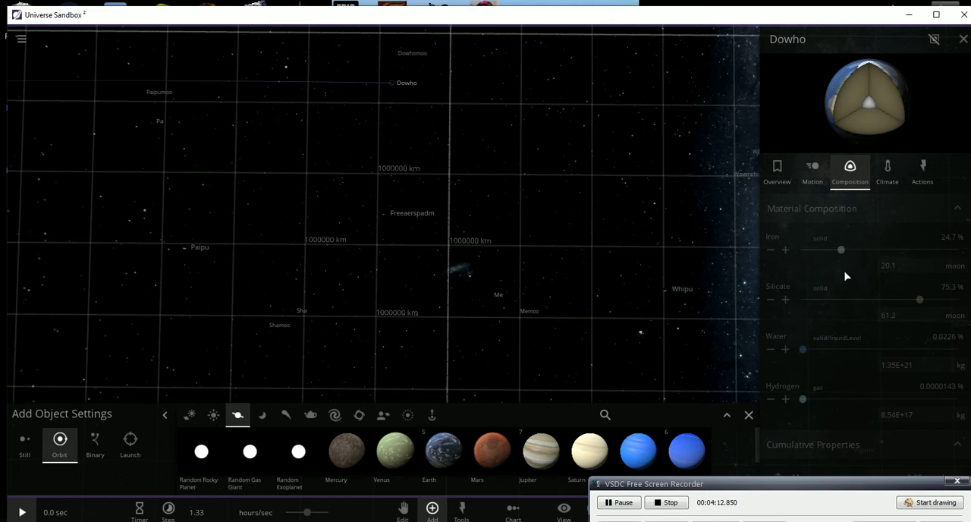
pyautogui.scroll(-3)
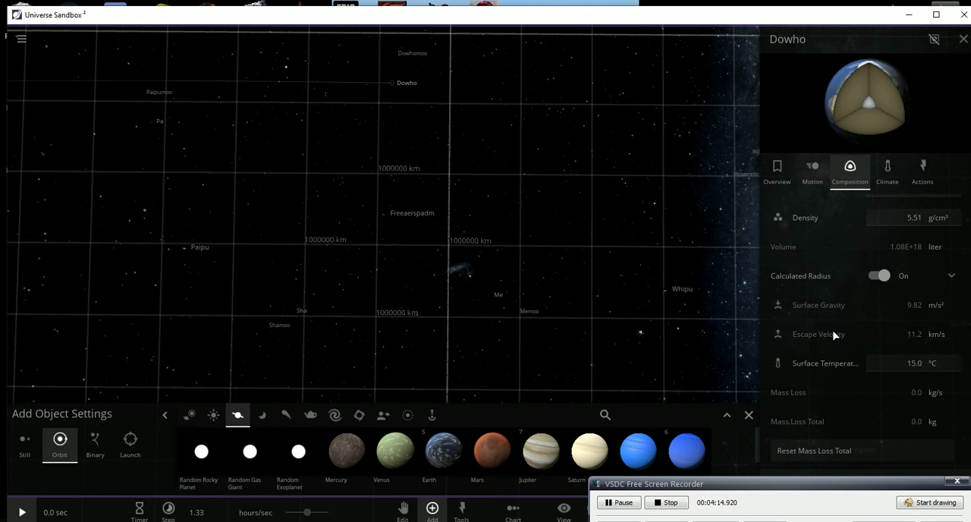
pyautogui.moveTo(902, 342)
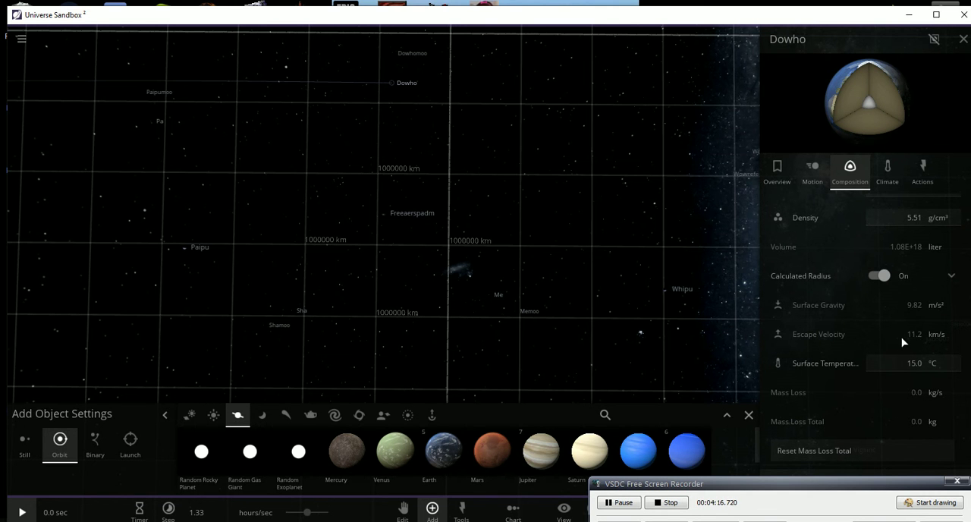
pyautogui.scroll(-3)
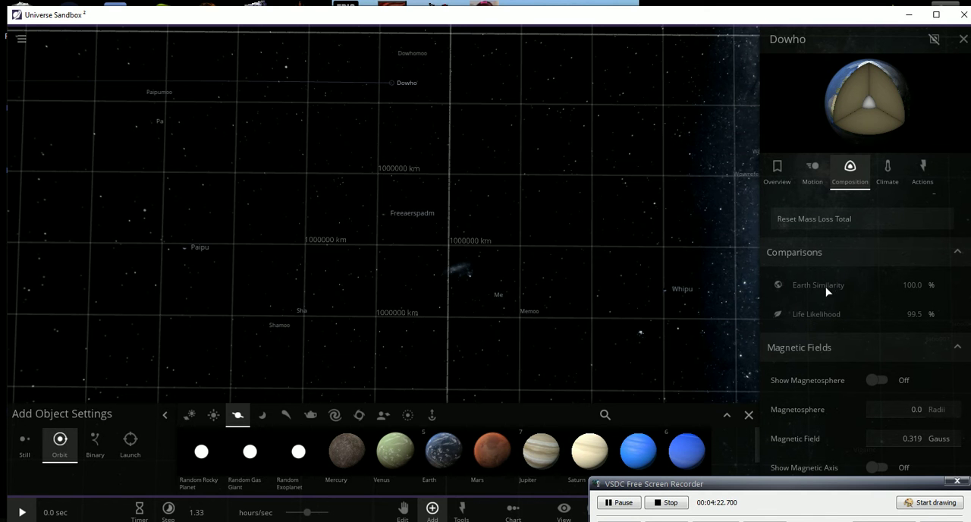
pyautogui.moveTo(825, 319)
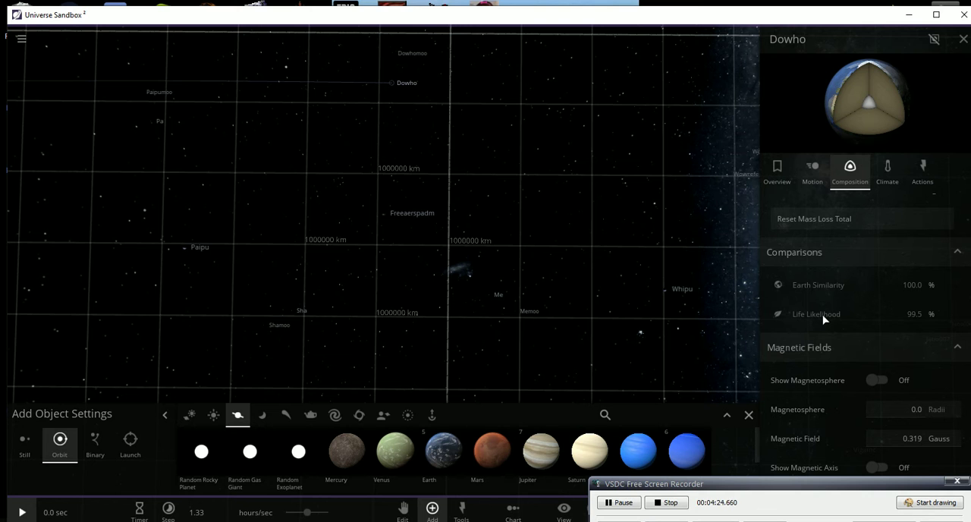
pyautogui.moveTo(902, 316)
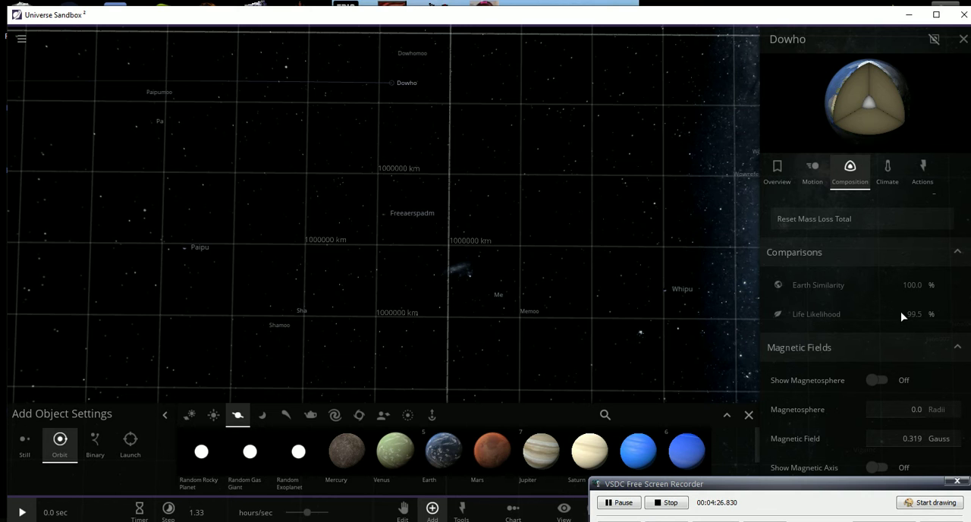
pyautogui.moveTo(910, 321)
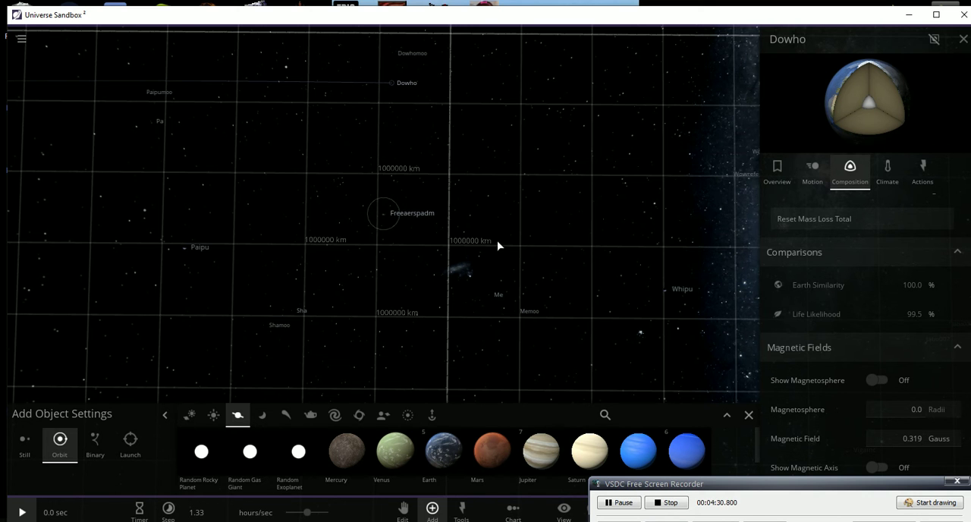
# Zoom out and select Paboo, whose composition shows 73.2% Earth similarity, 65.8% life likelihood
pyautogui.scroll(-3)
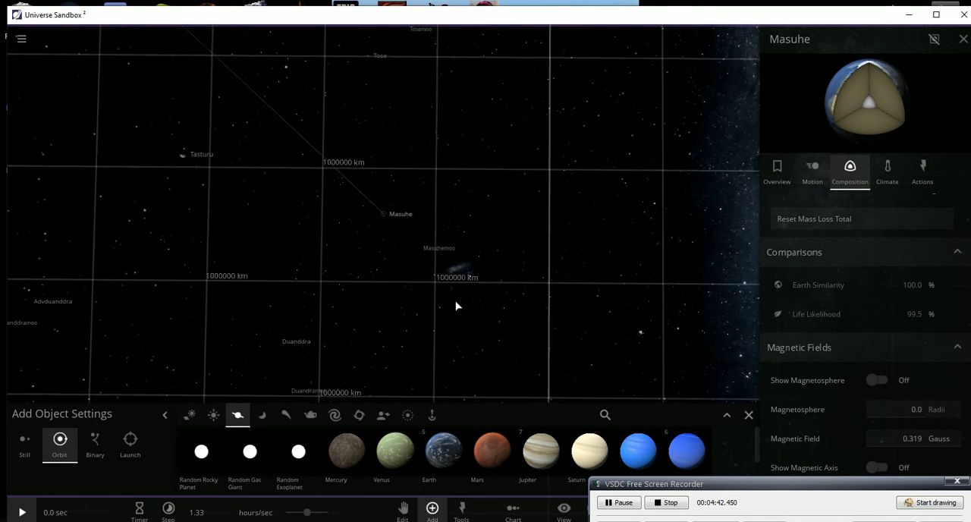
pyautogui.scroll(-3)
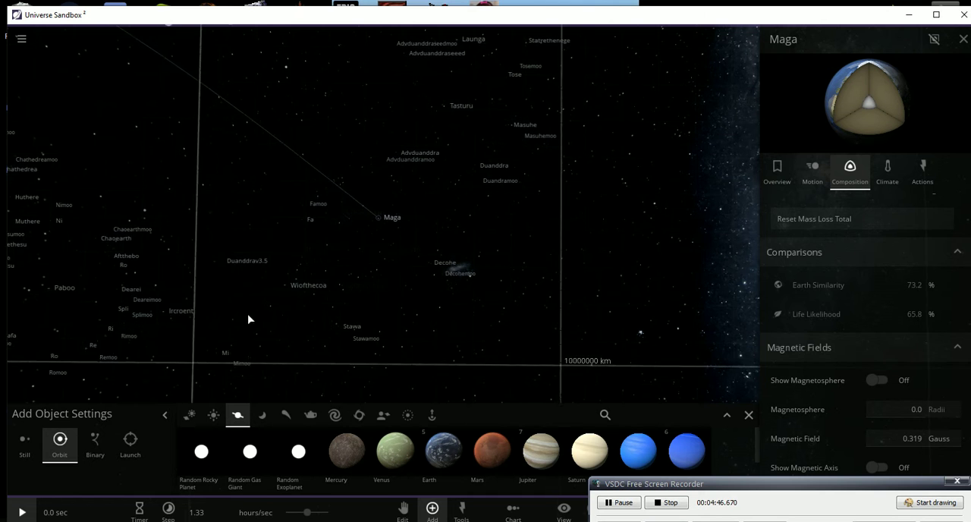
pyautogui.click(308, 285)
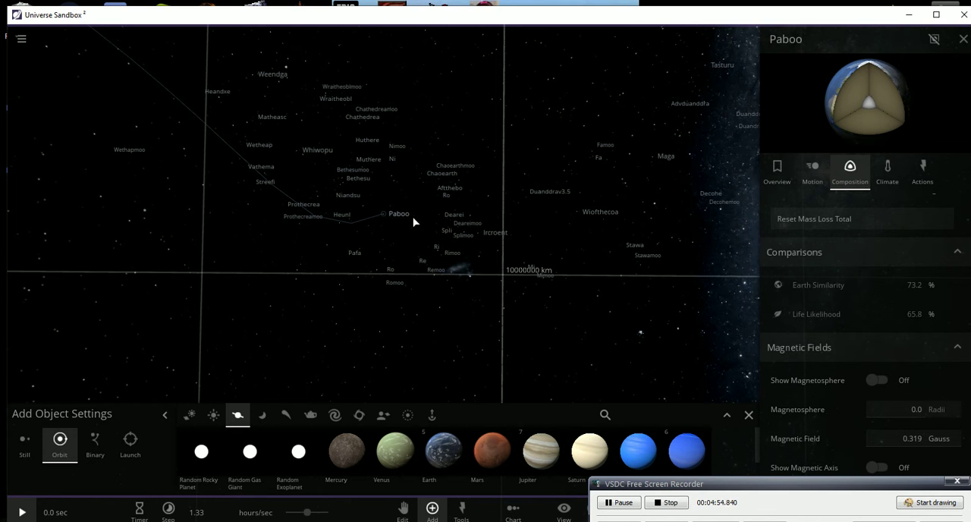
pyautogui.moveTo(361, 252)
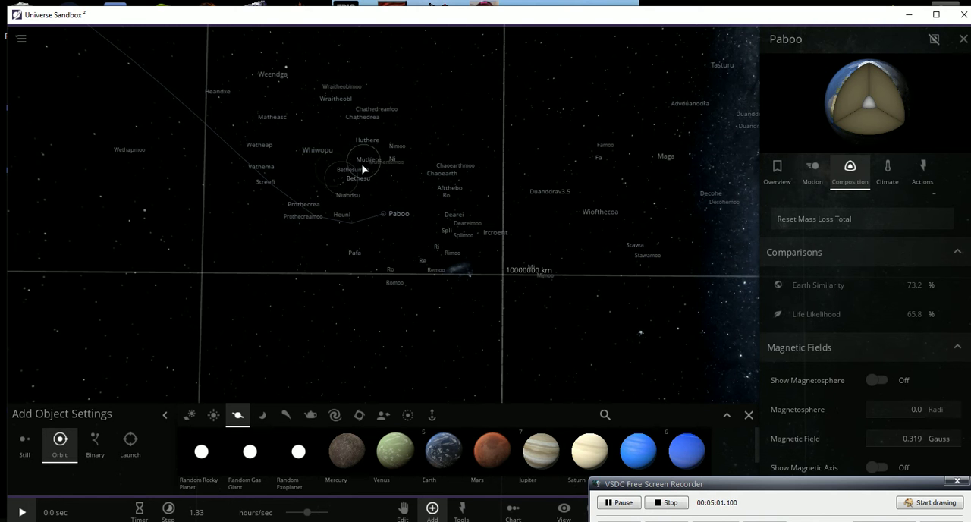
pyautogui.moveTo(402, 164)
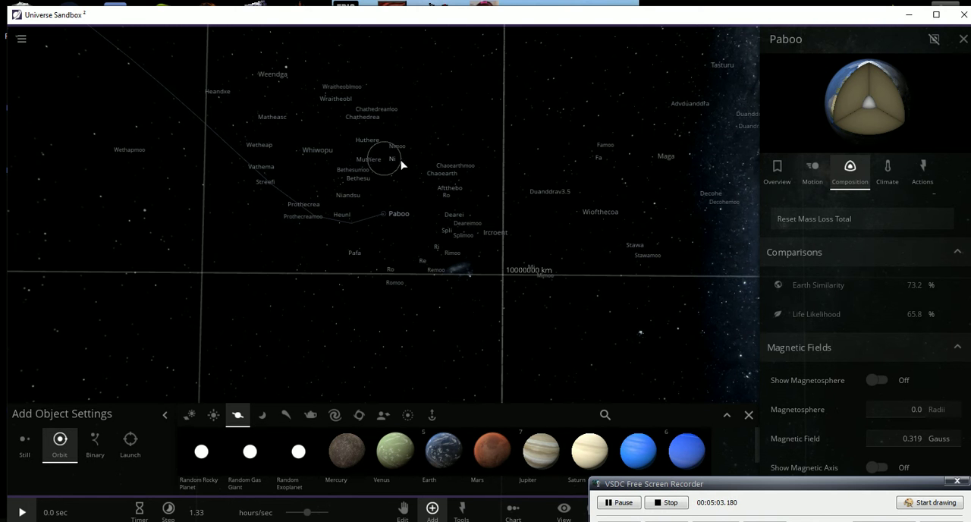
pyautogui.moveTo(432, 216)
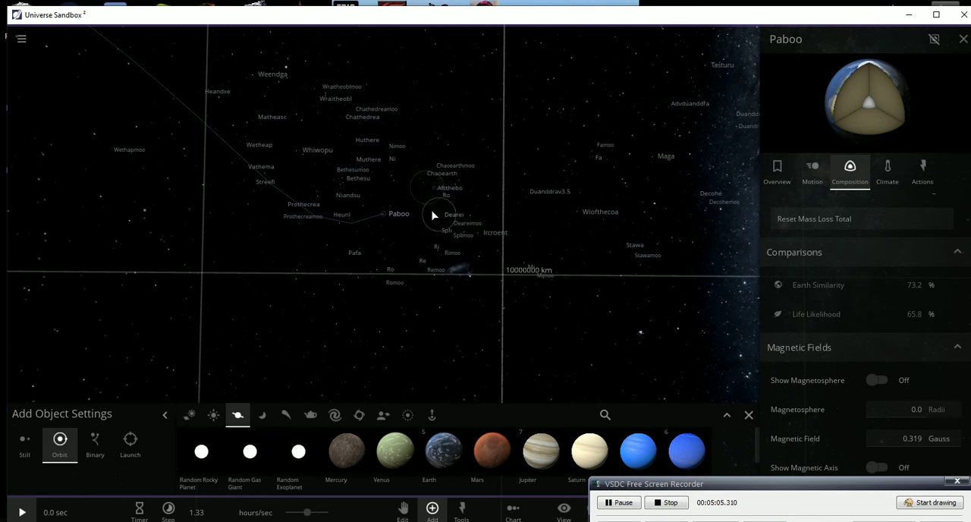
pyautogui.moveTo(425, 265)
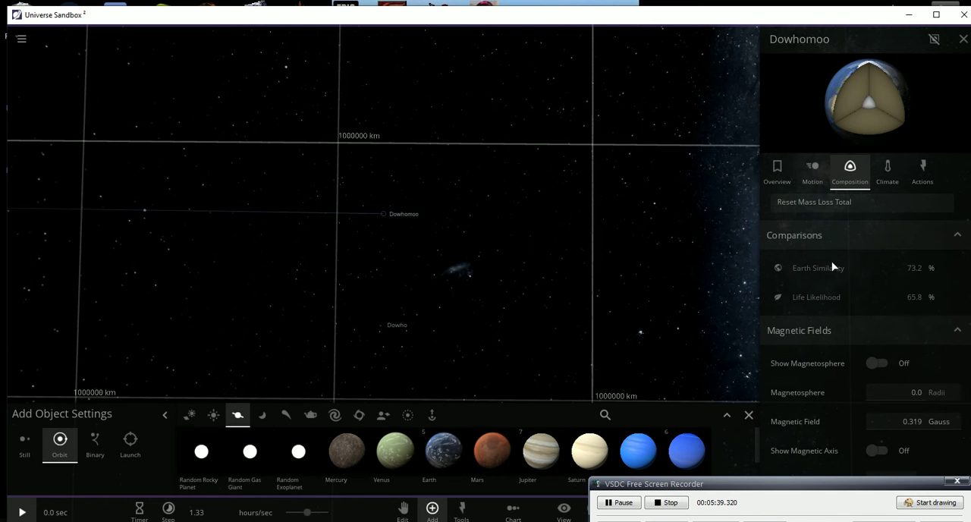
pyautogui.moveTo(704, 218)
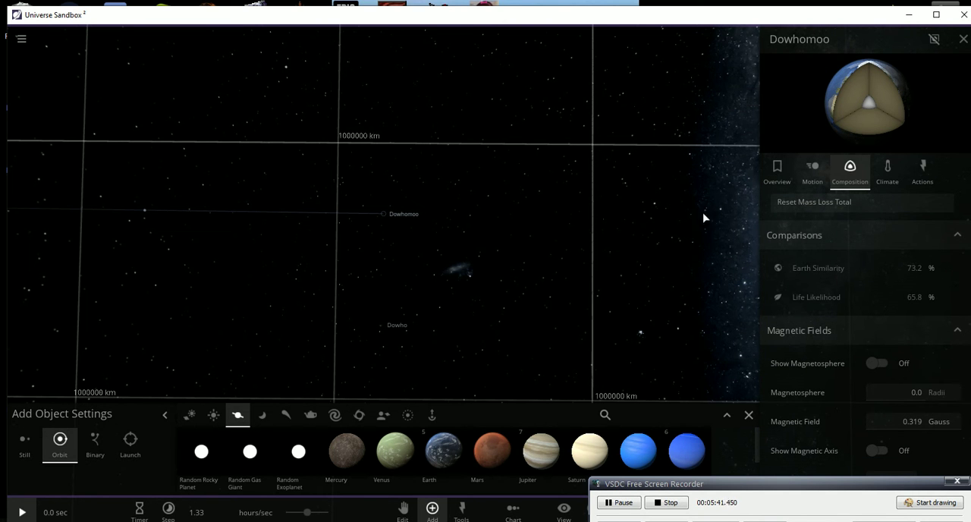
pyautogui.moveTo(920, 302)
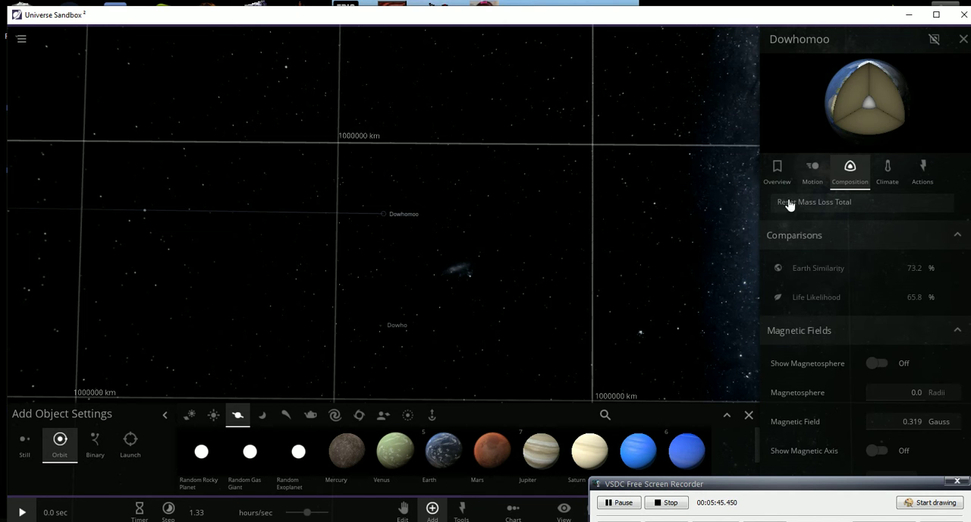
# View Dowhomoo's overview and Motion details, then switch to the Composition tab
pyautogui.click(777, 171)
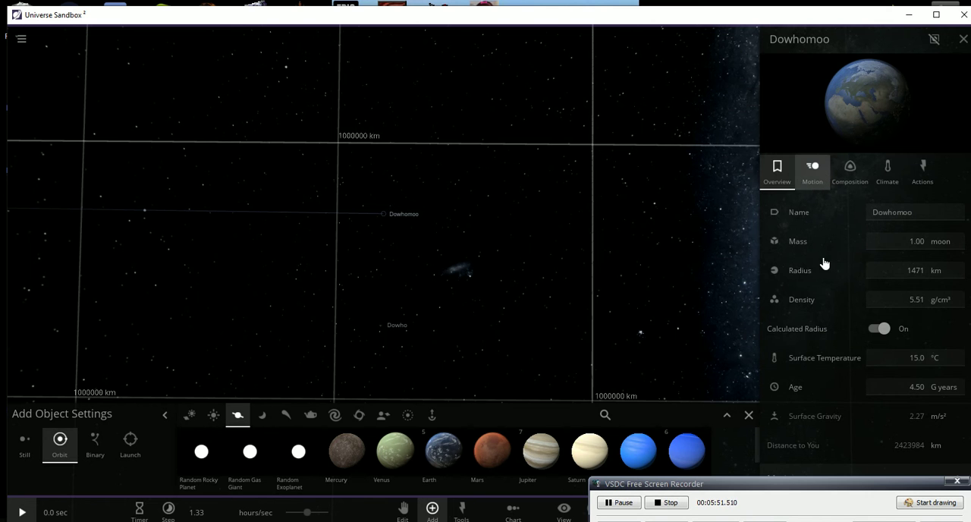
pyautogui.click(811, 170)
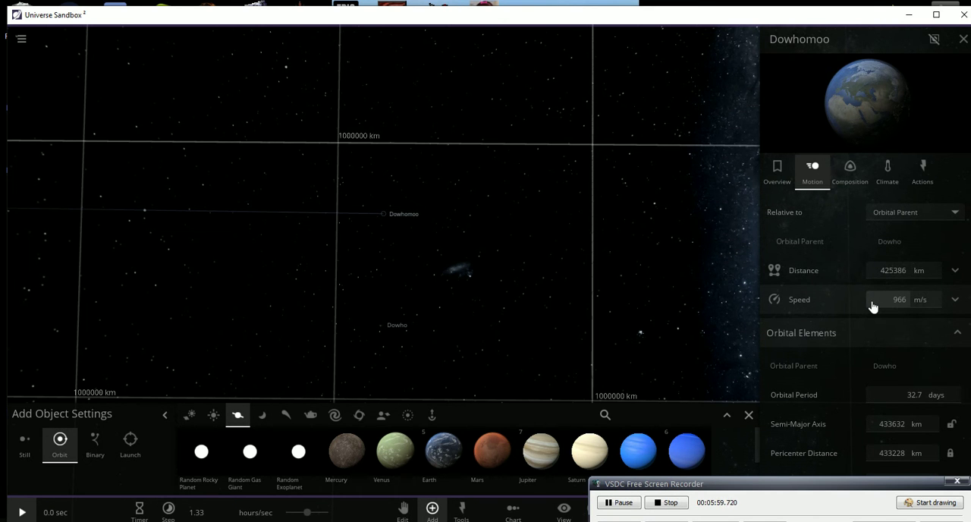
pyautogui.moveTo(884, 298)
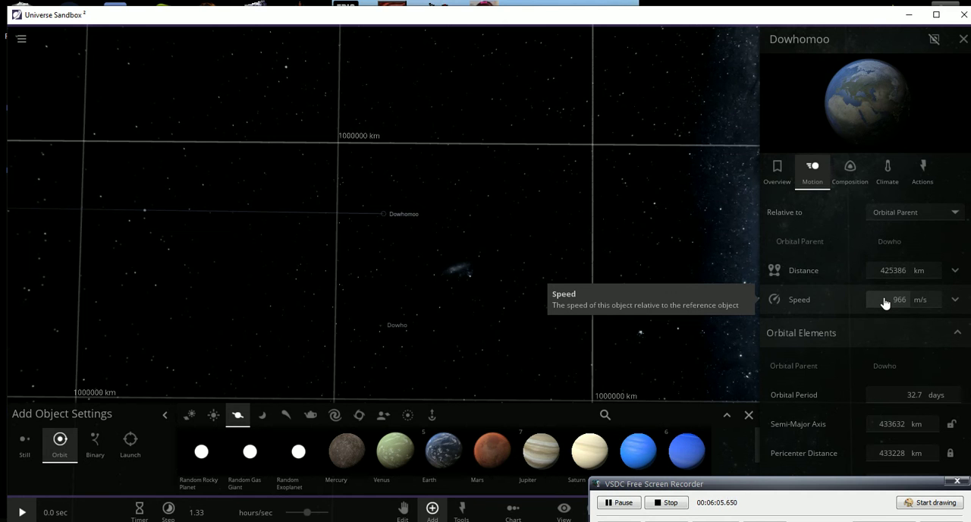
pyautogui.click(849, 171)
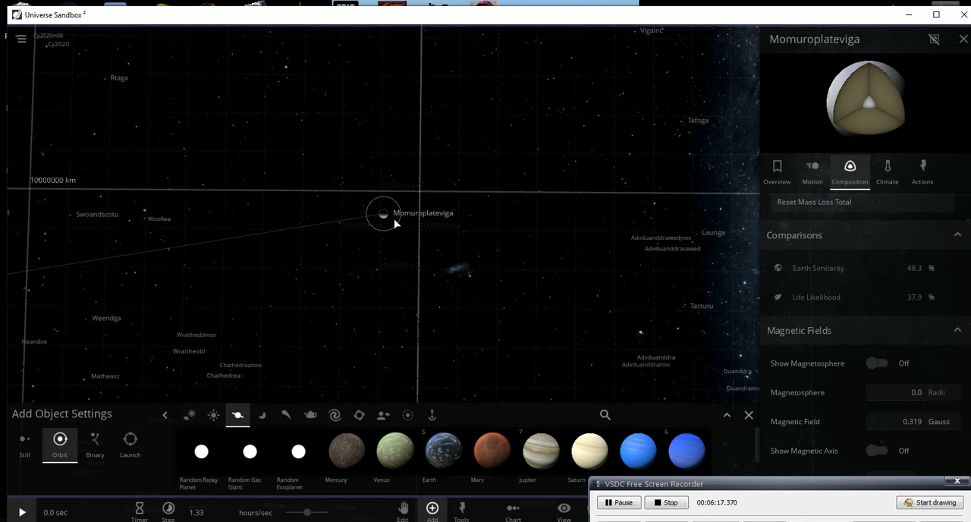
pyautogui.moveTo(409, 220)
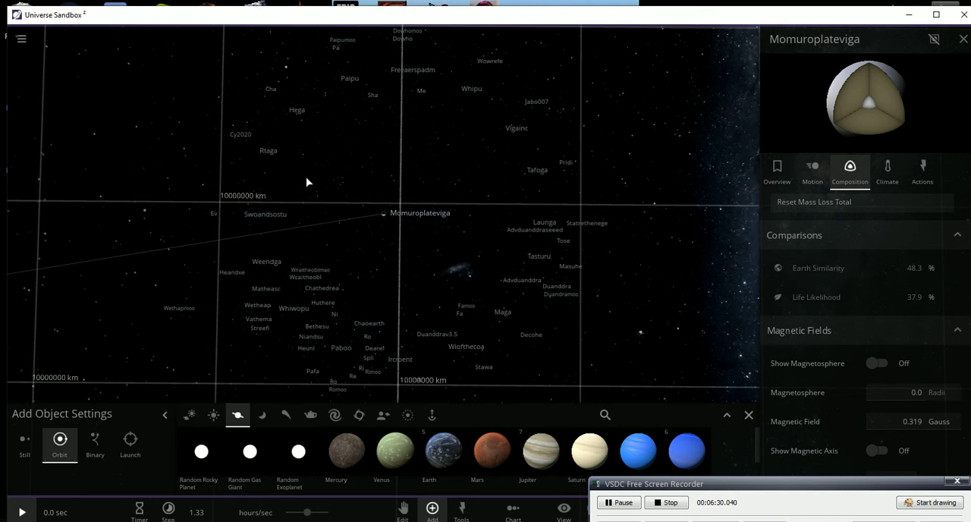
pyautogui.moveTo(422, 152)
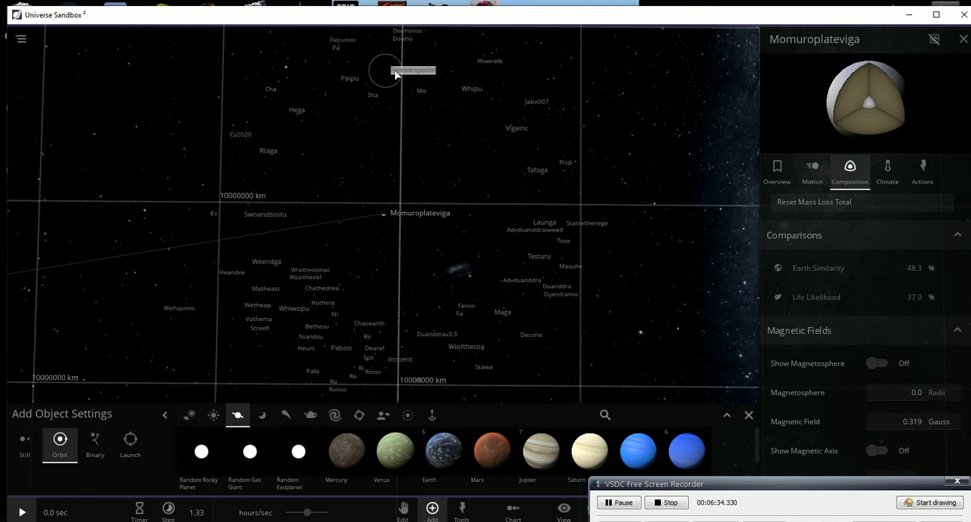
# Select the planet Freeaerspadm, the moon Me, and the planet Sha to view their cards
pyautogui.click(385, 70)
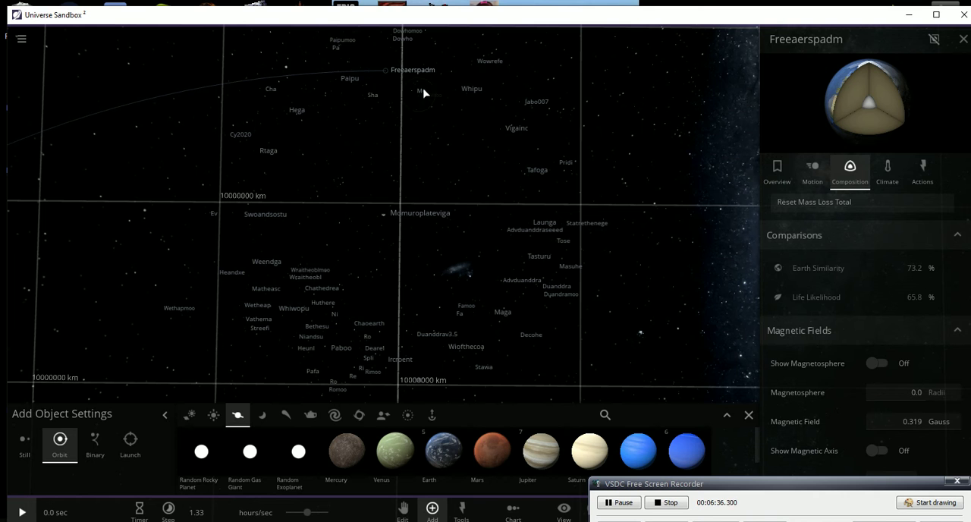
pyautogui.moveTo(433, 80)
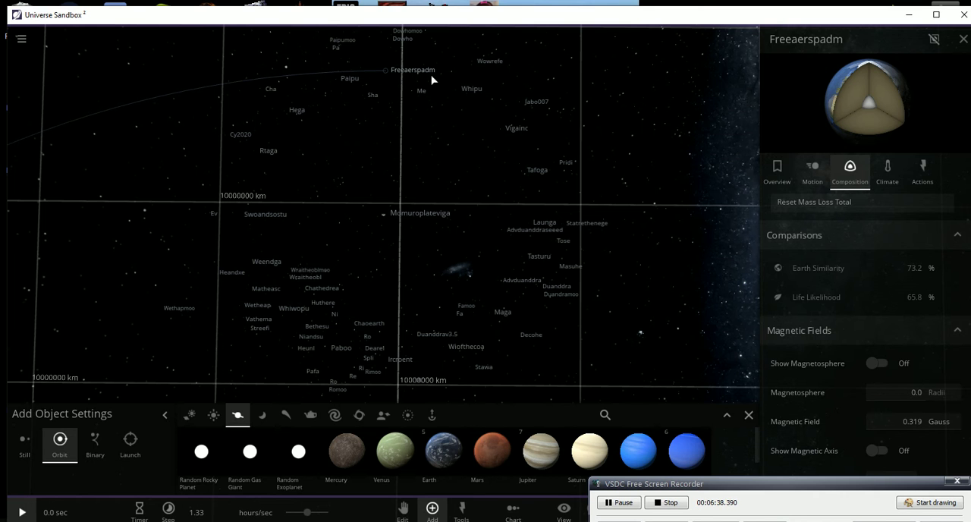
pyautogui.moveTo(407, 81)
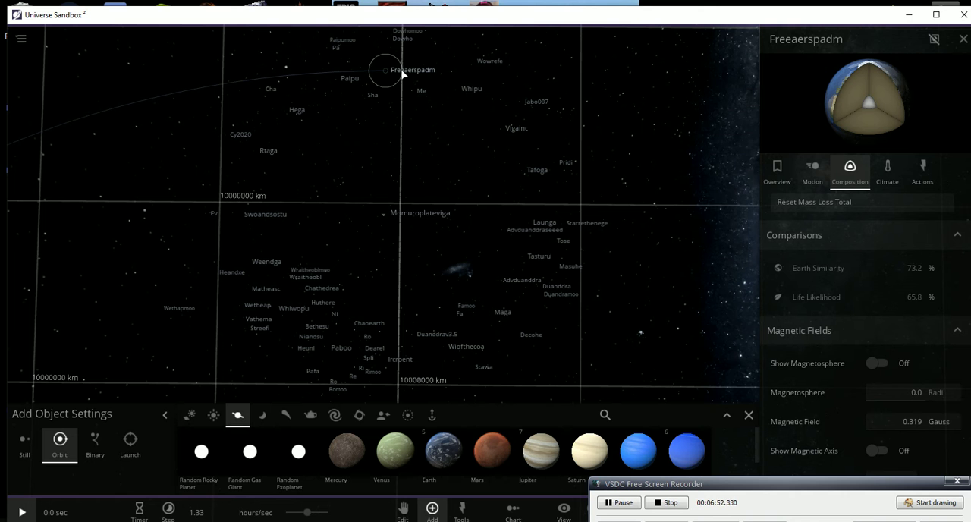
pyautogui.moveTo(401, 74)
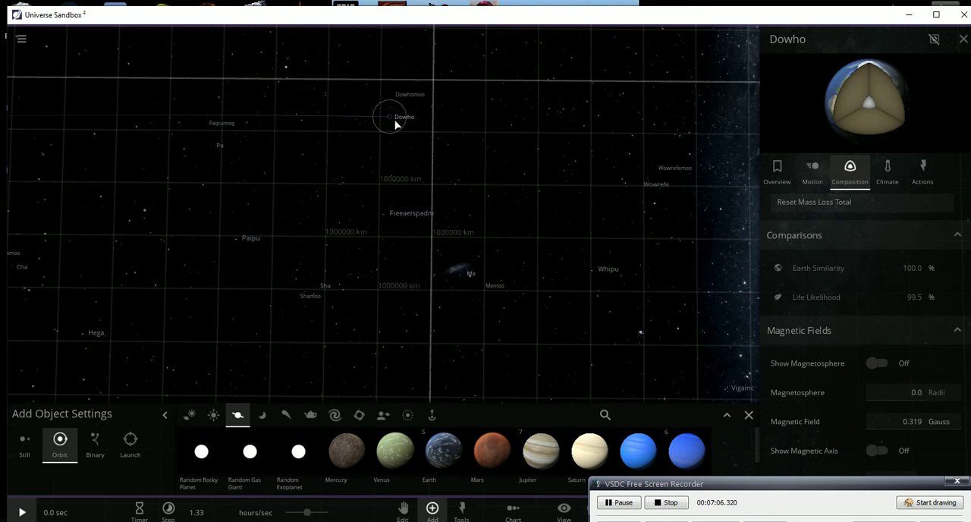
pyautogui.click(462, 273)
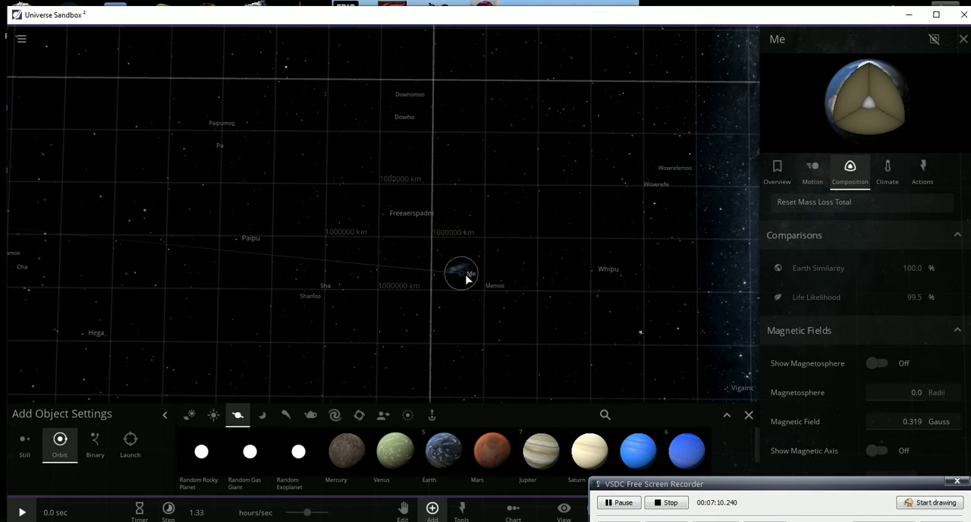
pyautogui.moveTo(459, 285)
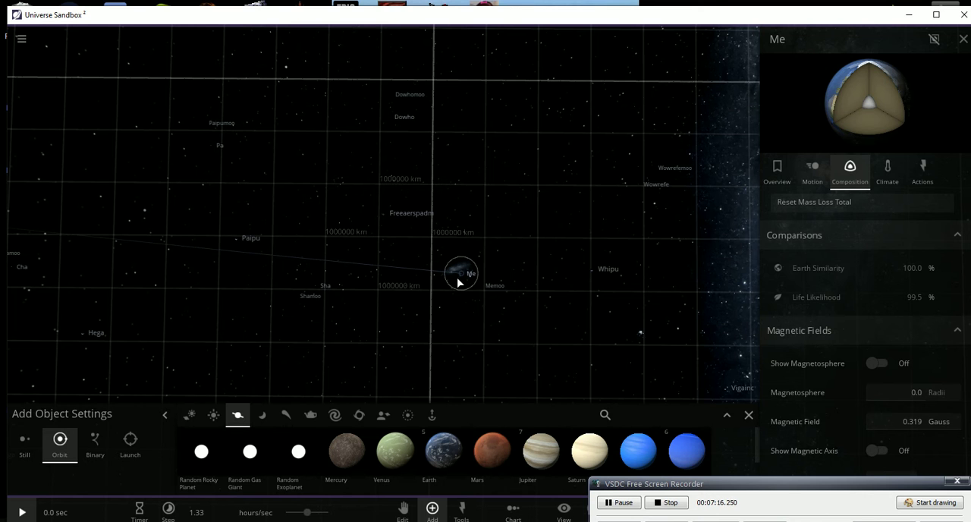
pyautogui.moveTo(314, 284)
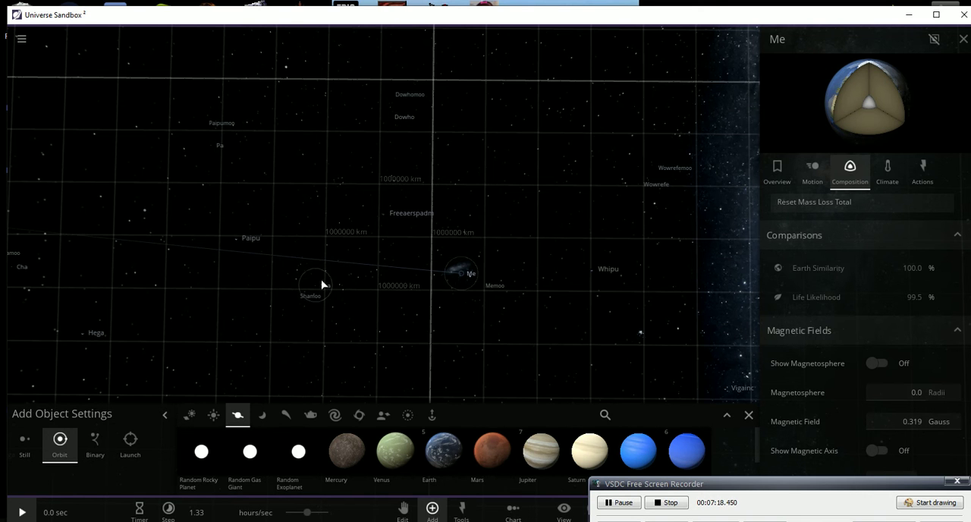
pyautogui.click(315, 285)
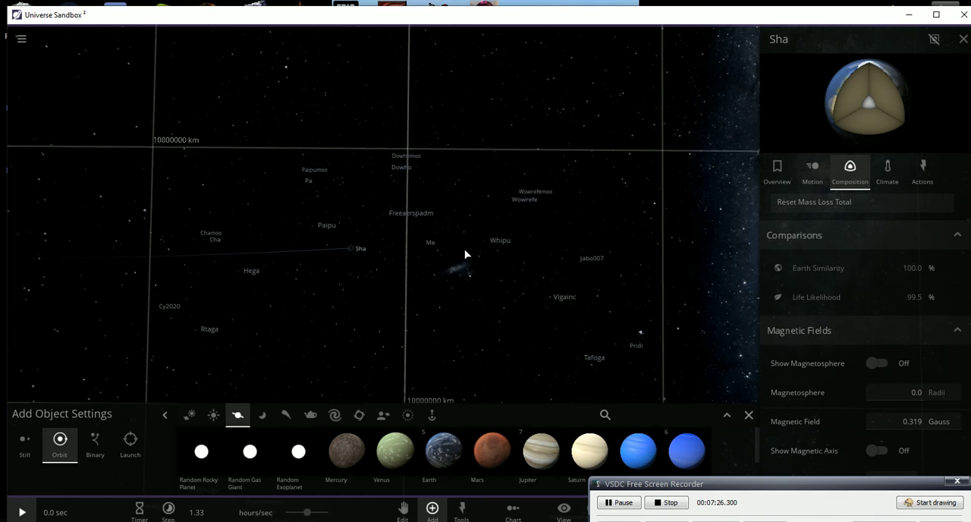
# Inspect Whipu, close its side panel, and show Vigainc's info card
pyautogui.click(483, 240)
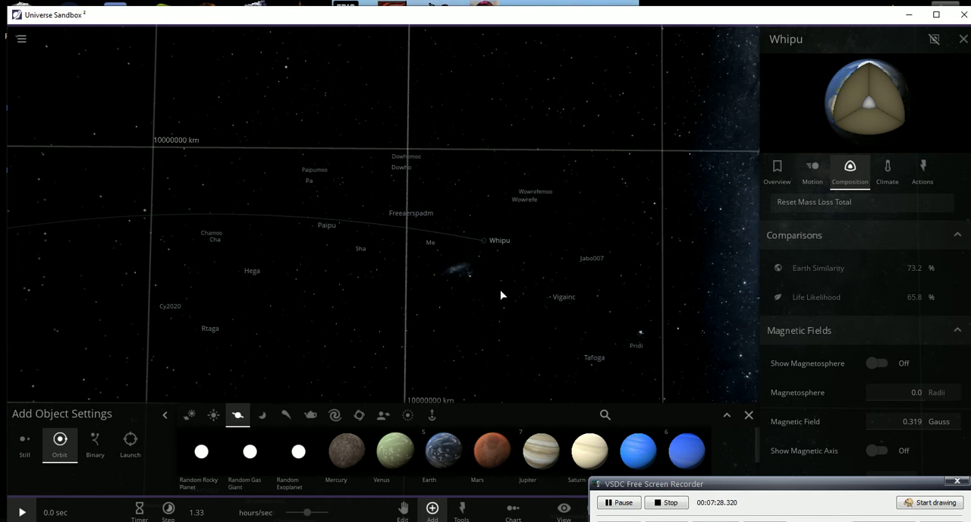
pyautogui.moveTo(531, 210)
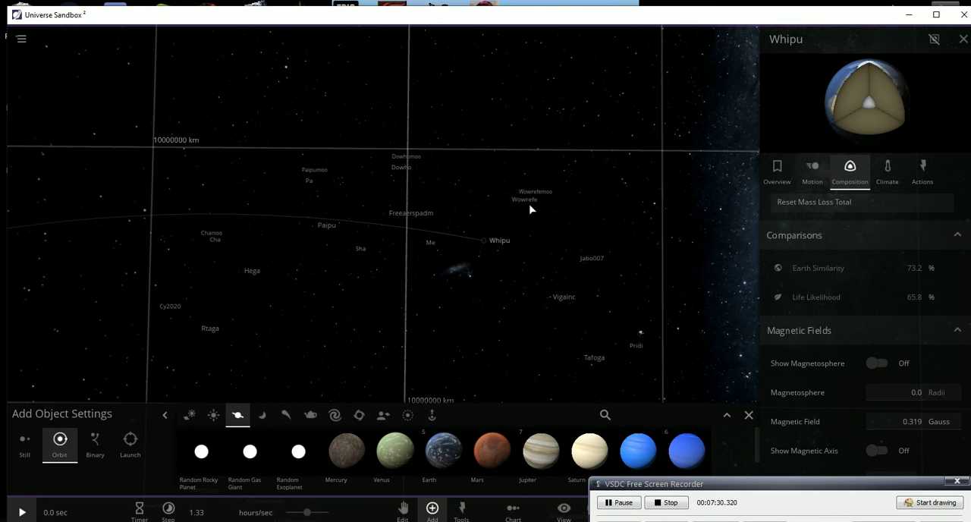
pyautogui.click(516, 198)
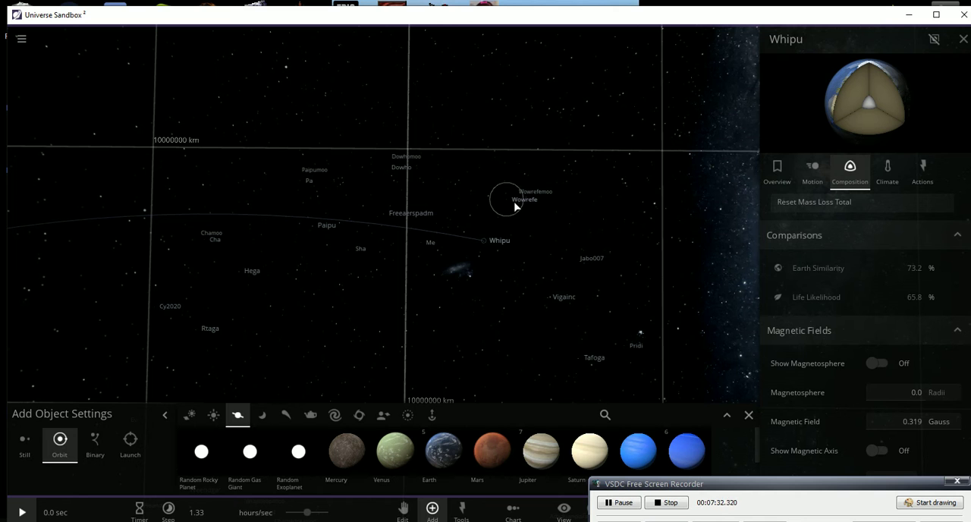
pyautogui.moveTo(522, 224)
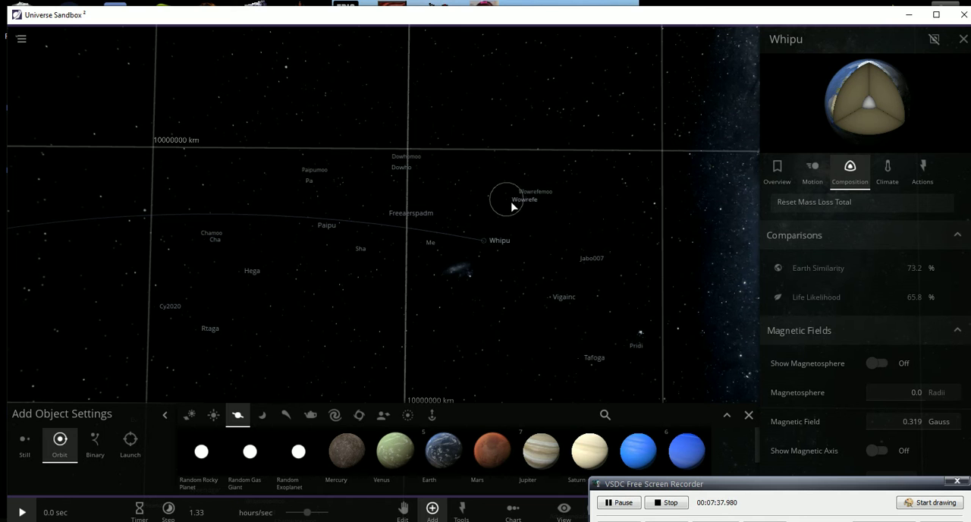
pyautogui.moveTo(547, 298)
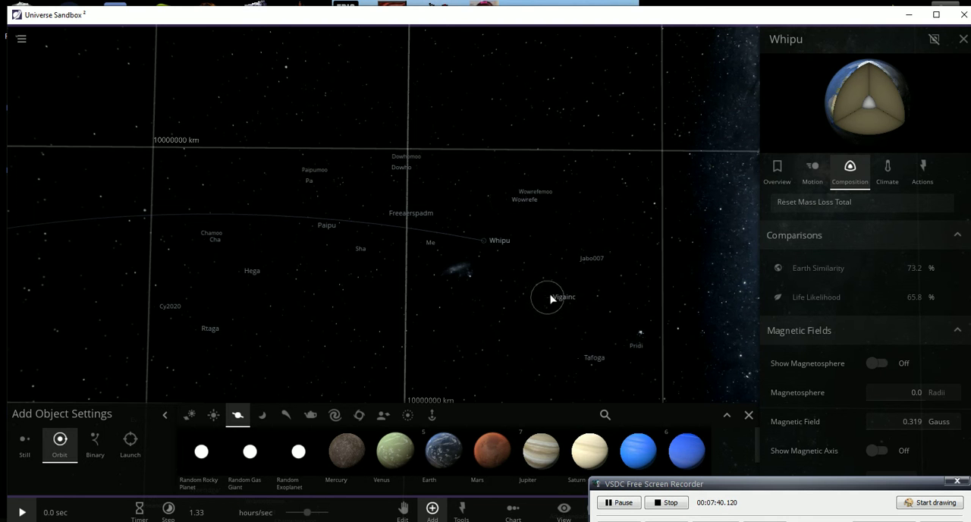
pyautogui.click(547, 296)
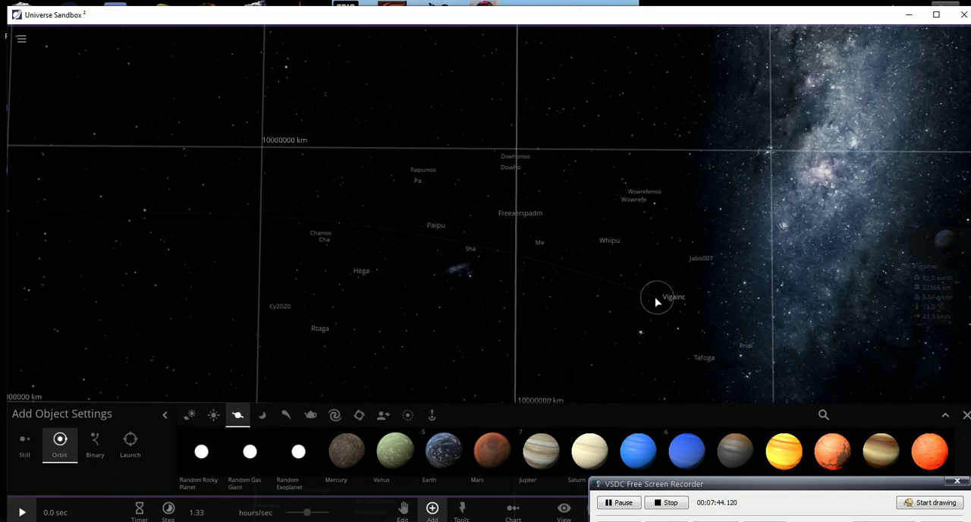
pyautogui.click(683, 258)
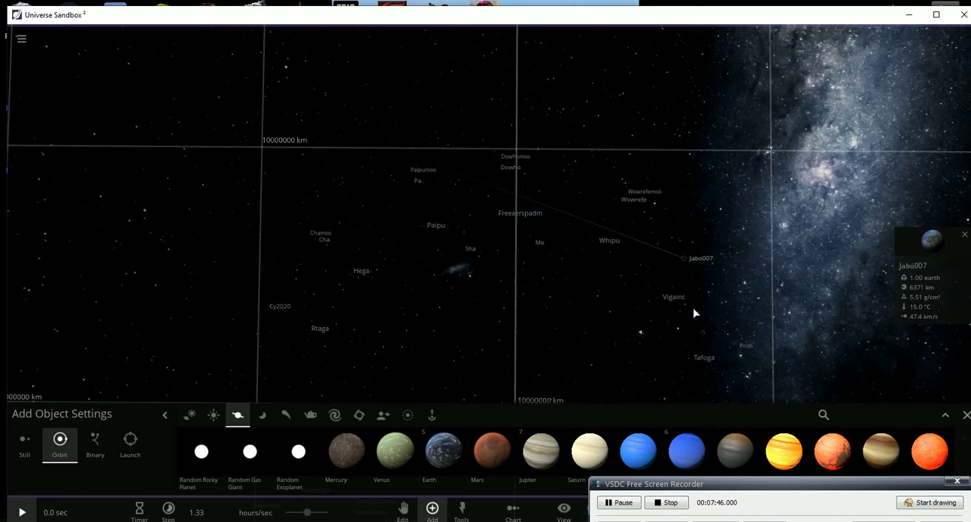
pyautogui.moveTo(706, 350)
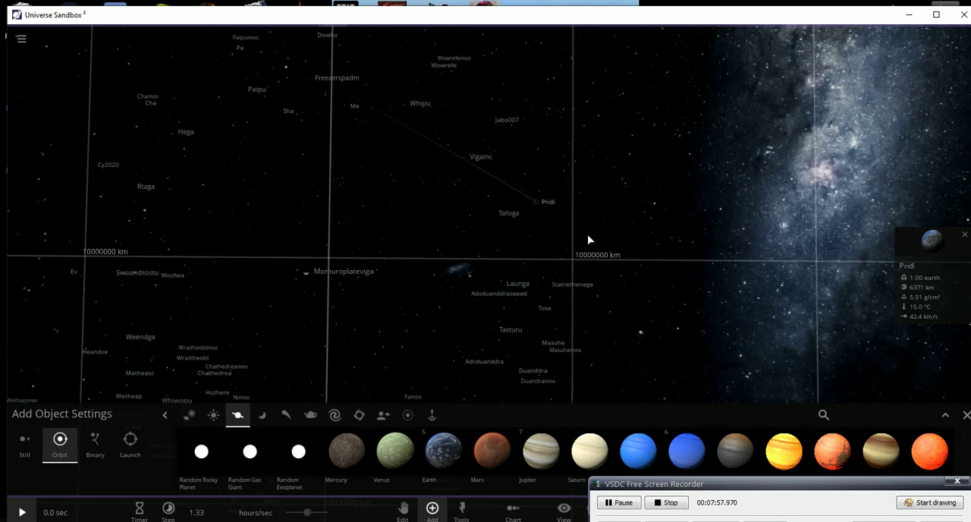
pyautogui.moveTo(569, 255)
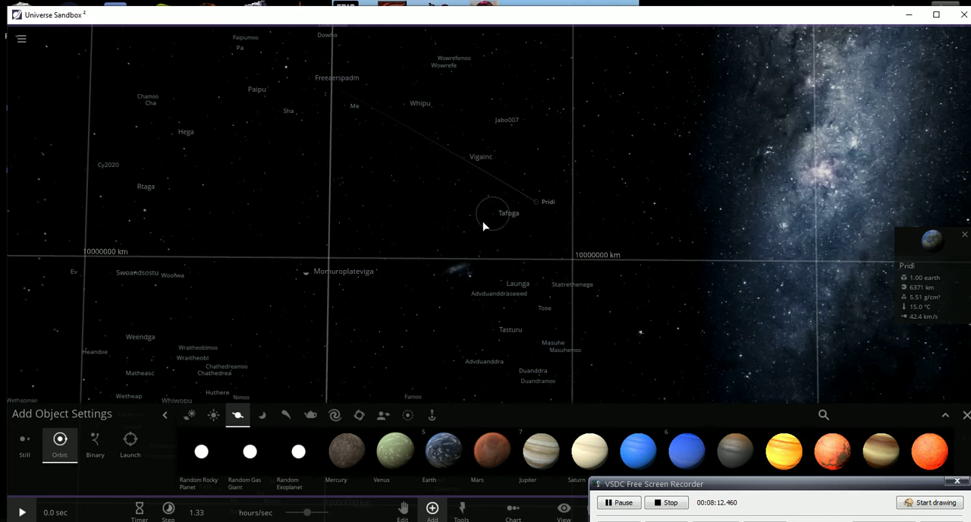
pyautogui.click(501, 284)
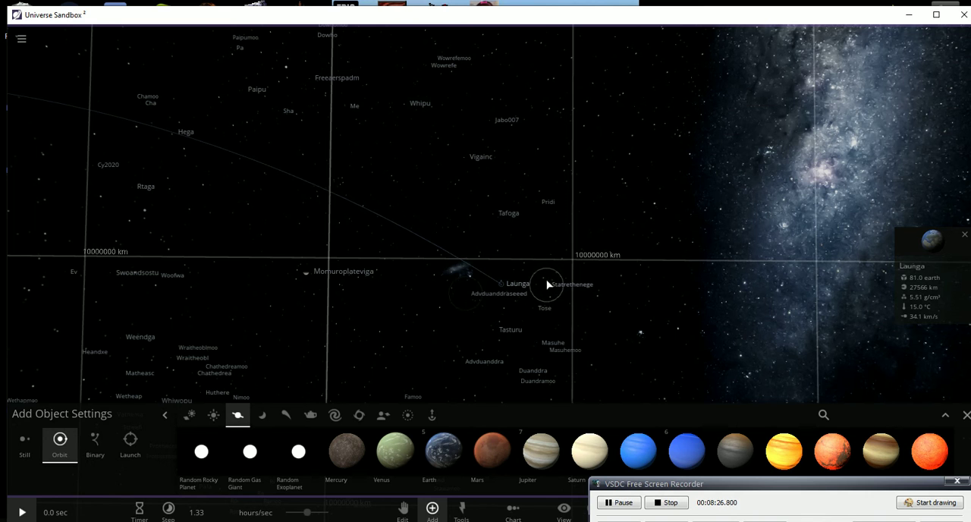
pyautogui.moveTo(532, 313)
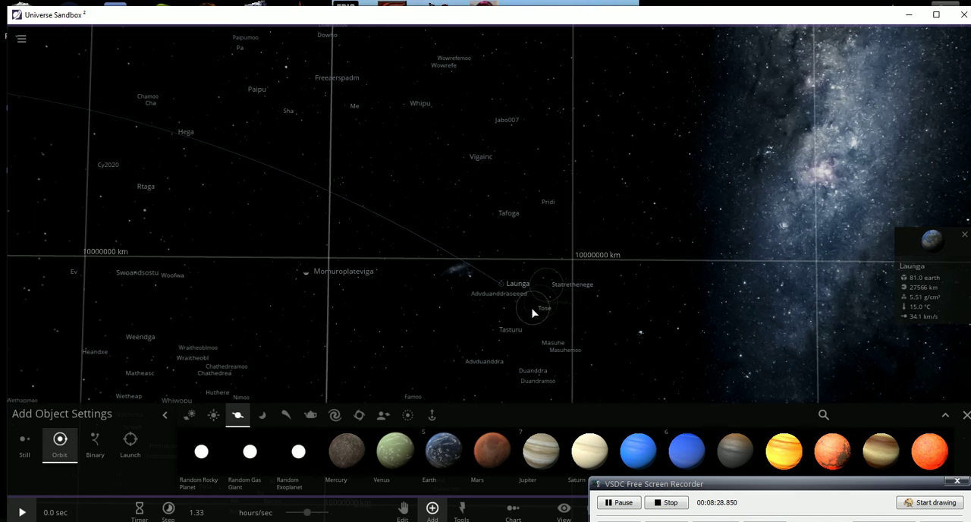
# Show the info cards for the planets Tasturu and Duanddra
pyautogui.click(493, 330)
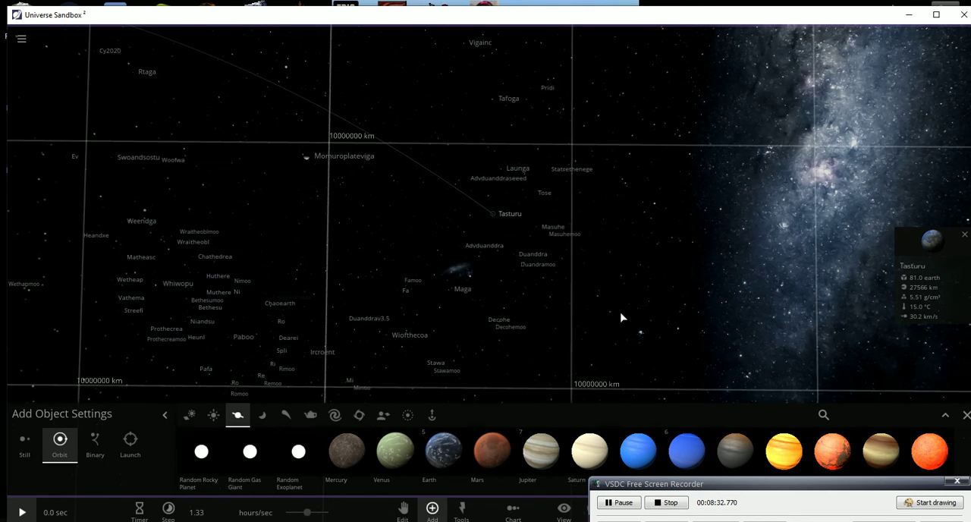
pyautogui.moveTo(612, 316)
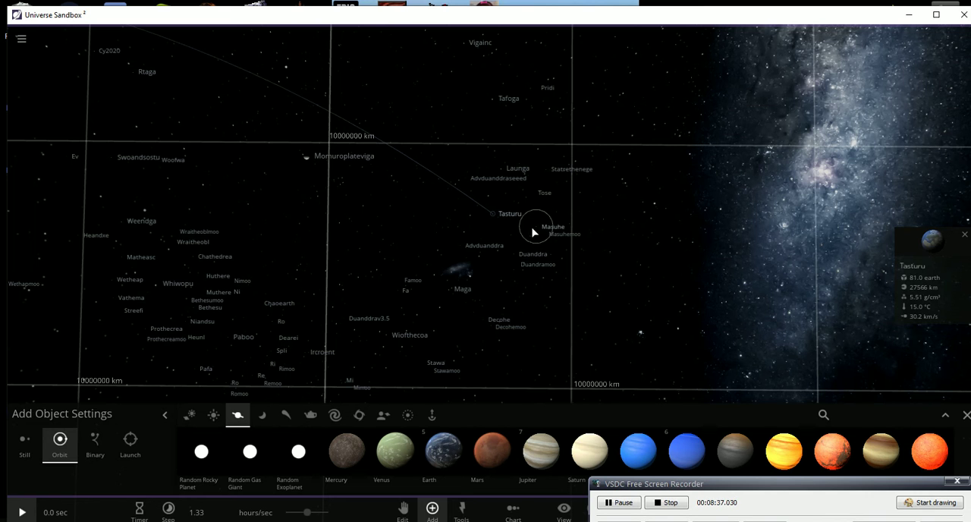
pyautogui.moveTo(534, 249)
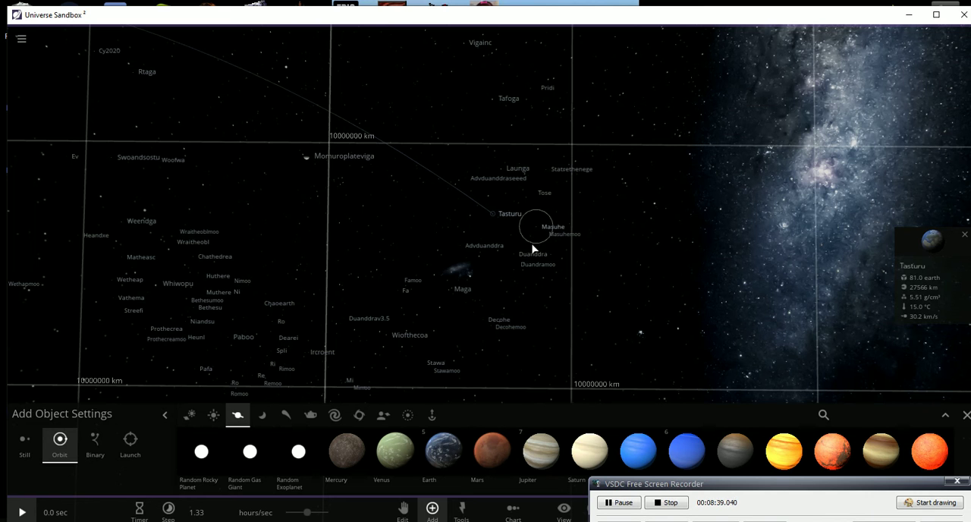
pyautogui.click(460, 244)
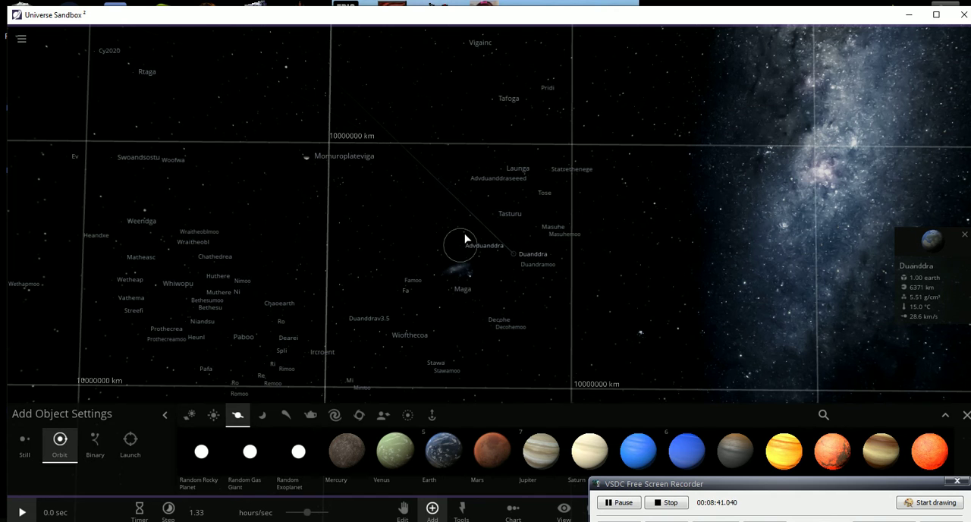
pyautogui.click(461, 245)
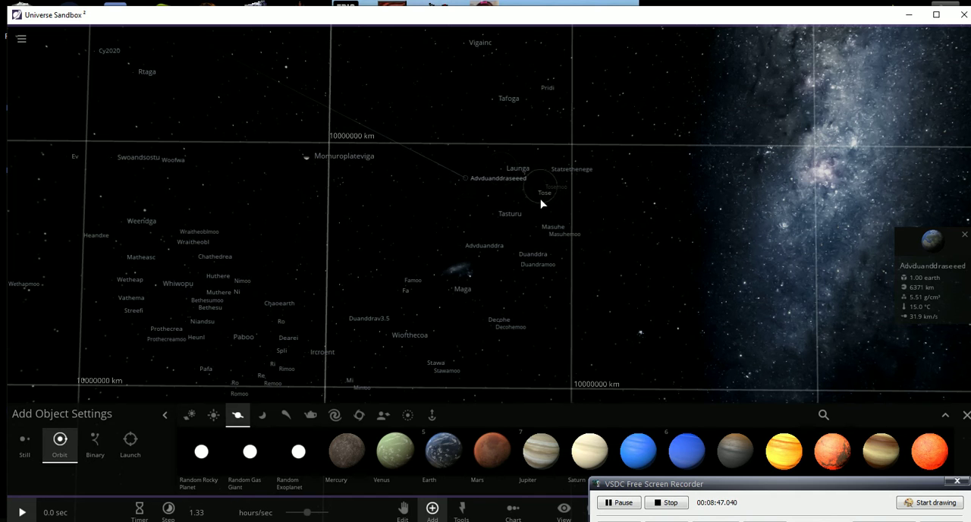
# Show the info cards for the moon Tose, then Decohe, then Ircroent
pyautogui.click(535, 192)
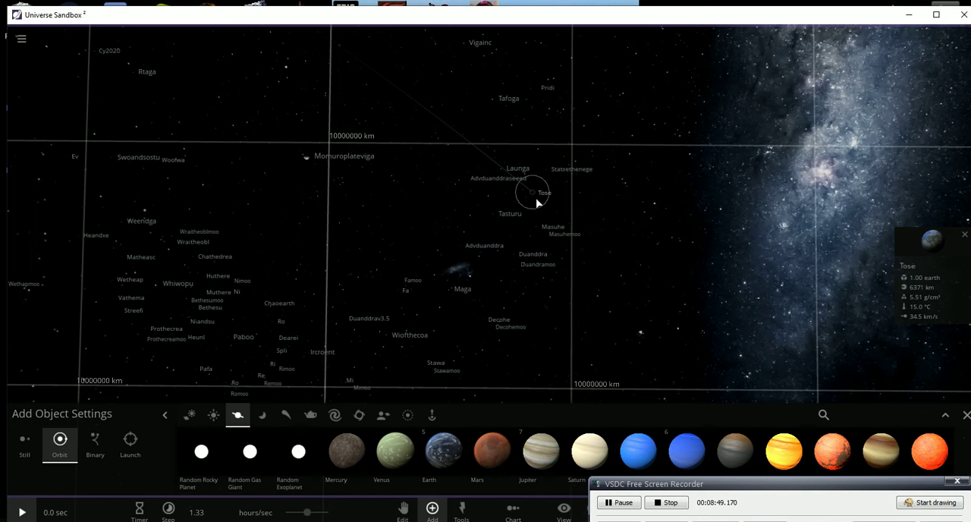
pyautogui.moveTo(531, 205)
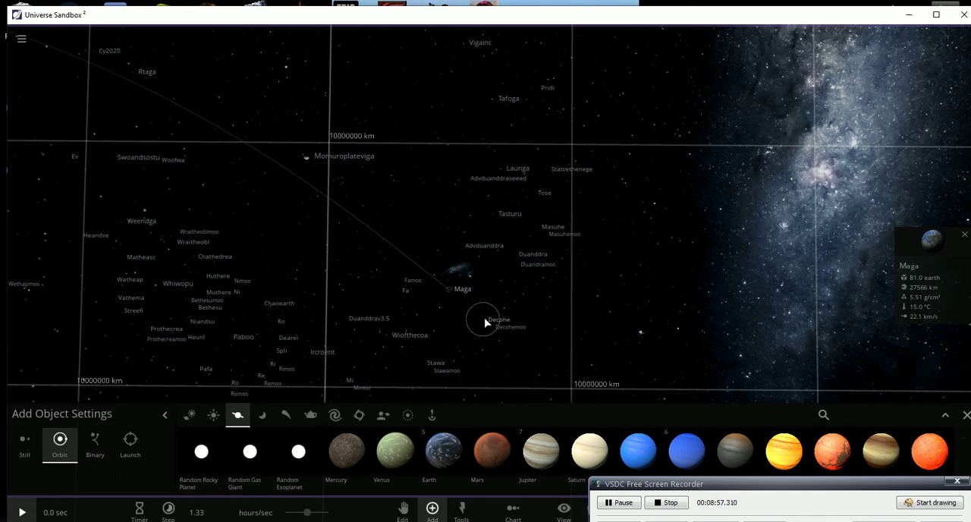
pyautogui.click(498, 320)
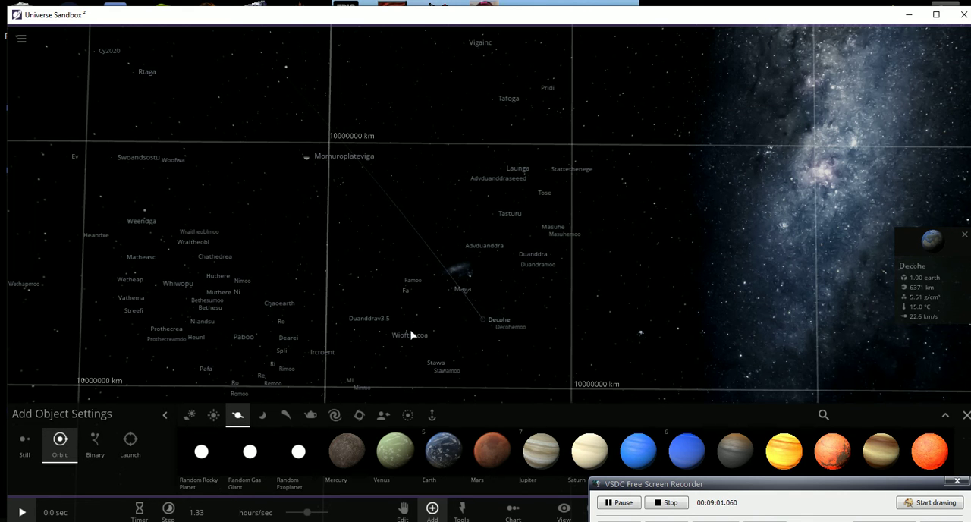
pyautogui.click(397, 334)
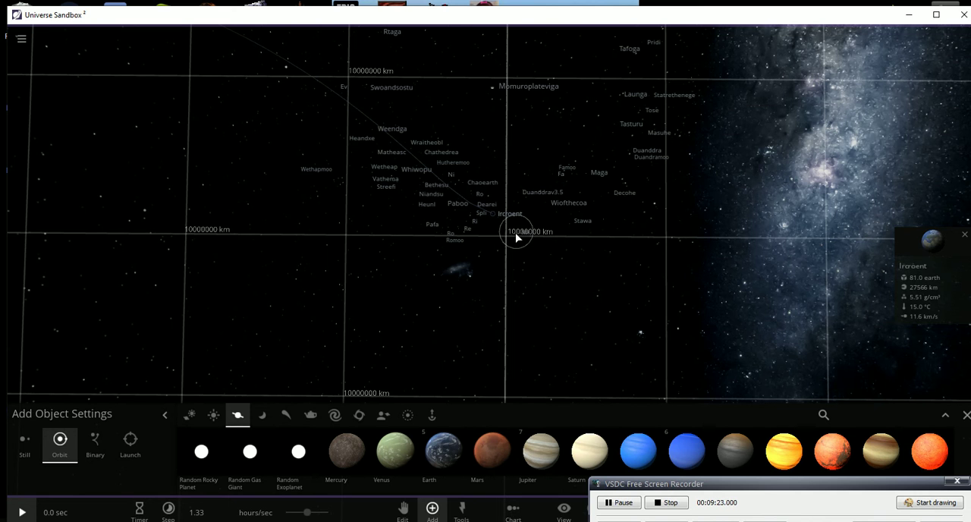
pyautogui.moveTo(512, 243)
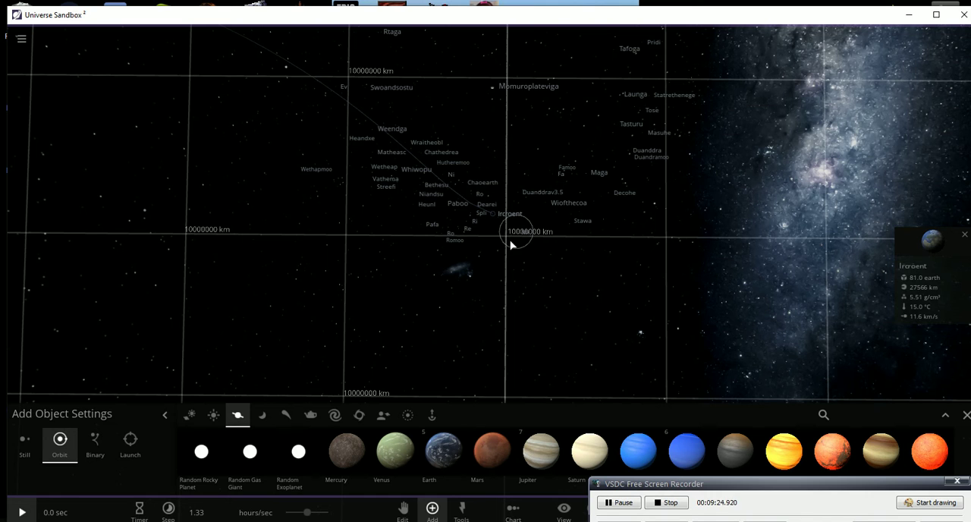
pyautogui.moveTo(514, 238)
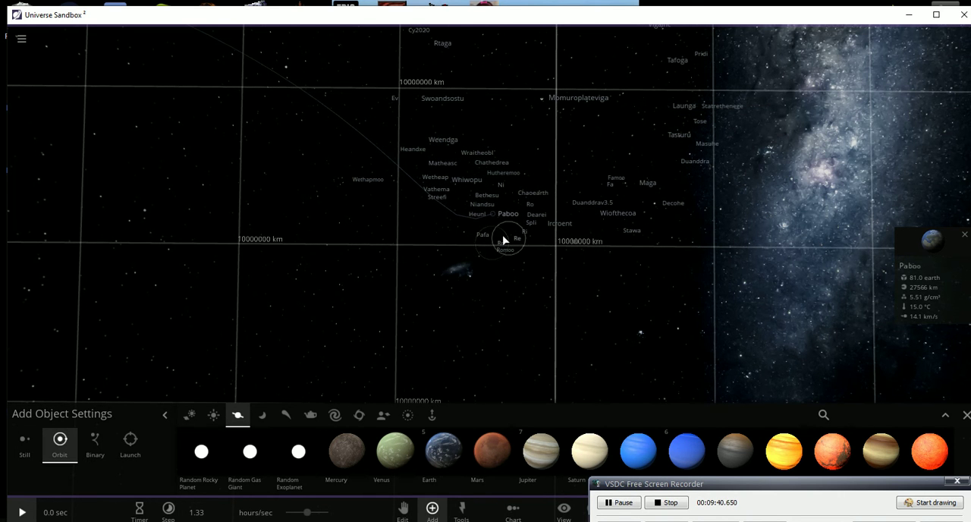
pyautogui.moveTo(491, 239)
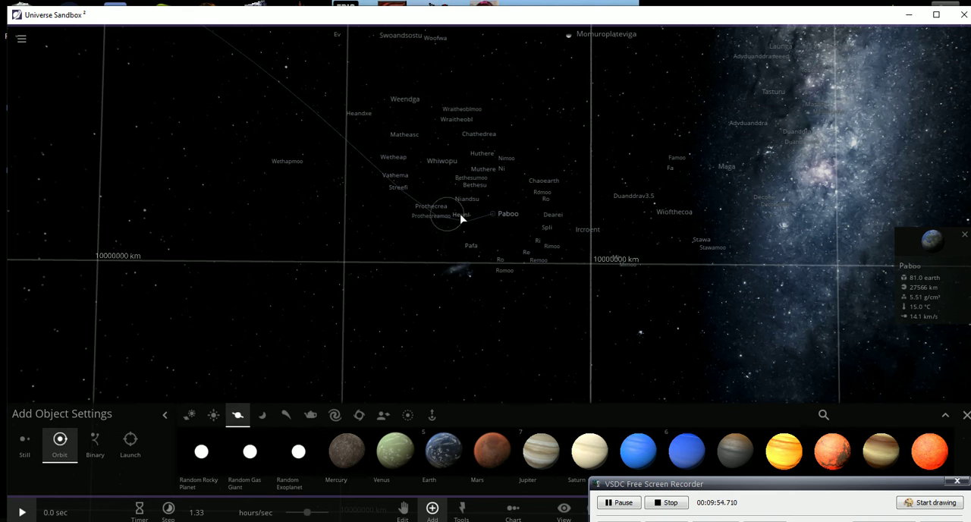
pyautogui.moveTo(470, 195)
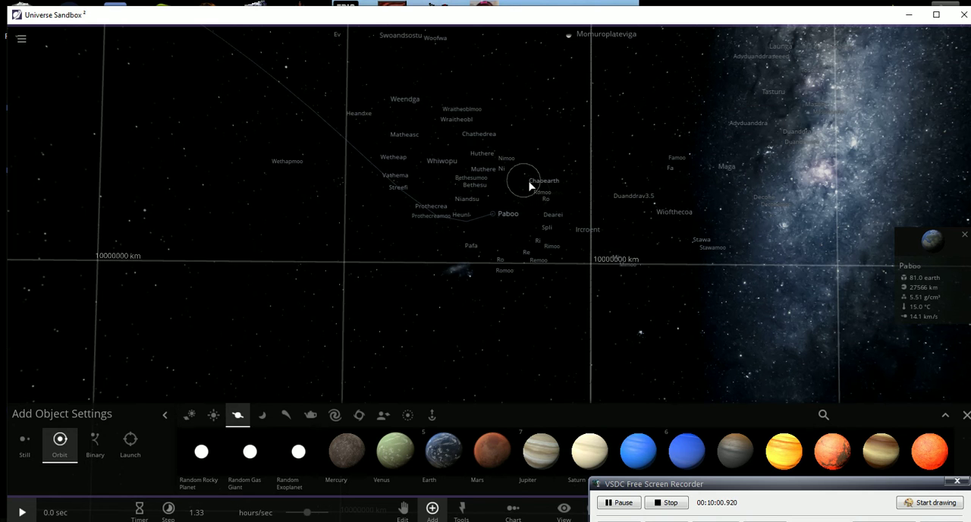
pyautogui.moveTo(539, 203)
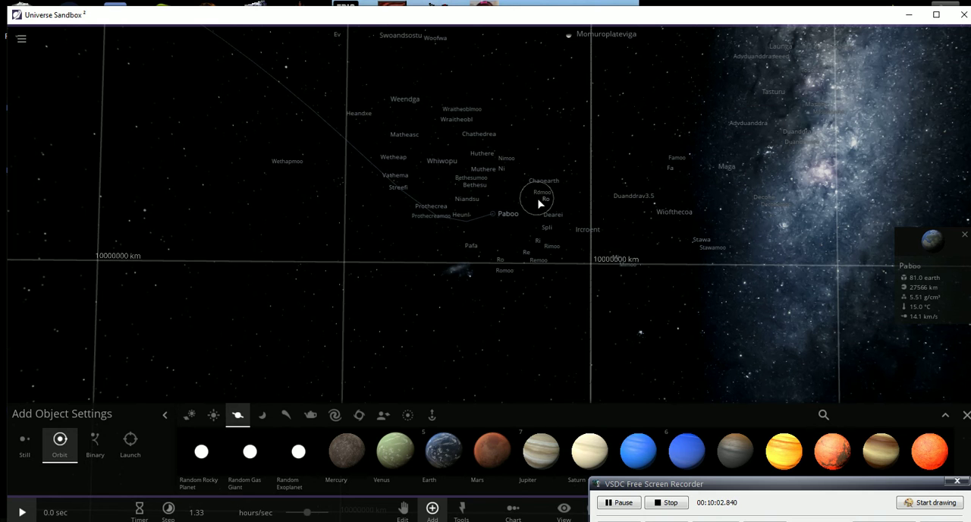
pyautogui.moveTo(540, 218)
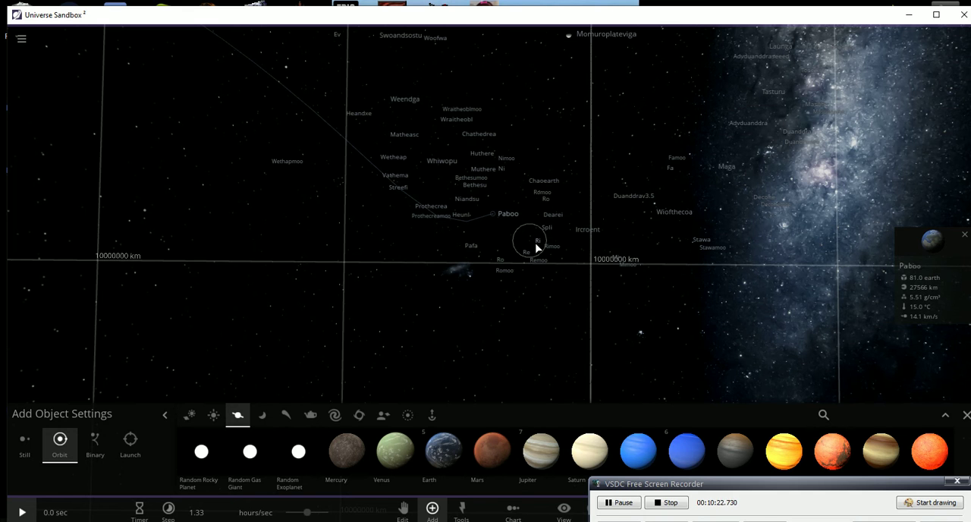
pyautogui.moveTo(525, 259)
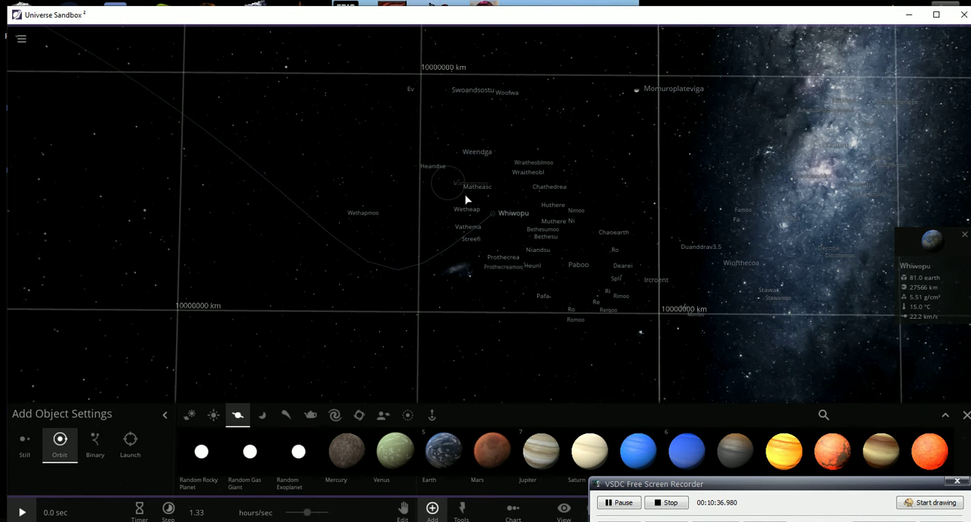
pyautogui.moveTo(493, 220)
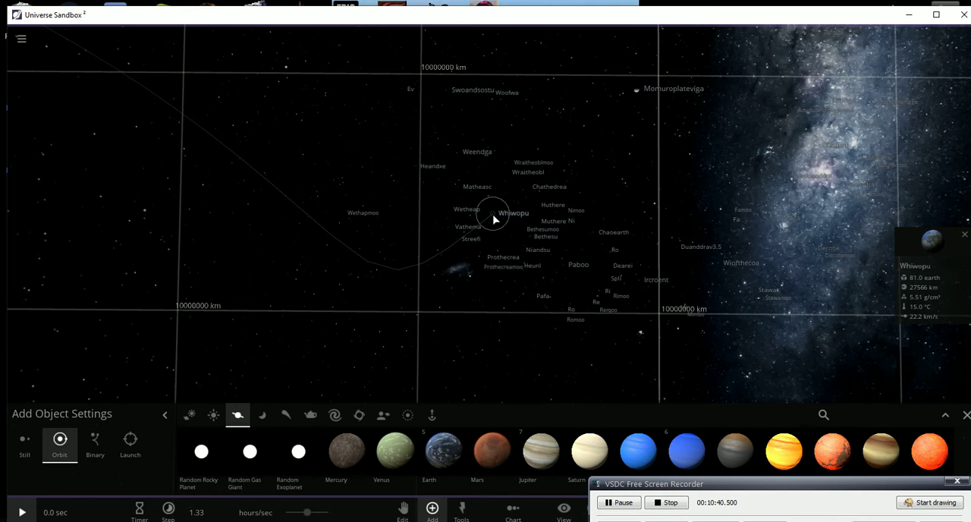
pyautogui.moveTo(455, 239)
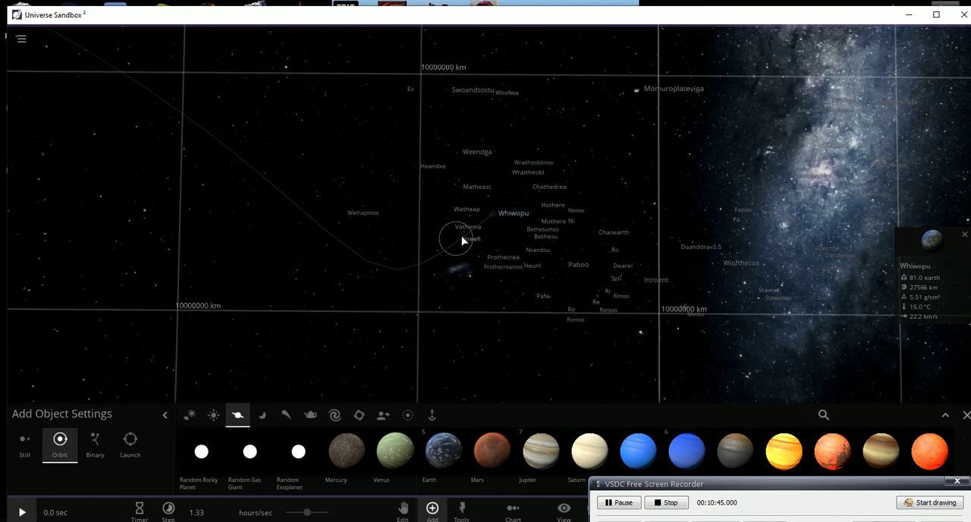
pyautogui.moveTo(461, 241)
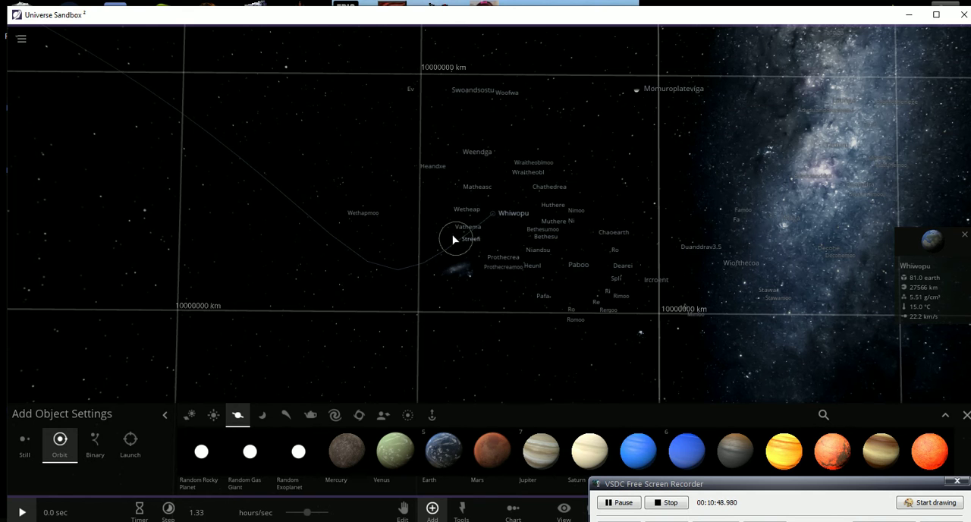
pyautogui.moveTo(455, 243)
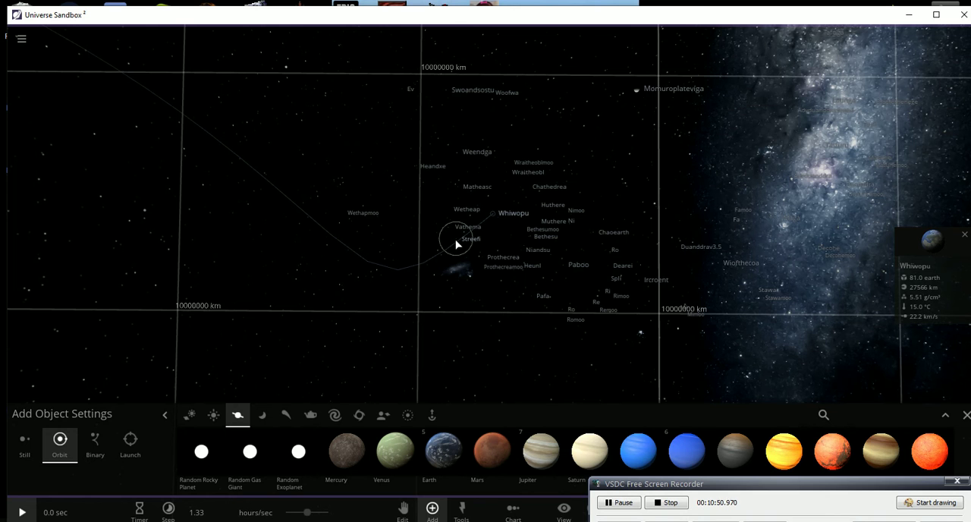
pyautogui.moveTo(449, 232)
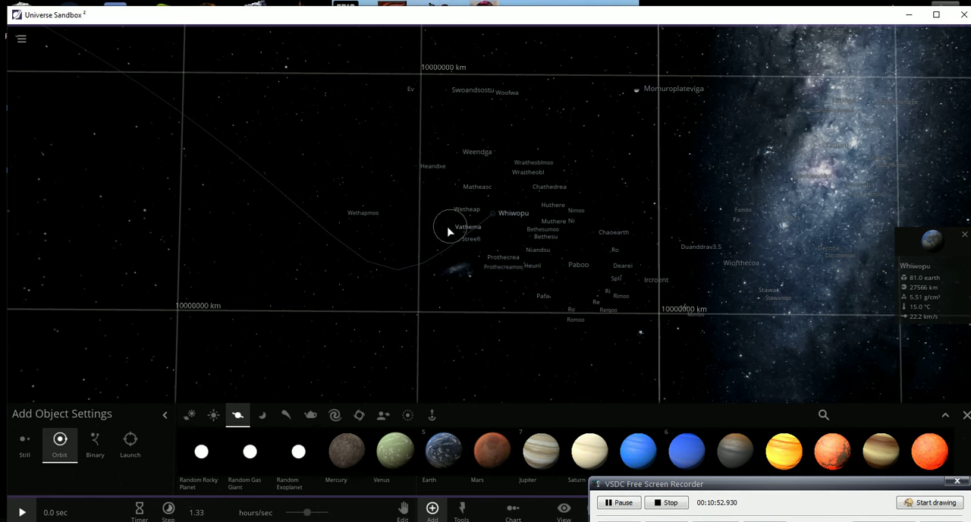
pyautogui.moveTo(448, 215)
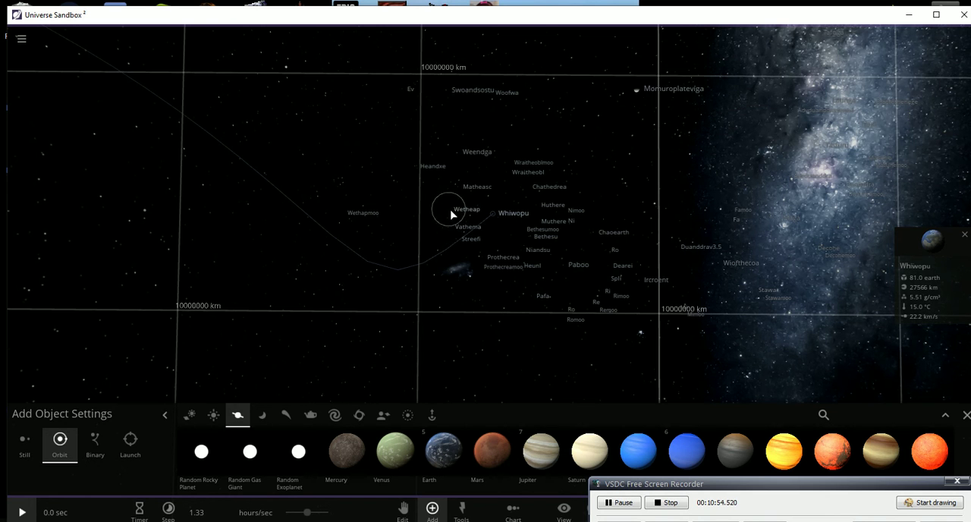
pyautogui.moveTo(485, 182)
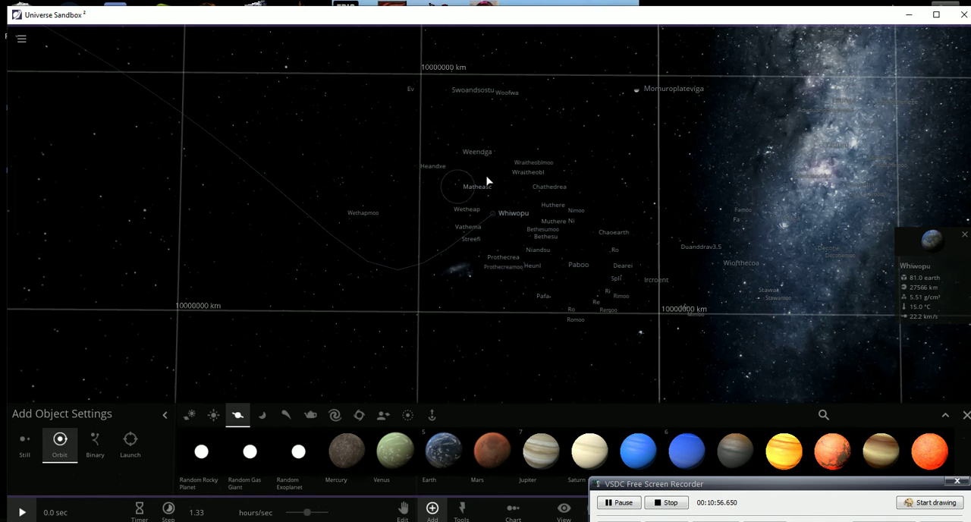
pyautogui.moveTo(529, 195)
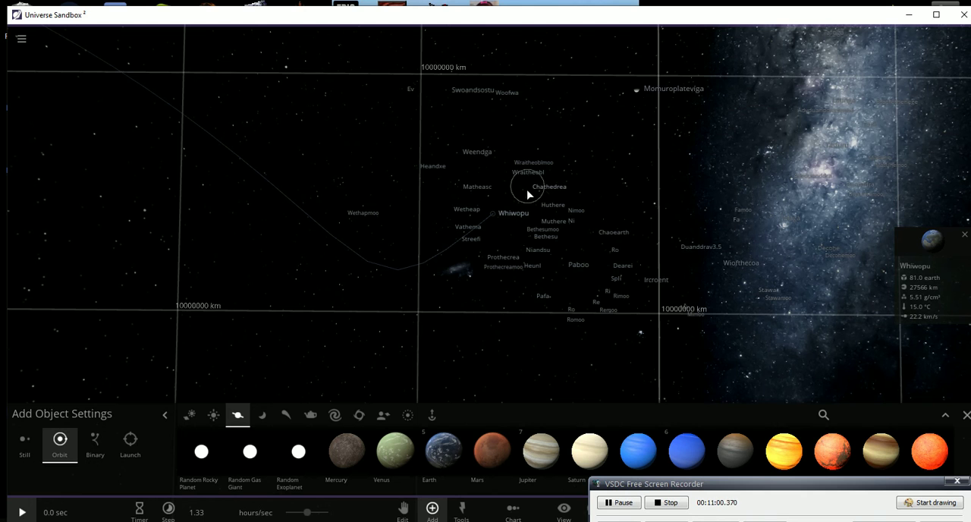
pyautogui.moveTo(538, 226)
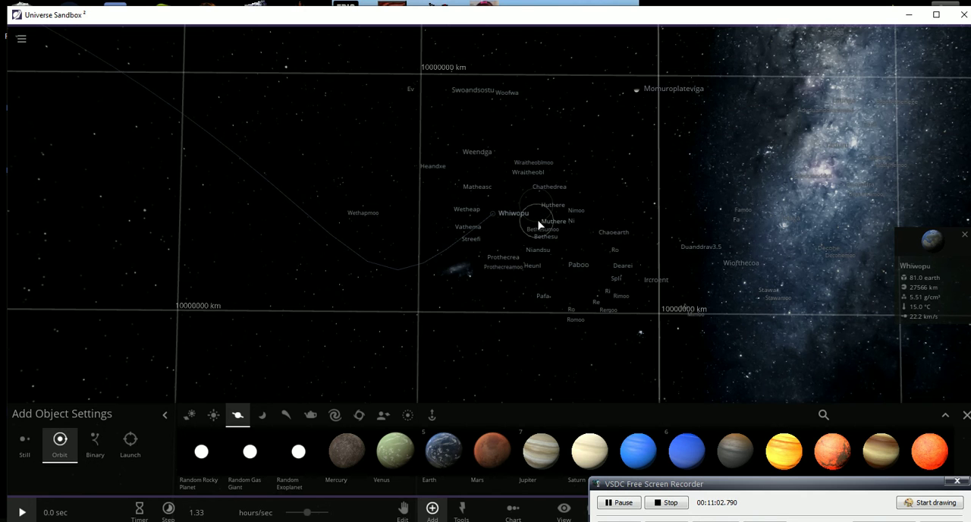
pyautogui.moveTo(538, 212)
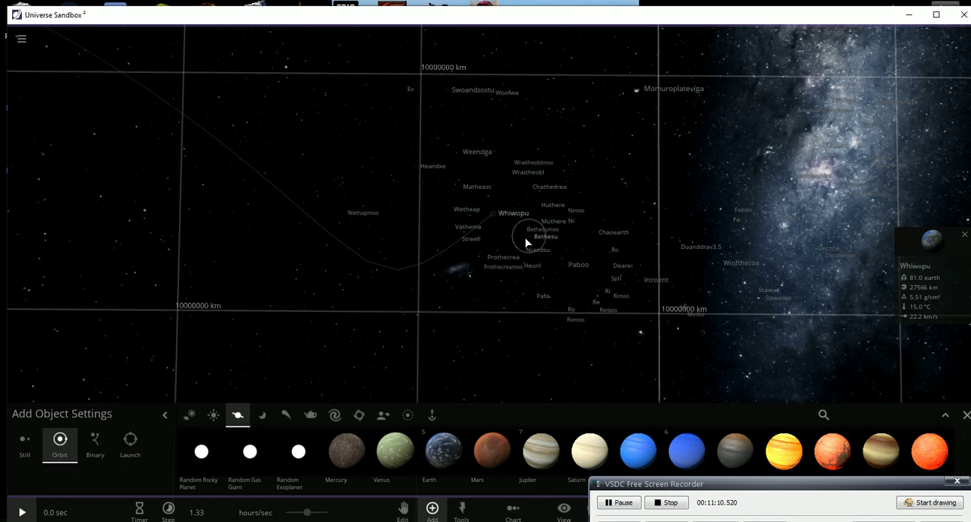
pyautogui.moveTo(486, 257)
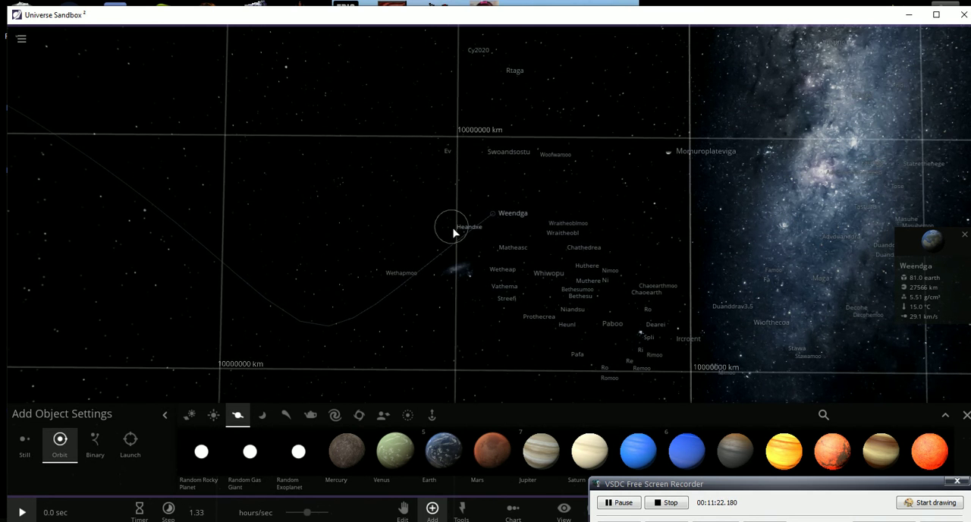
pyautogui.moveTo(452, 233)
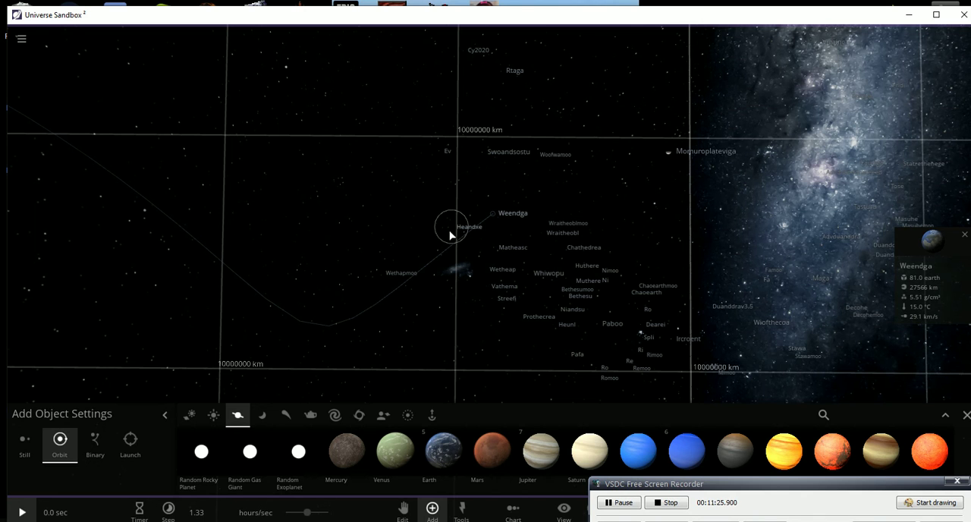
pyautogui.moveTo(482, 157)
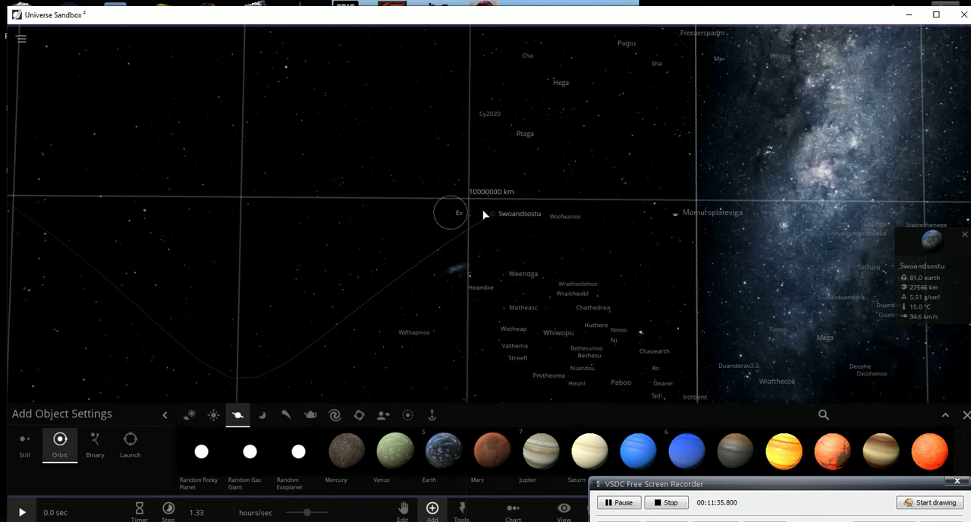
pyautogui.moveTo(545, 221)
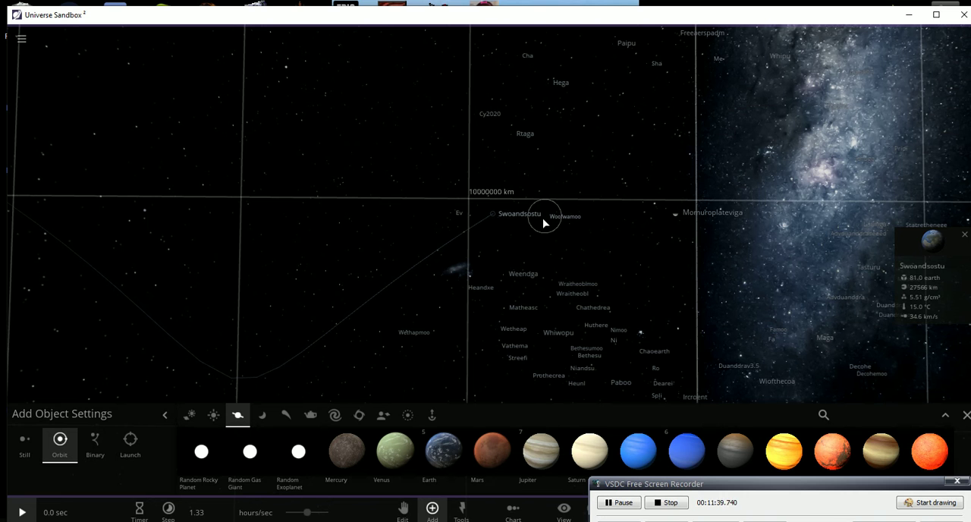
pyautogui.moveTo(516, 152)
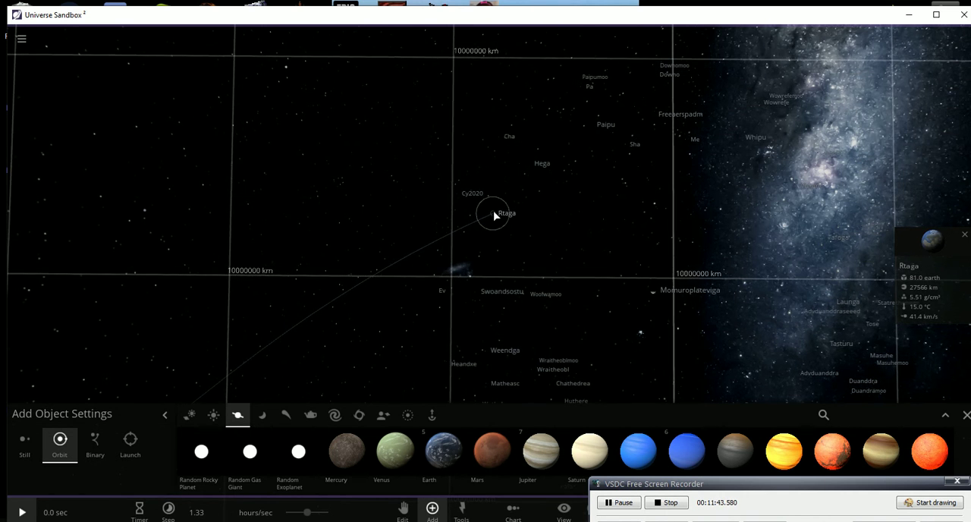
pyautogui.moveTo(467, 201)
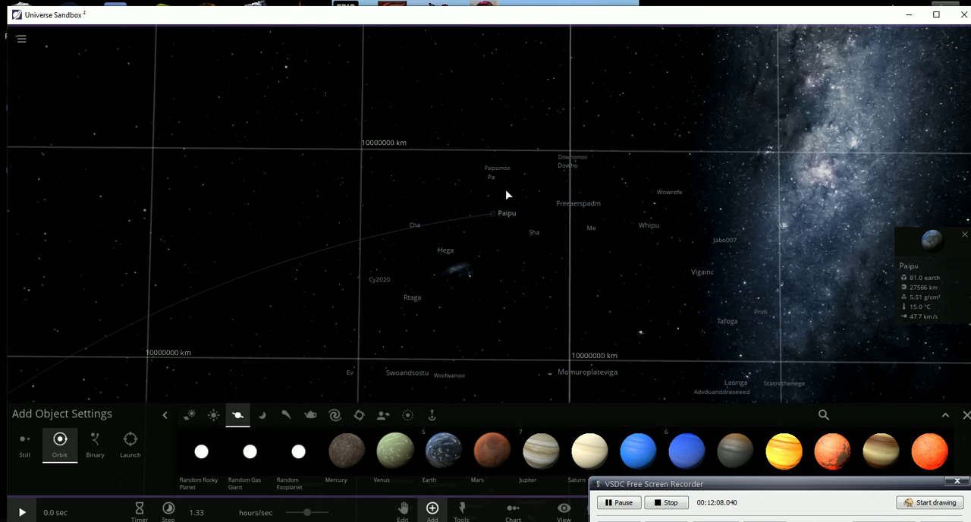
# Select Paipu's moon Pa to show its 51.9 km/s info card, then zoom the view
pyautogui.click(483, 176)
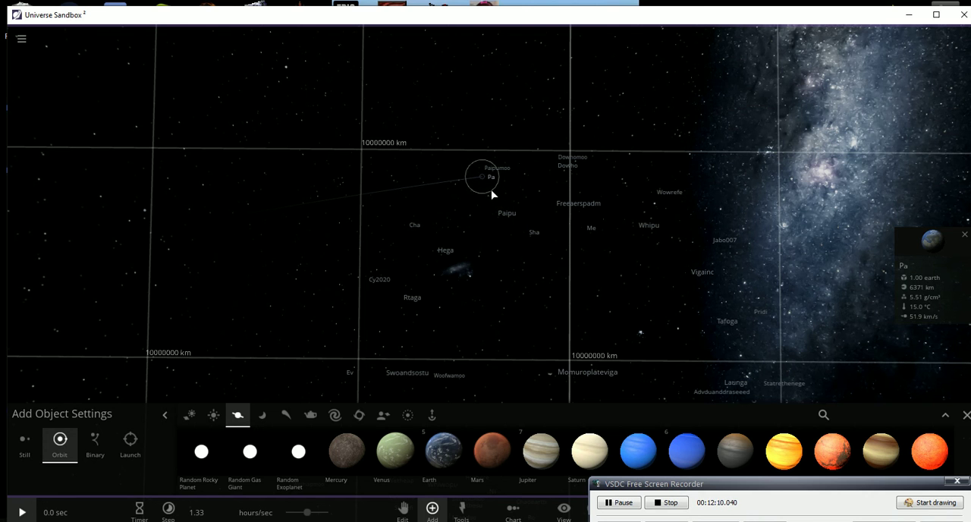
pyautogui.moveTo(480, 185)
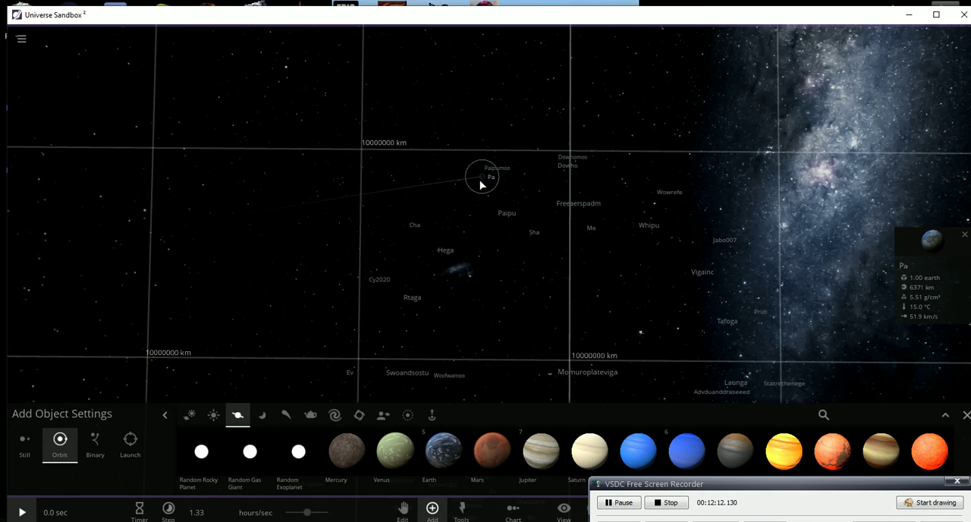
pyautogui.moveTo(472, 184)
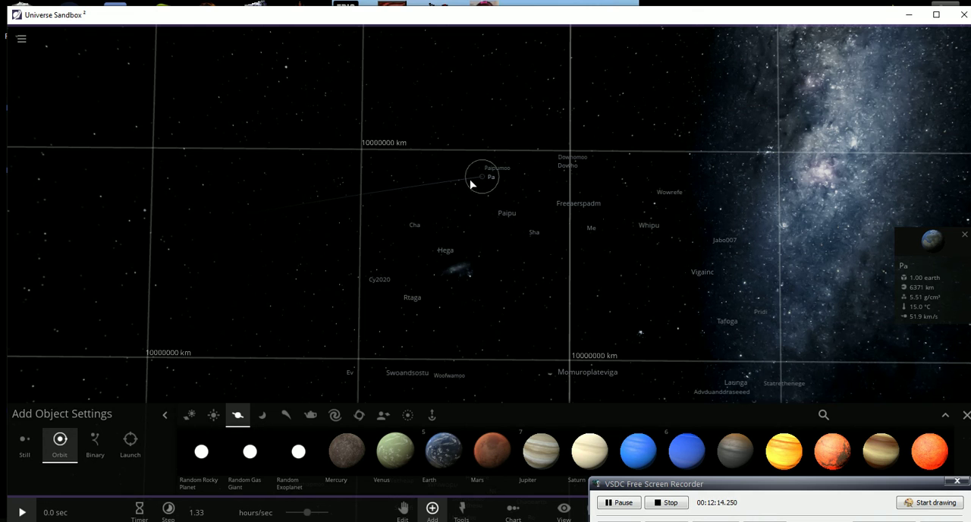
pyautogui.moveTo(485, 186)
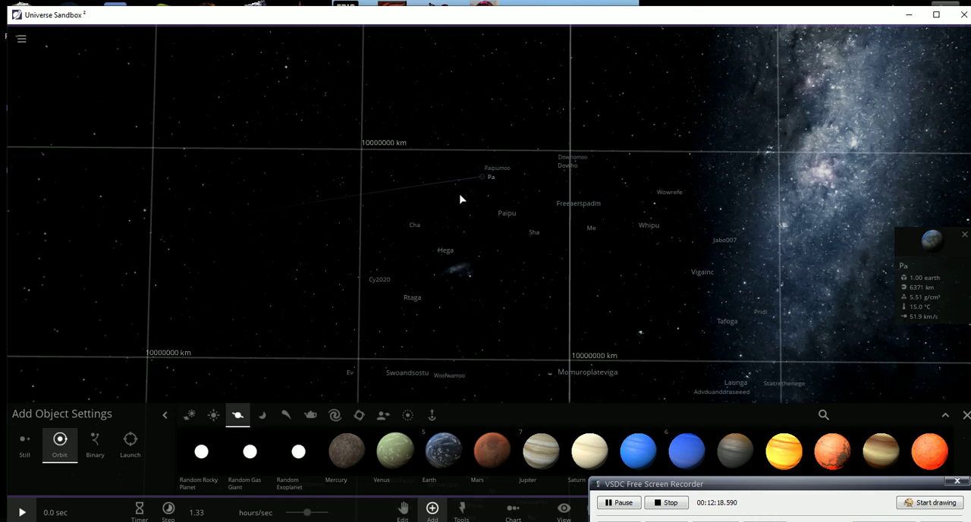
pyautogui.scroll(-3)
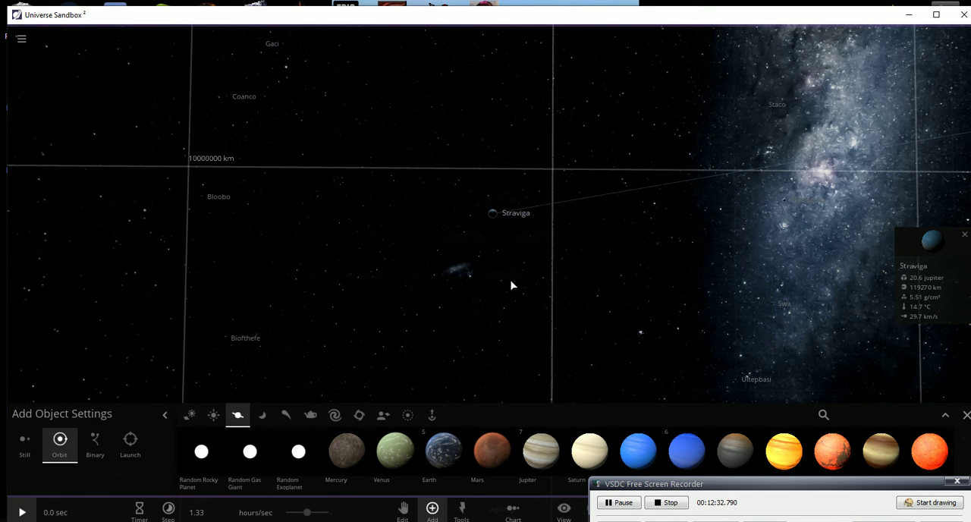
pyautogui.moveTo(506, 244)
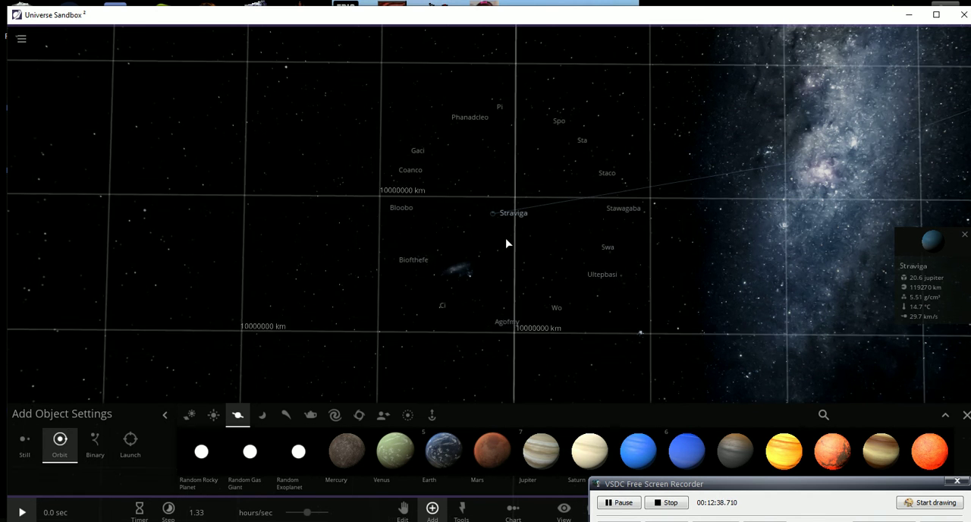
# Bring up the info card for Straviga, the 20.6-Jupiter-mass planet
pyautogui.click(493, 308)
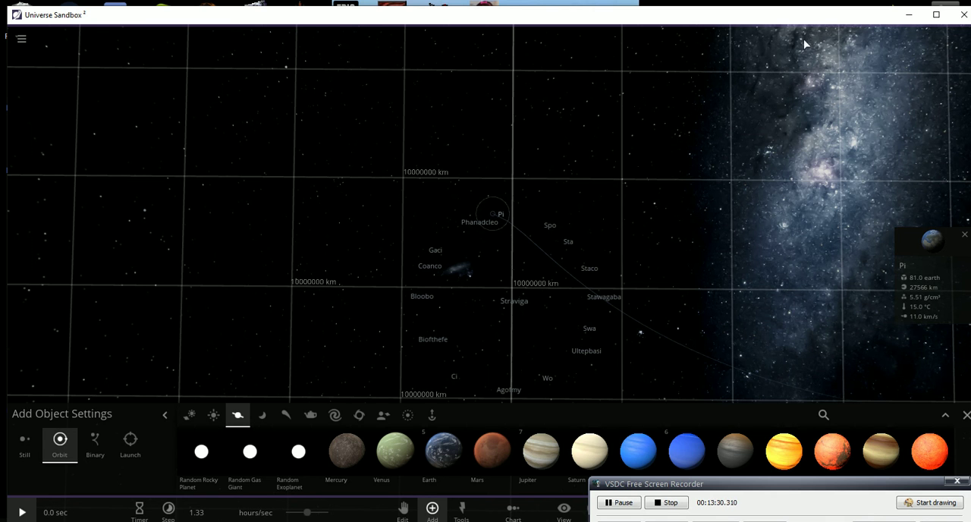
# Keep Pi's 81-Earth-mass card open with moons Spo, Sta and Staco in view
pyautogui.click(907, 15)
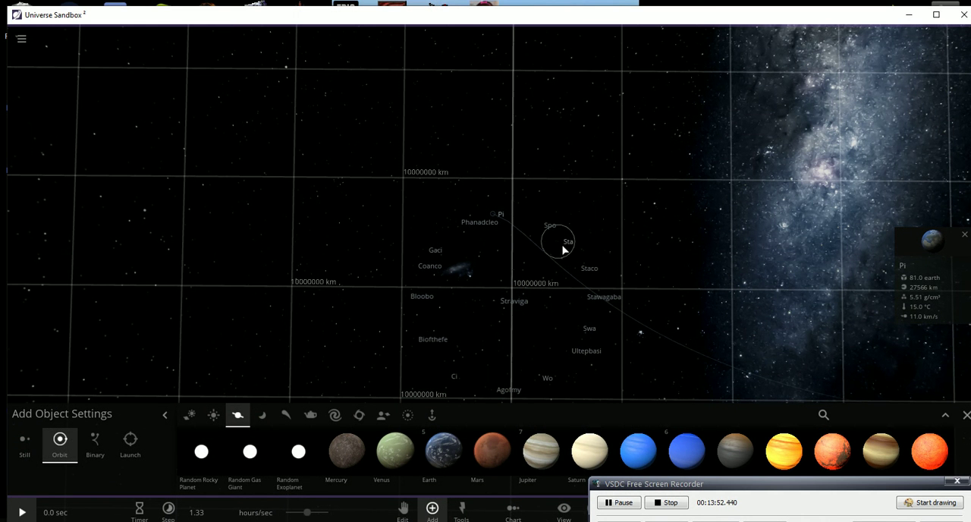
pyautogui.moveTo(578, 274)
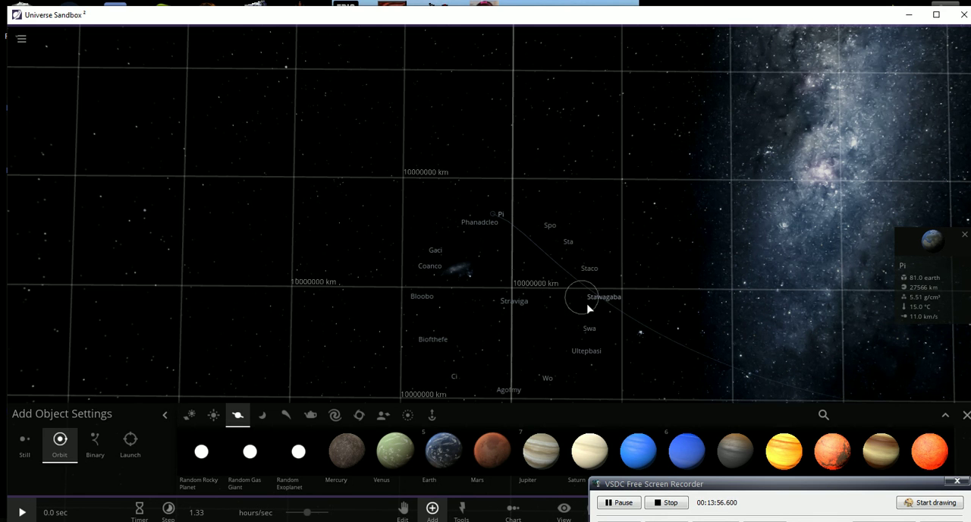
pyautogui.moveTo(590, 305)
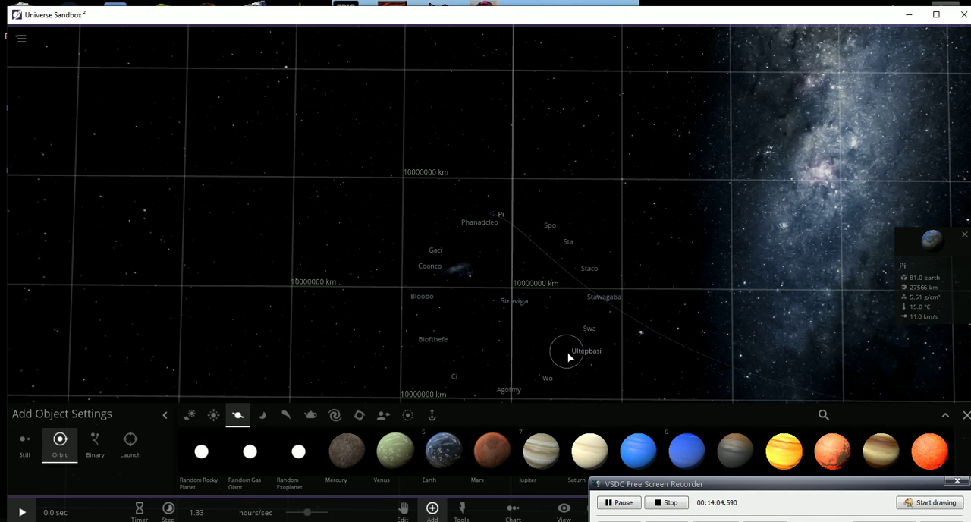
pyautogui.moveTo(539, 381)
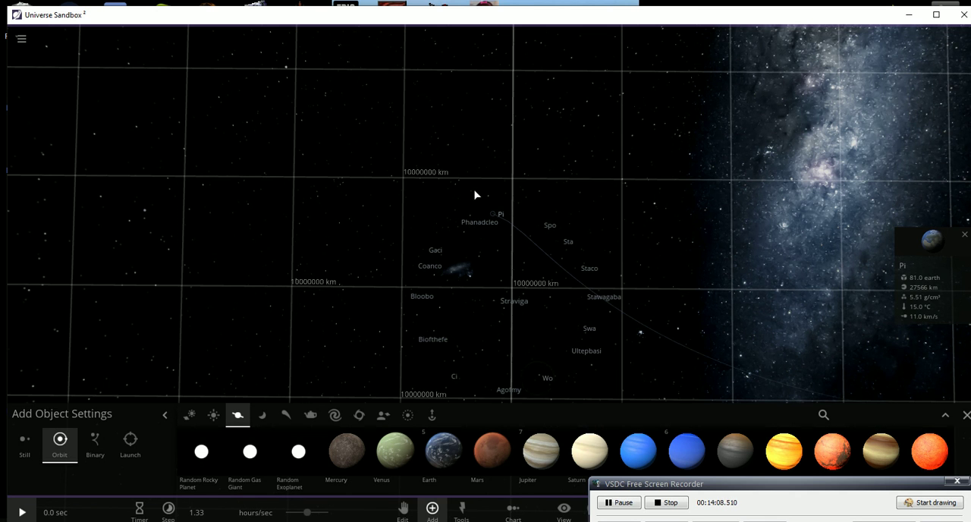
pyautogui.moveTo(493, 307)
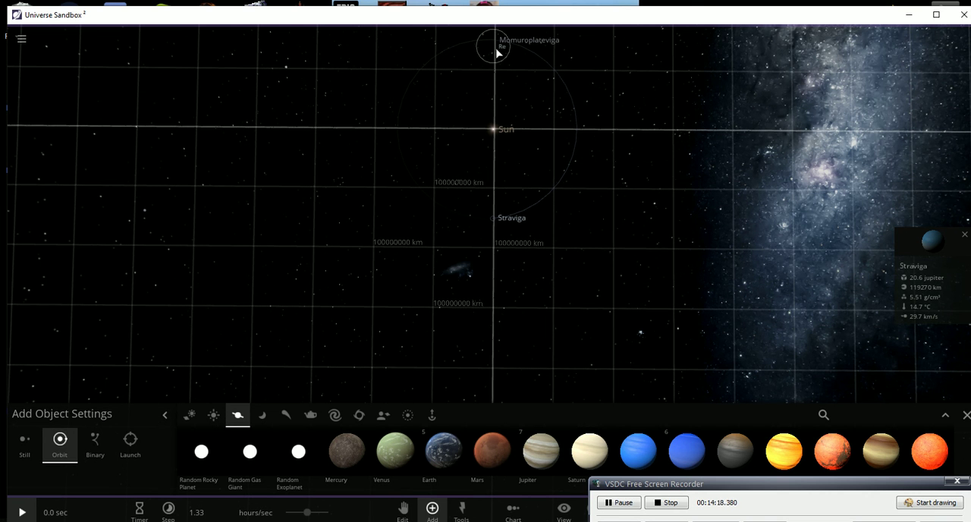
pyautogui.moveTo(620, 281)
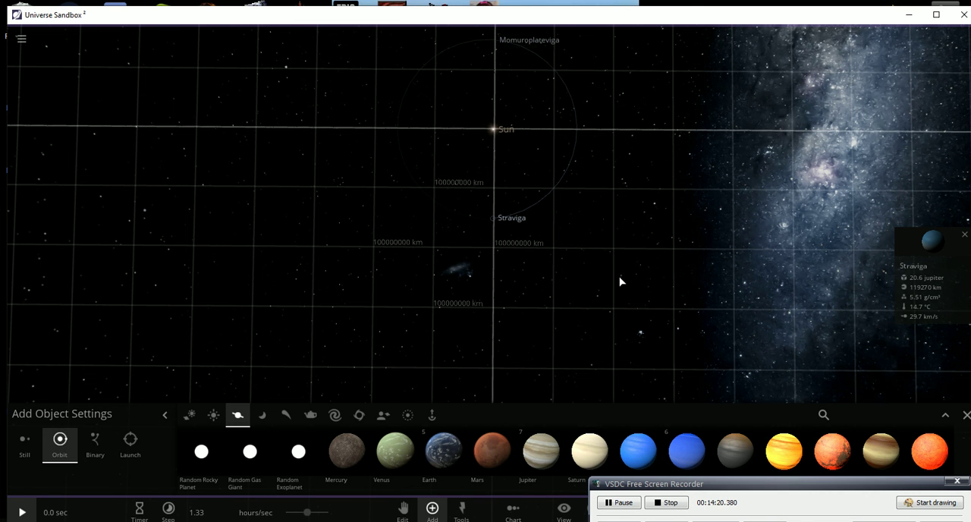
pyautogui.moveTo(594, 289)
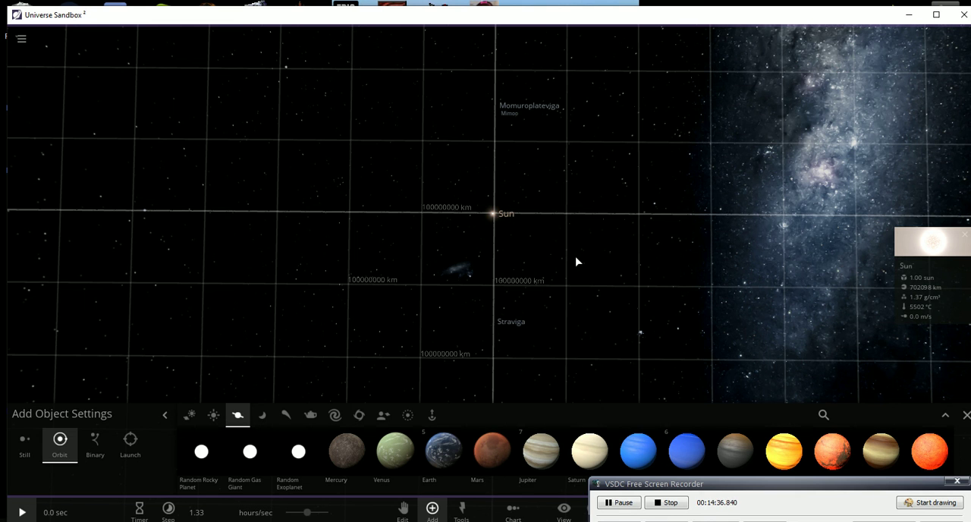
pyautogui.moveTo(532, 198)
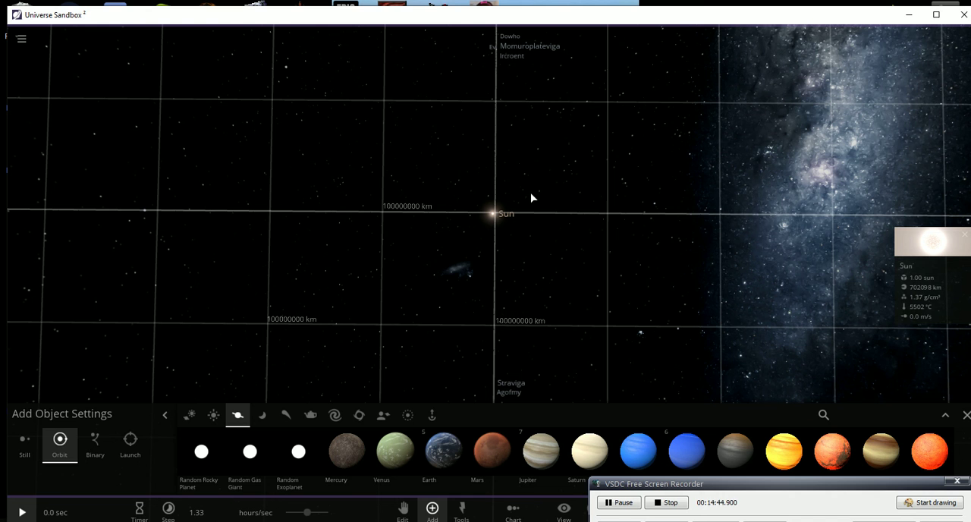
pyautogui.moveTo(492, 135)
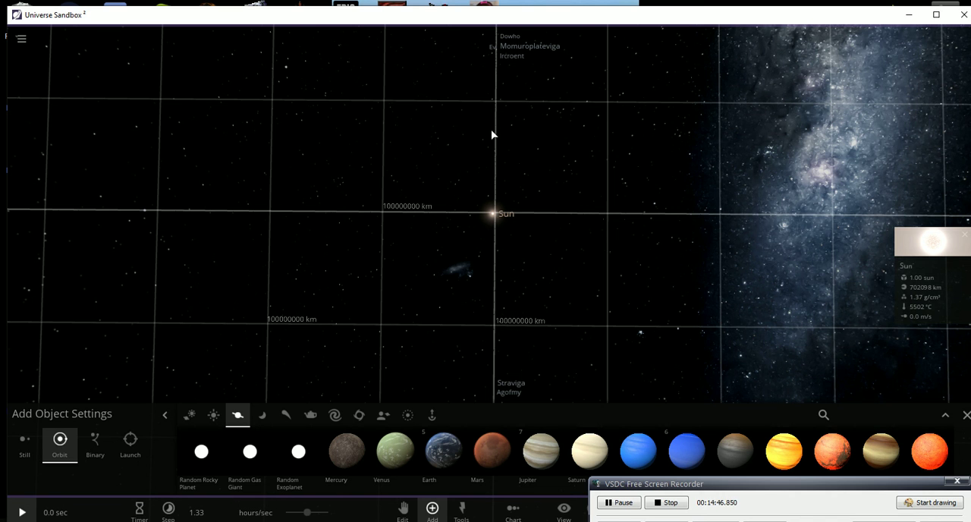
pyautogui.moveTo(497, 110)
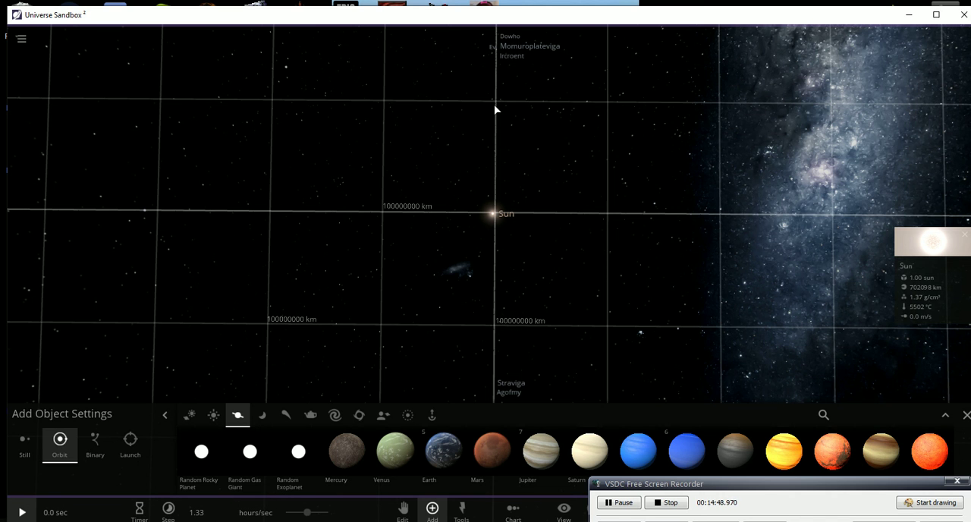